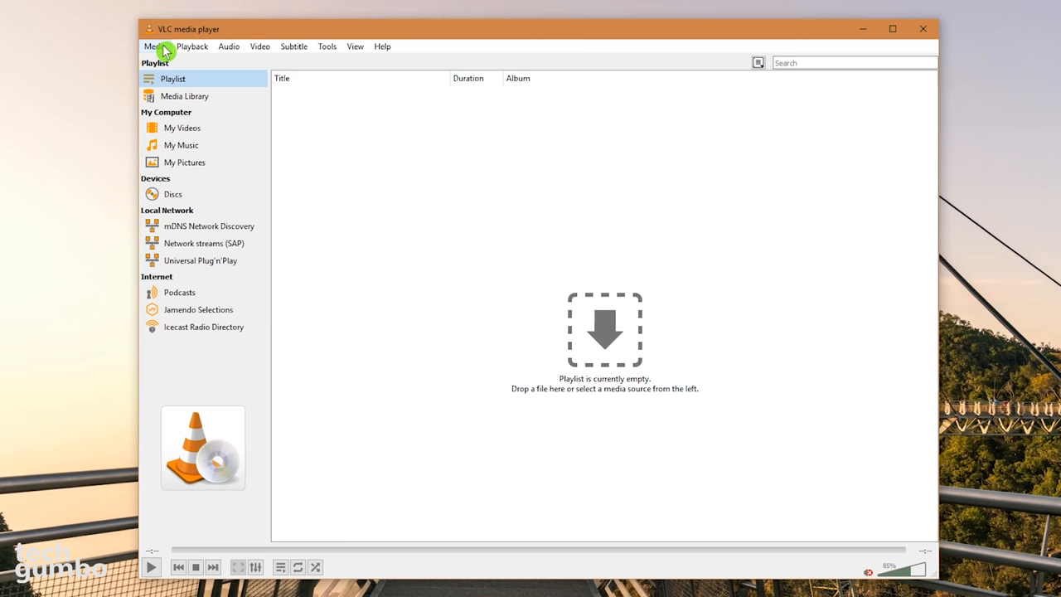
Step: Configure a Desktop capture at 60 f/s and open the Play button's action list
left_click(155, 45)
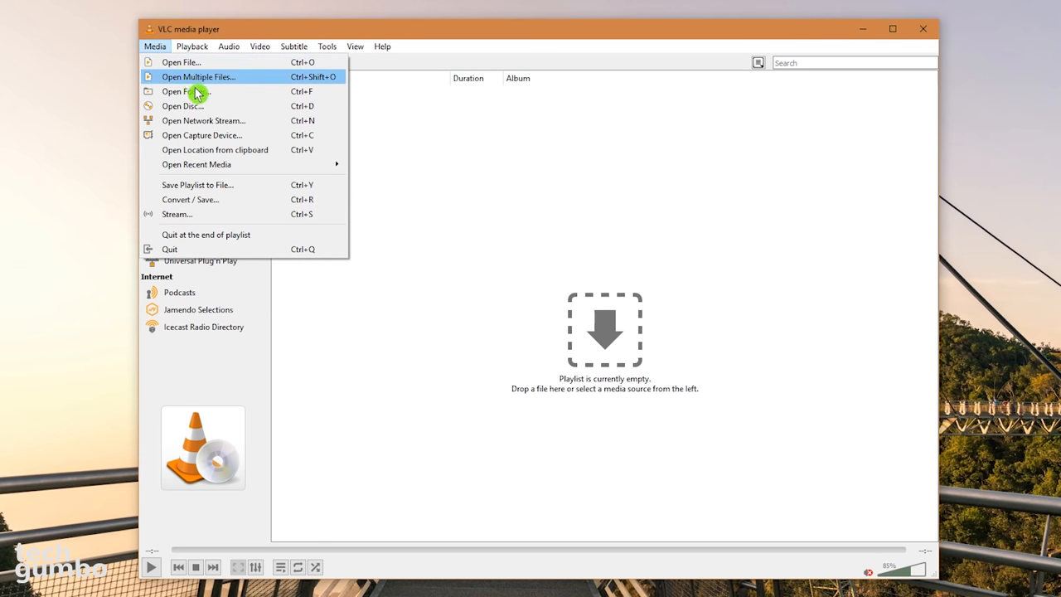
mouse_move(253, 135)
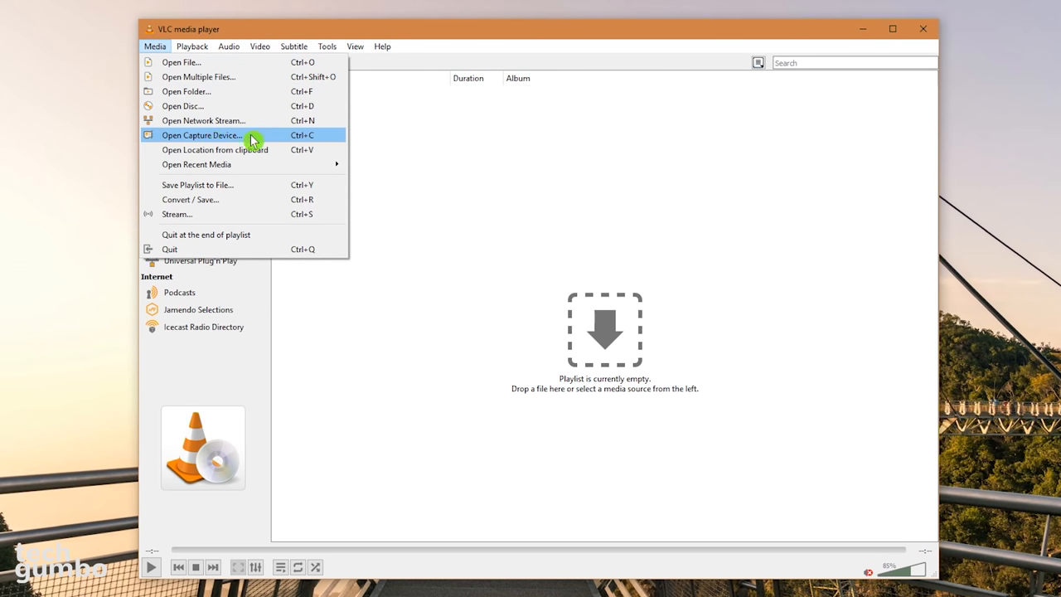
left_click(202, 134)
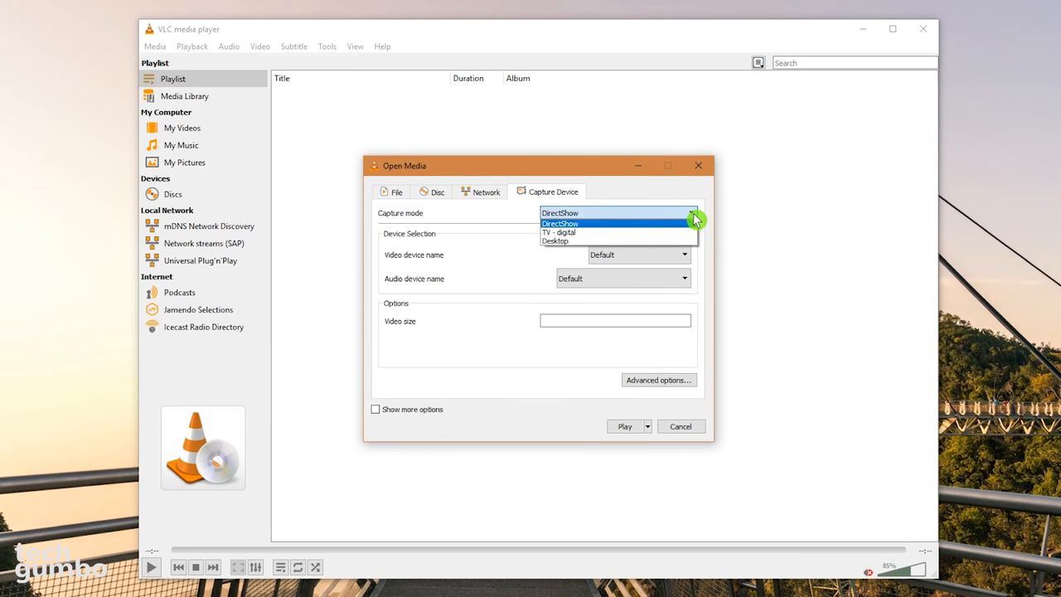
left_click(555, 242)
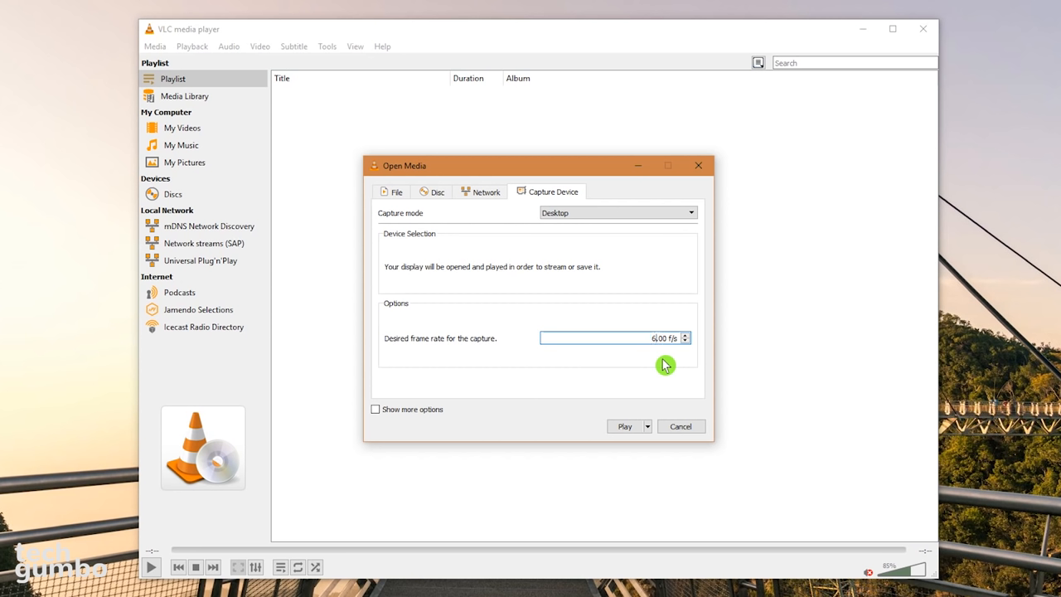
left_click(685, 335)
type("0")
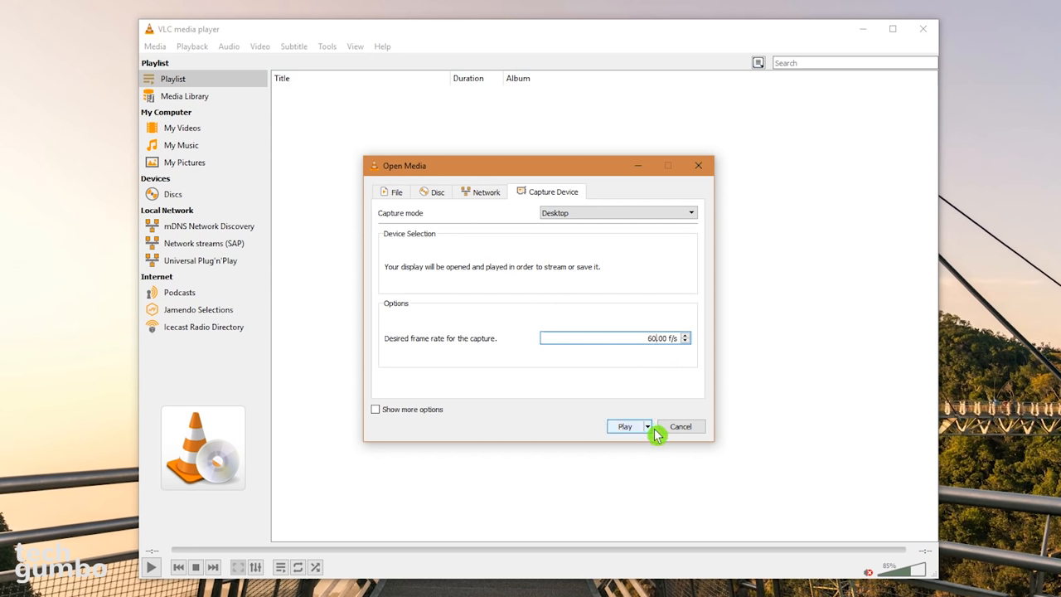
left_click(648, 426)
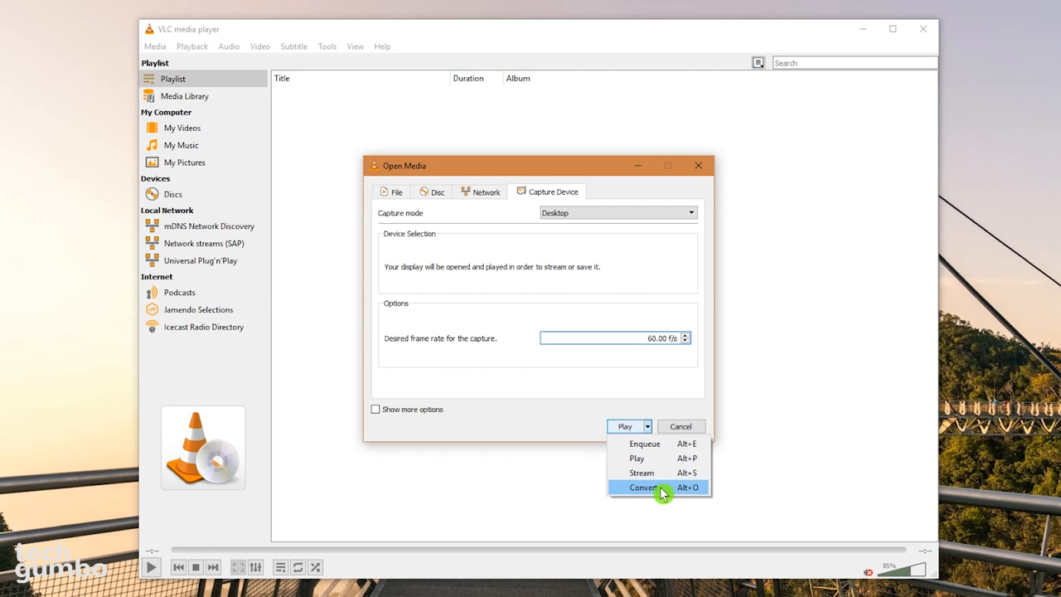
Step: Record the desktop with H.264 + MP3 (TS) to D:\TechGumbo\Test\Capture.mp4, then stop
left_click(643, 486)
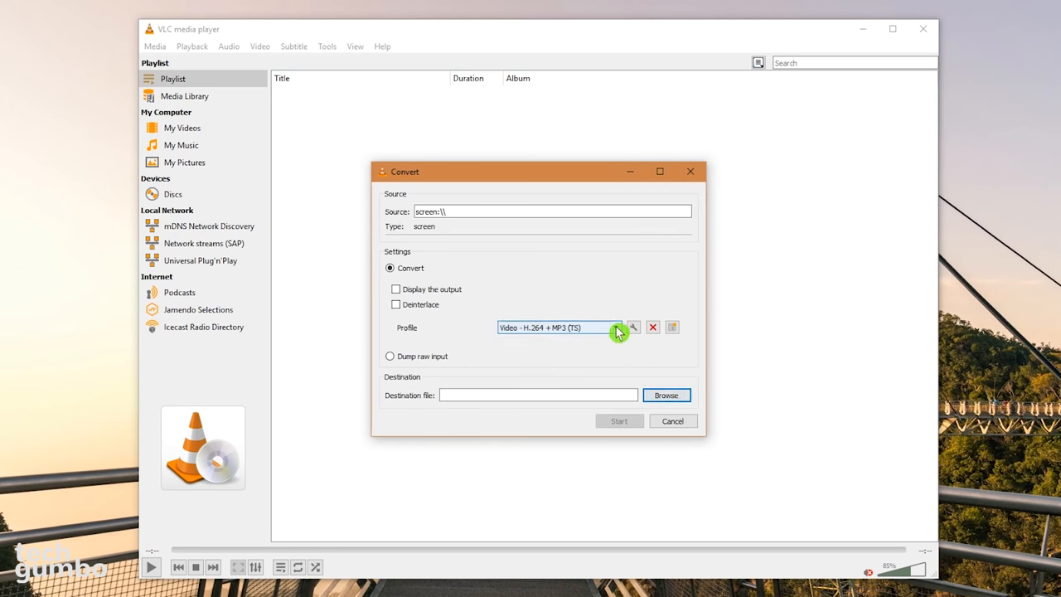
left_click(617, 328)
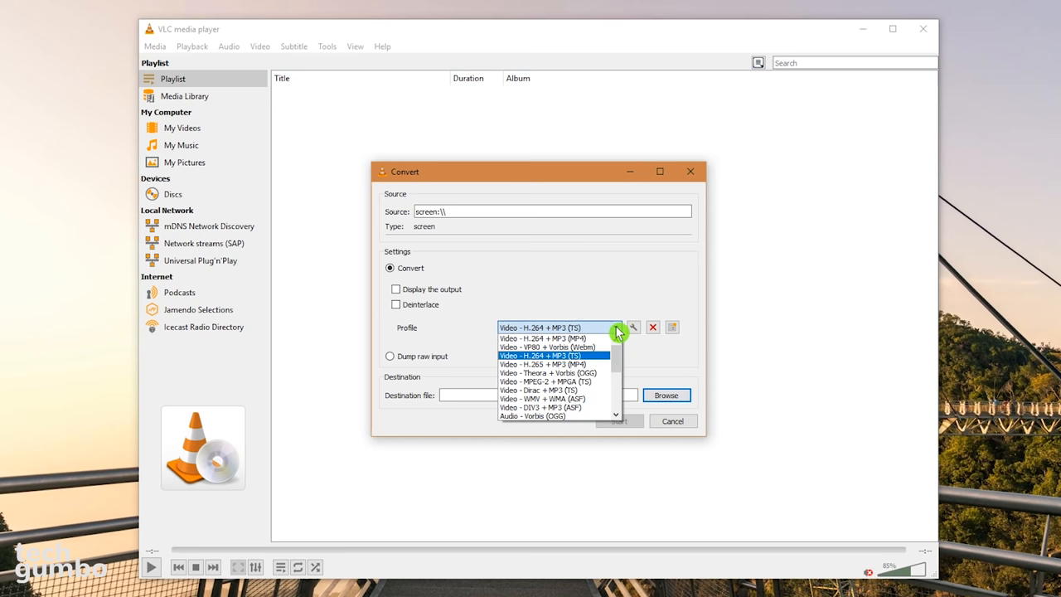
mouse_move(601, 364)
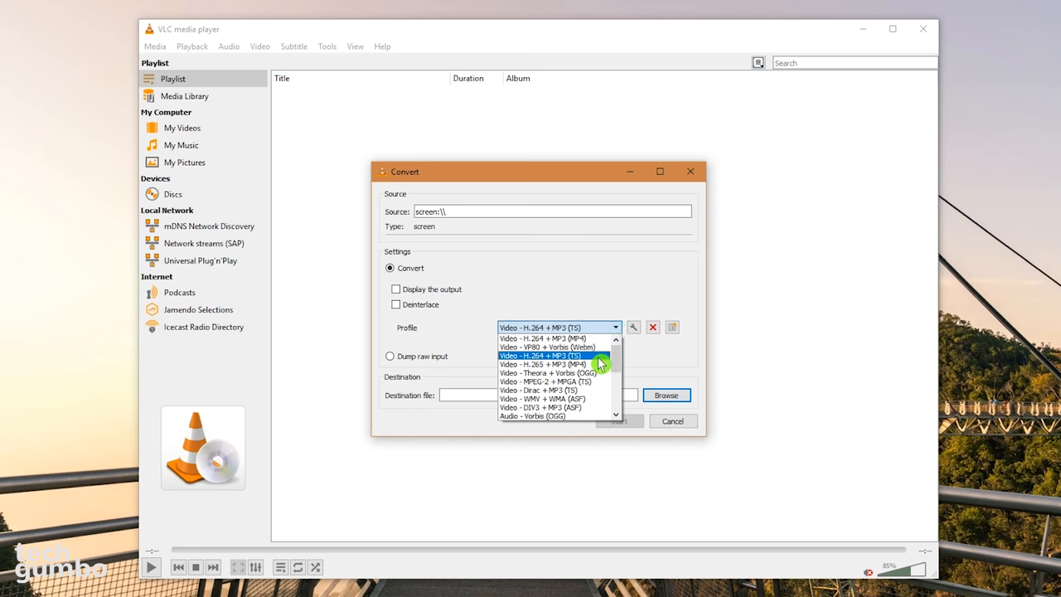
left_click(540, 356)
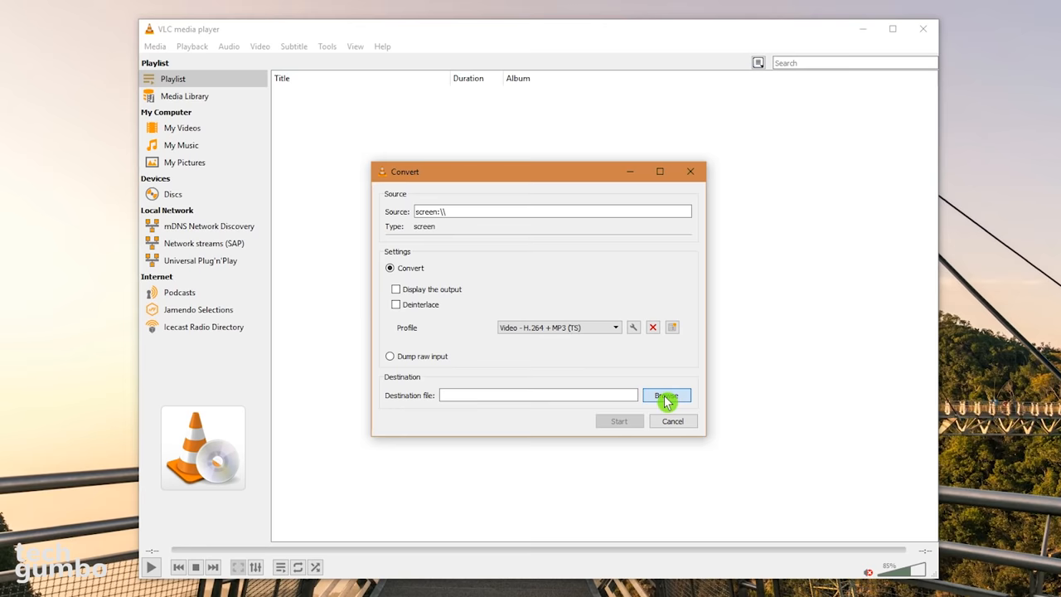
left_click(666, 396)
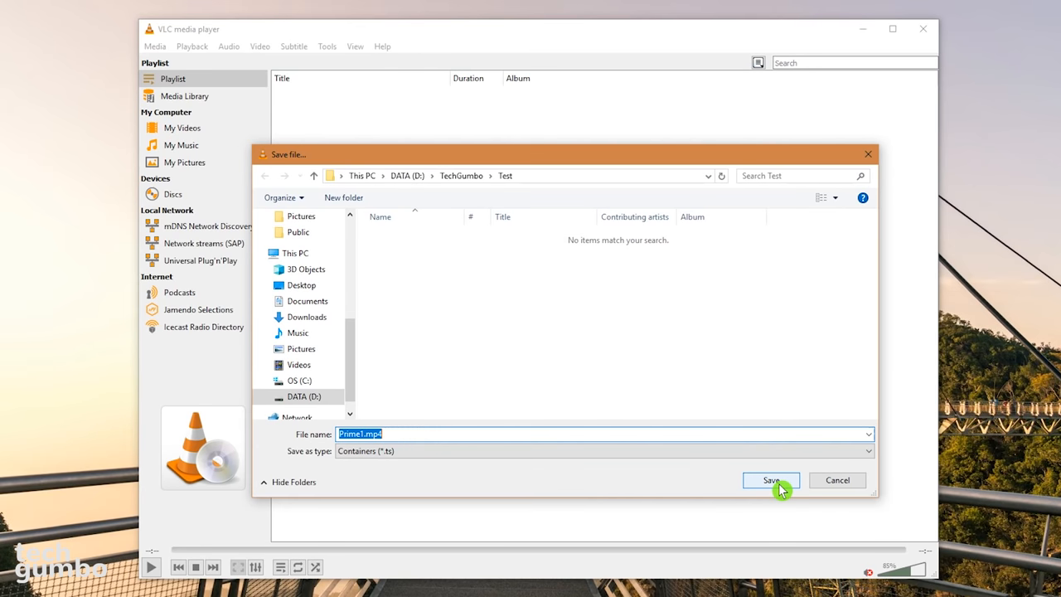
type("Captu")
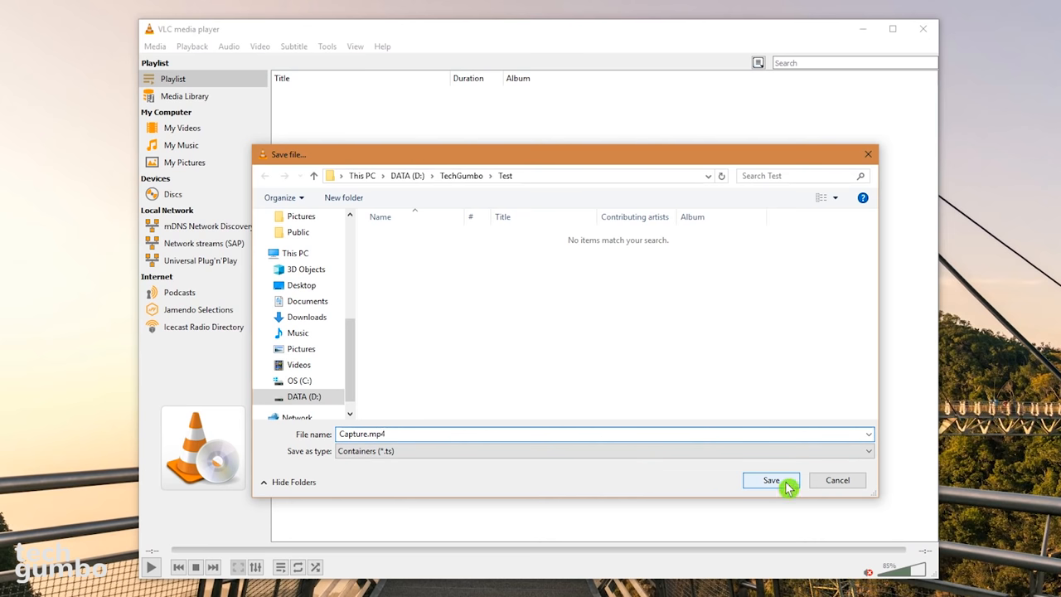
left_click(771, 480)
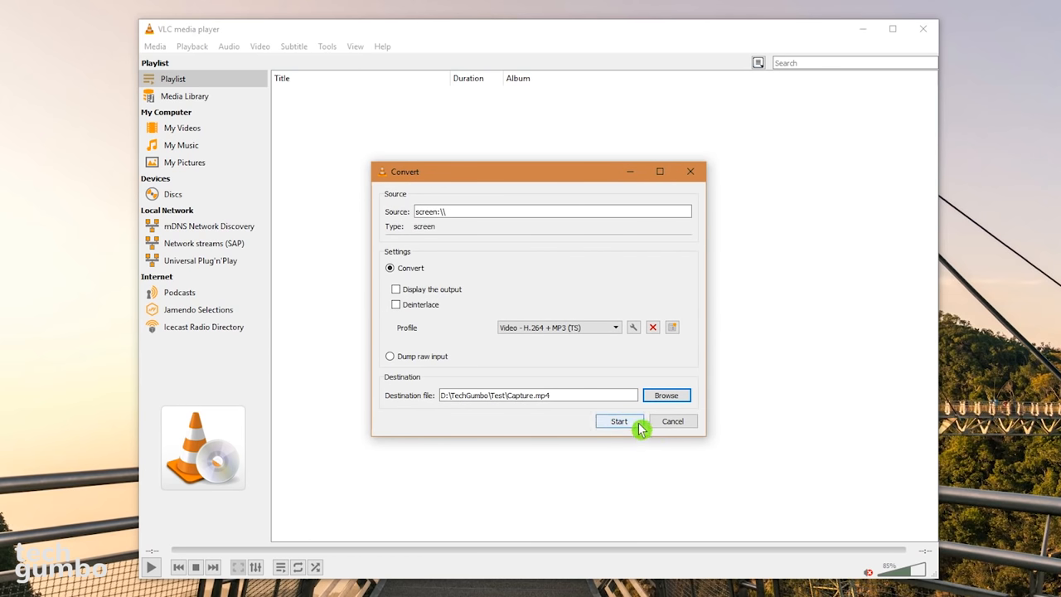
left_click(619, 421)
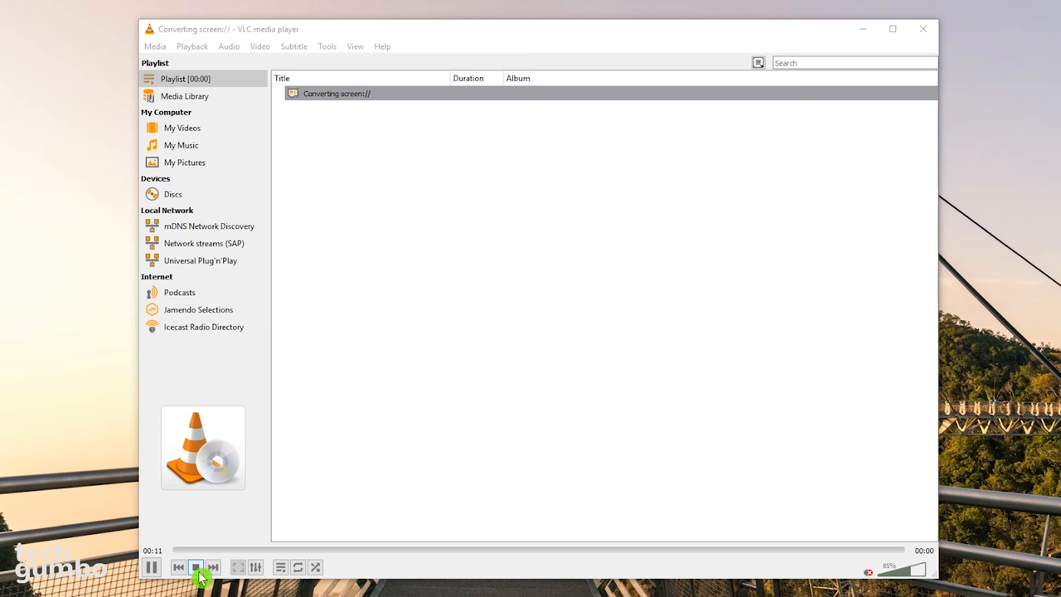
left_click(197, 567)
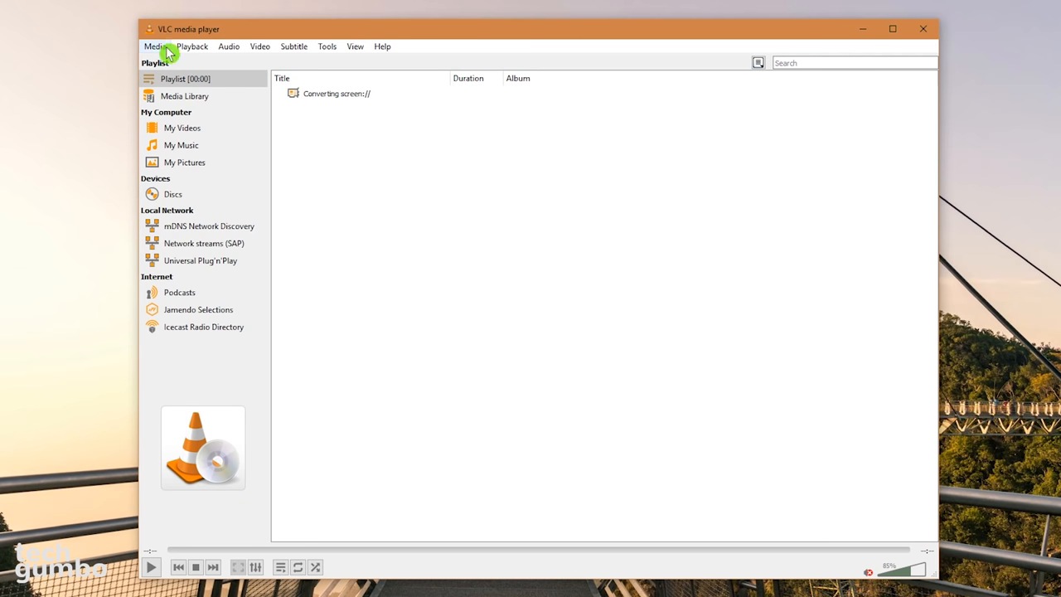
Step: Capture via DirectShow using Logitech HD Webcam C615 and Yeti Stereo Microphone, with Convert options shown
left_click(155, 45)
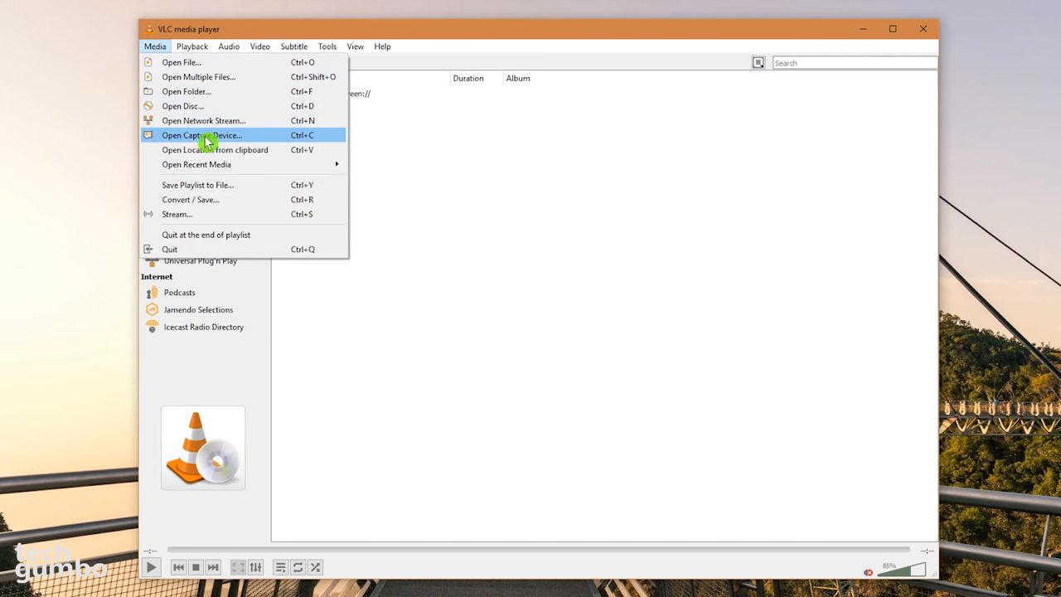
left_click(202, 136)
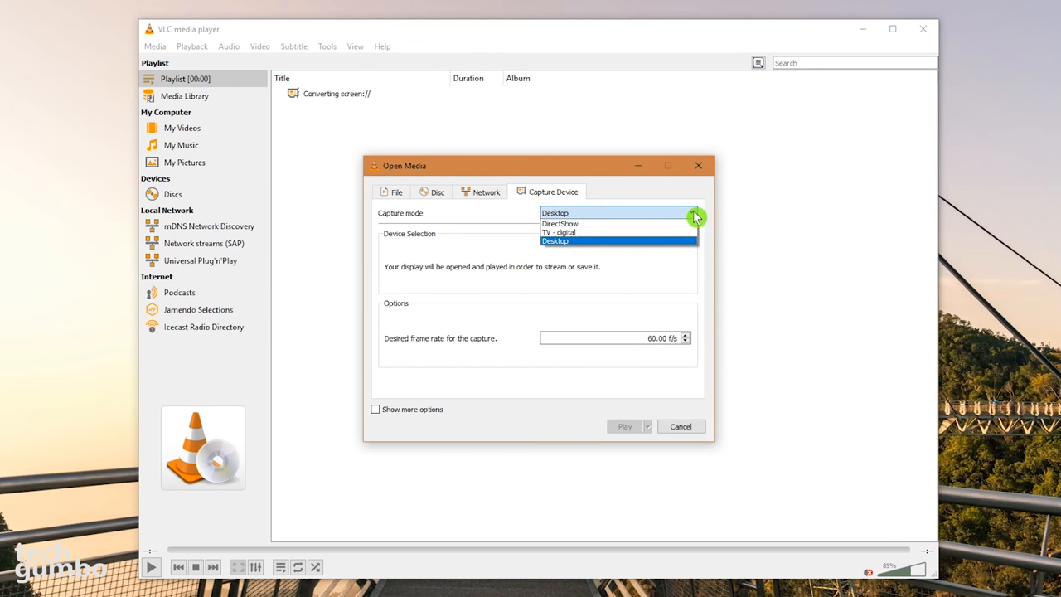
left_click(559, 223)
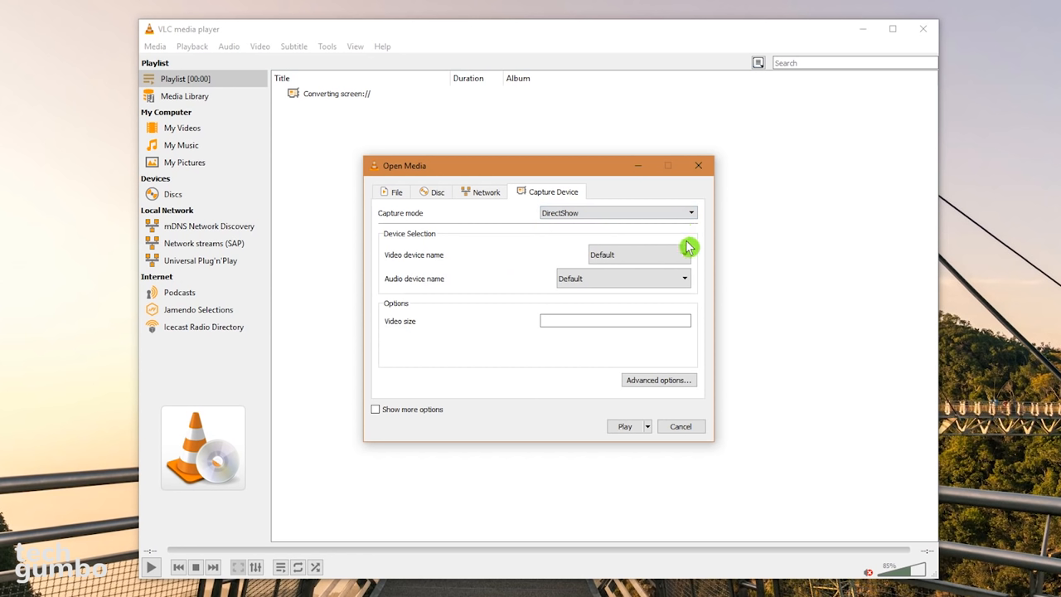
left_click(685, 255)
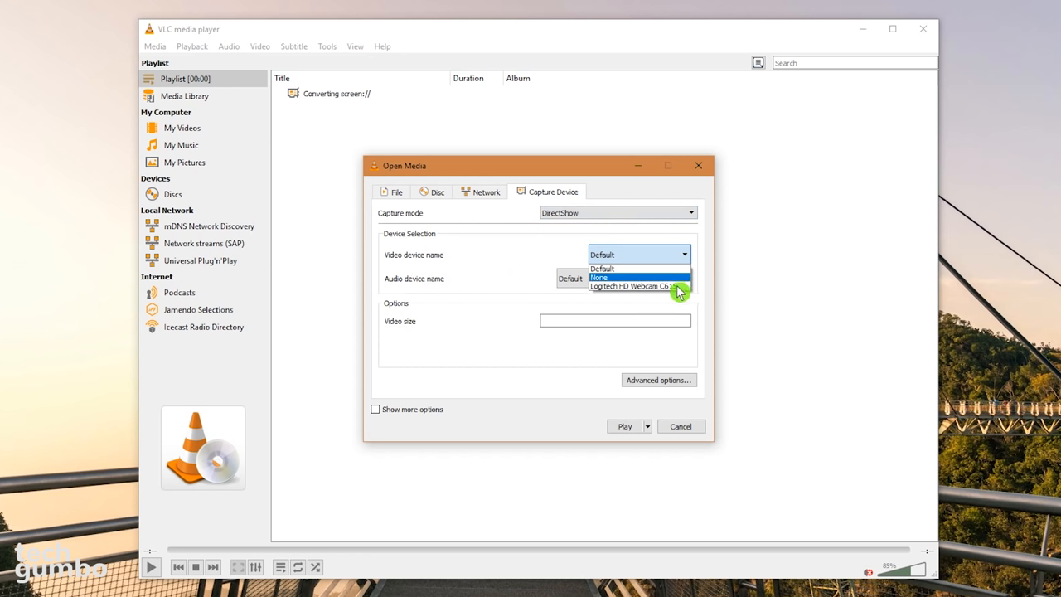
left_click(634, 286)
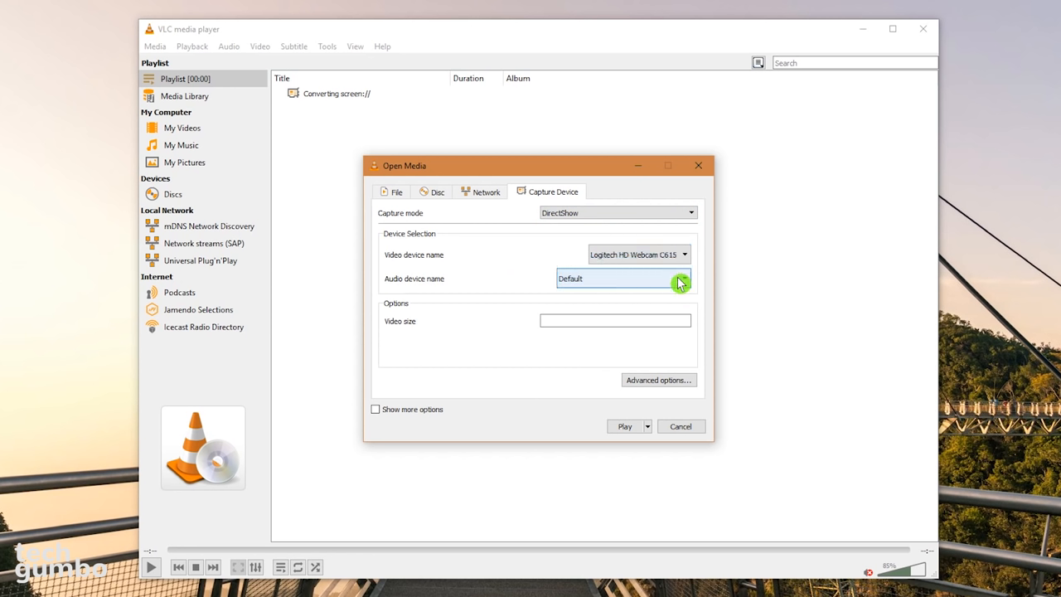
left_click(683, 279)
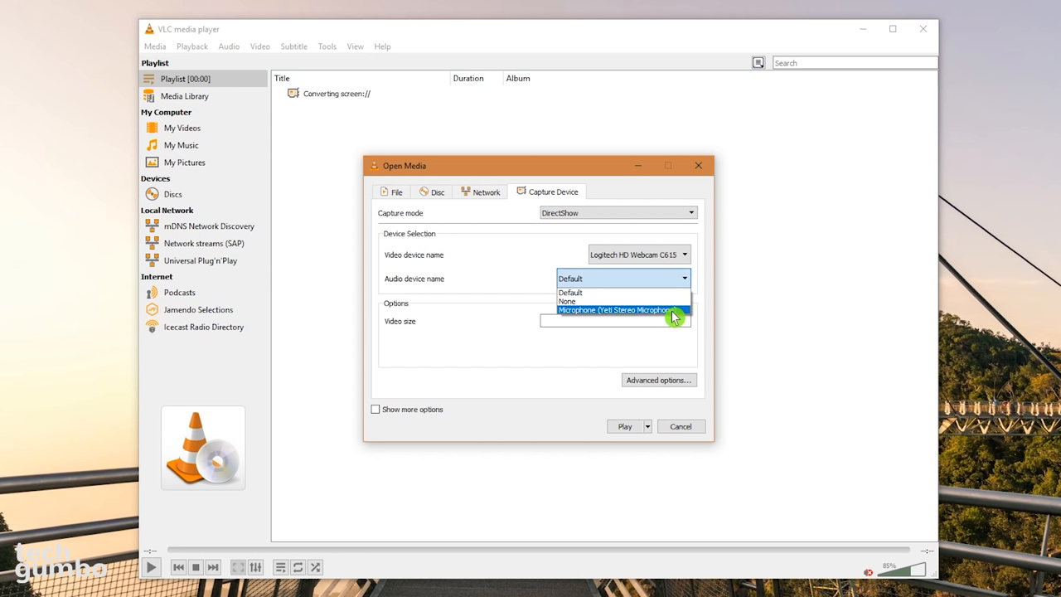
left_click(614, 309)
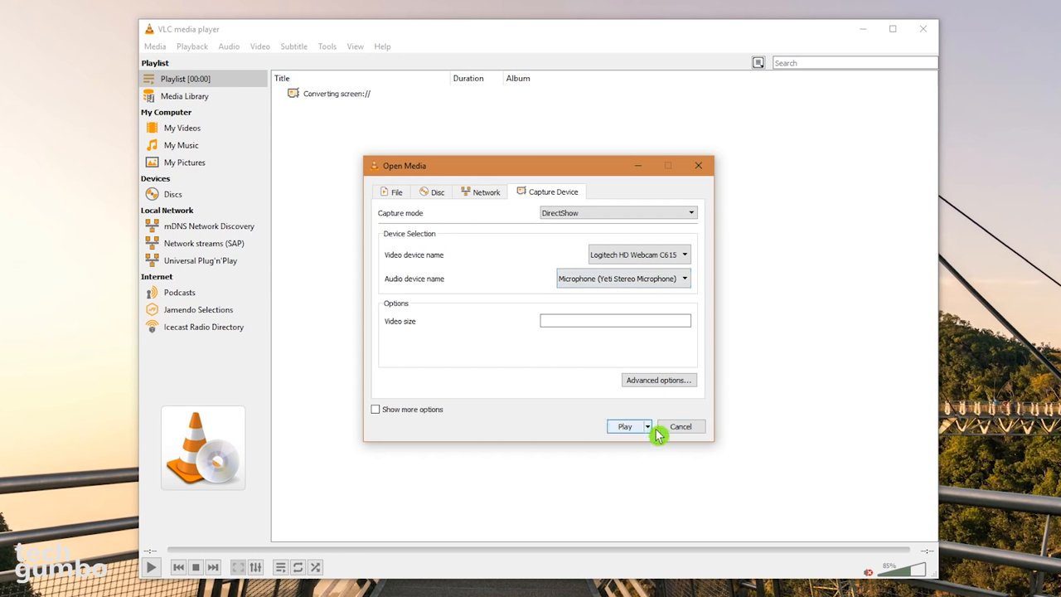
left_click(648, 427)
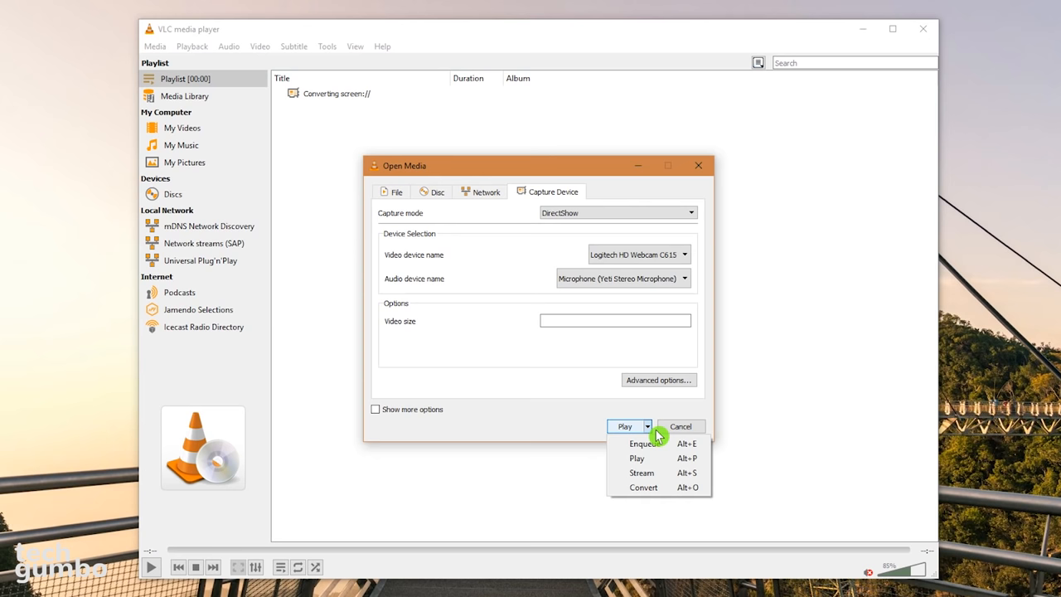
mouse_move(643, 488)
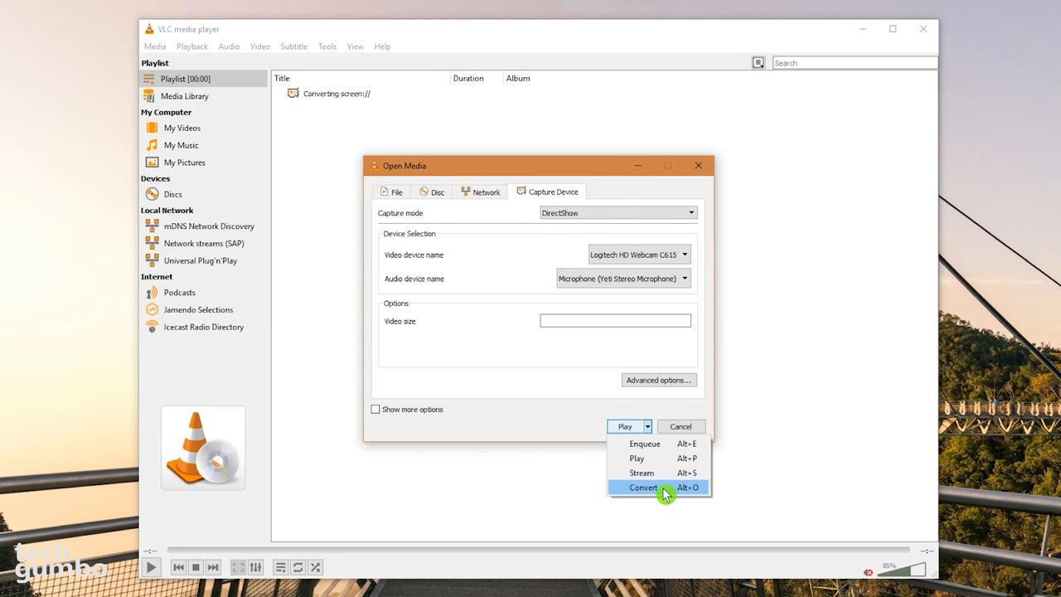
Step: Convert the webcam with H.264 + MP3 (MP4) to Webcam.mp4 in D:\TechGumbo\Test and start
left_click(644, 487)
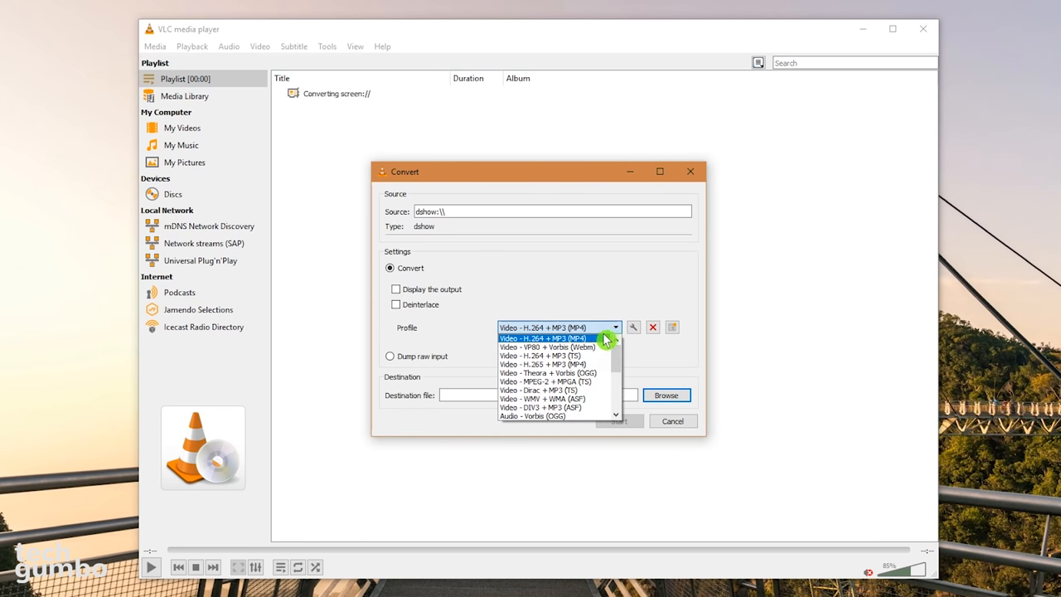
left_click(543, 337)
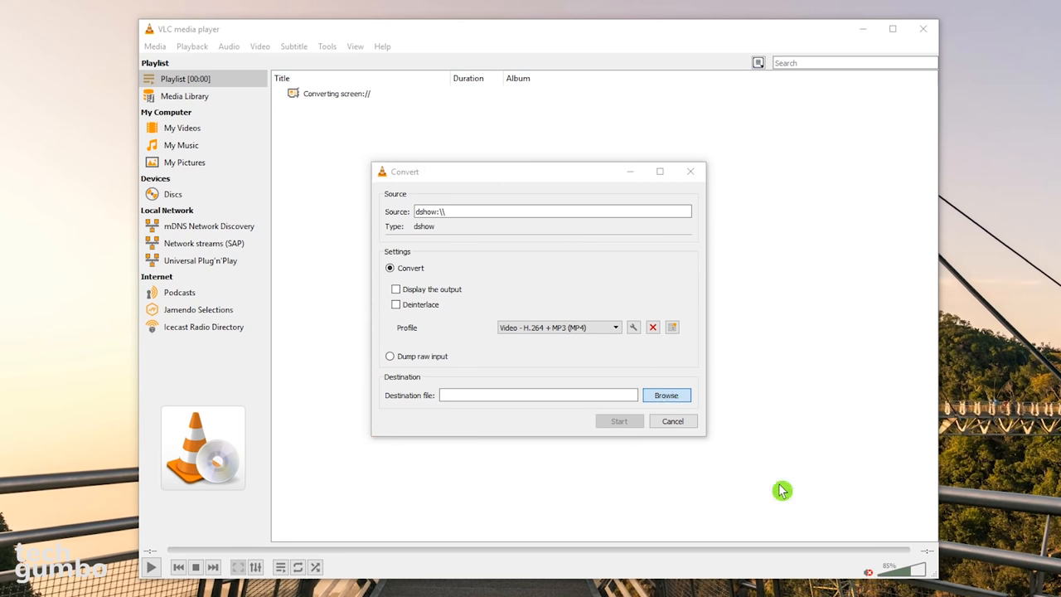
left_click(666, 395)
type("Webcam.mp4")
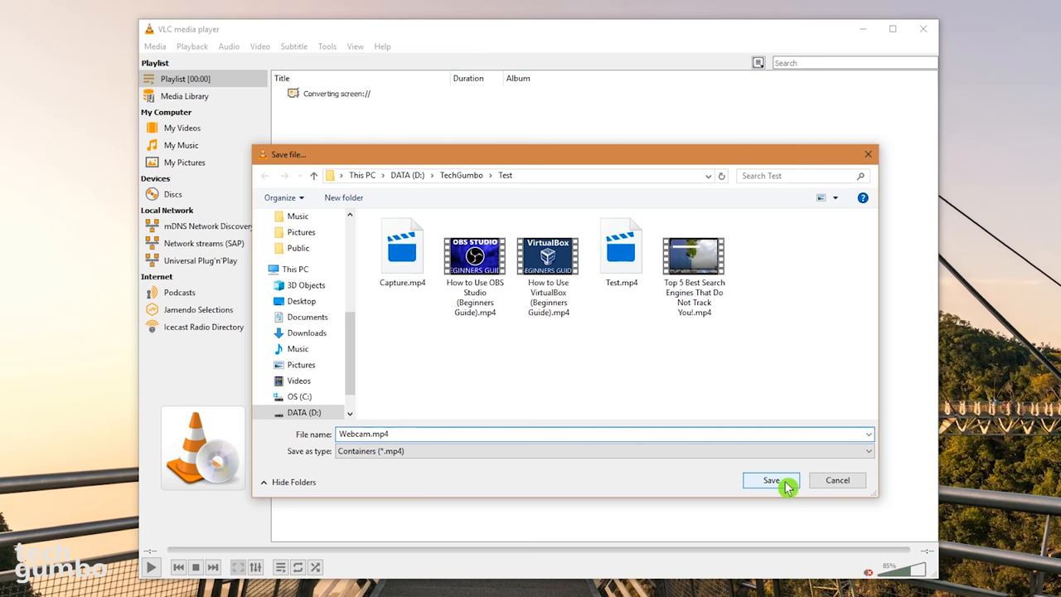
left_click(770, 480)
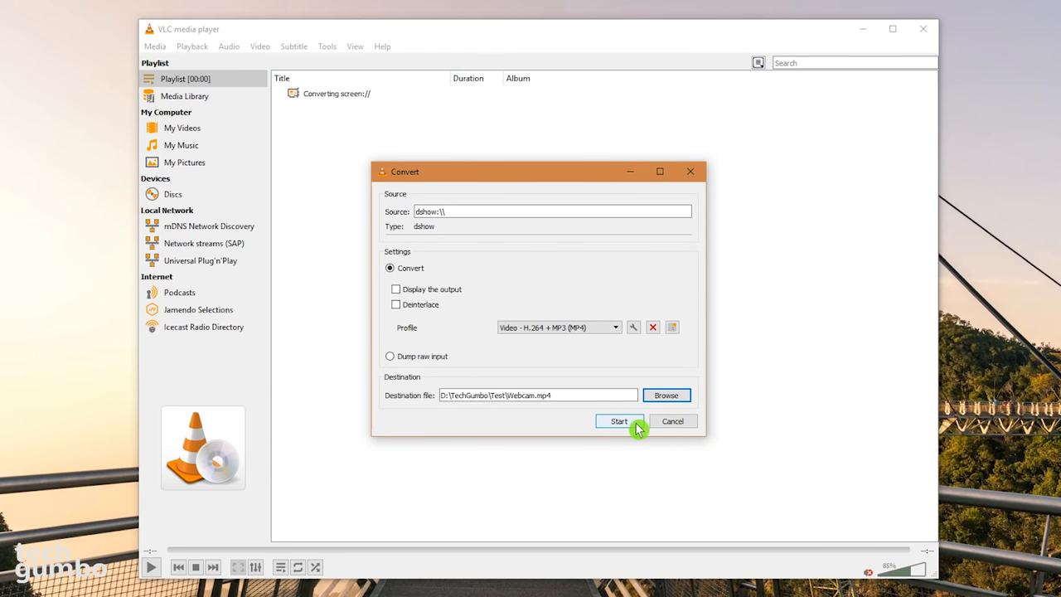
left_click(619, 421)
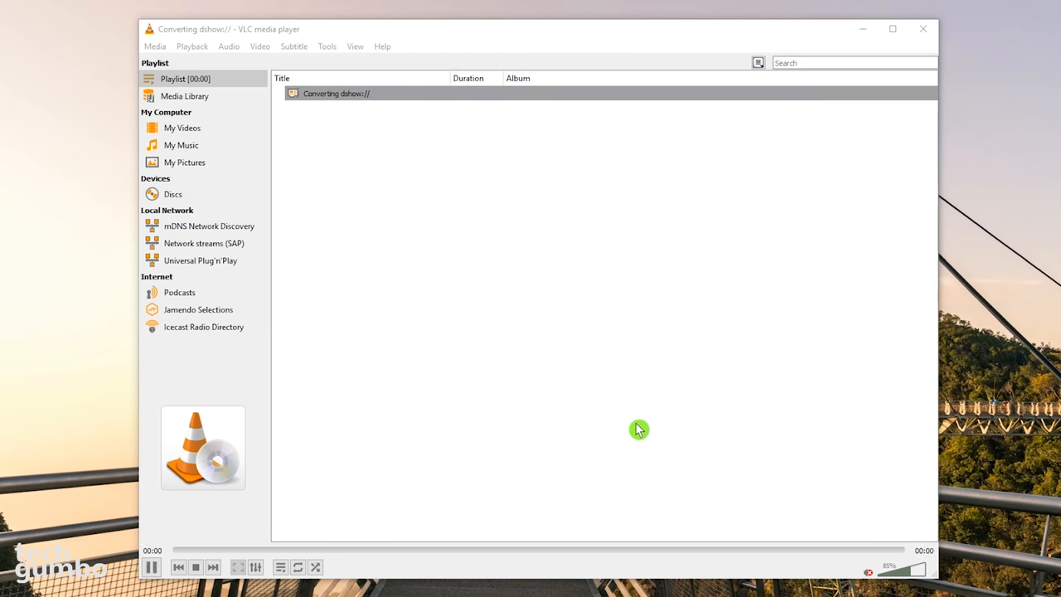
Step: Stop the webcam recording and save a snapshot of the current video frame
left_click(196, 567)
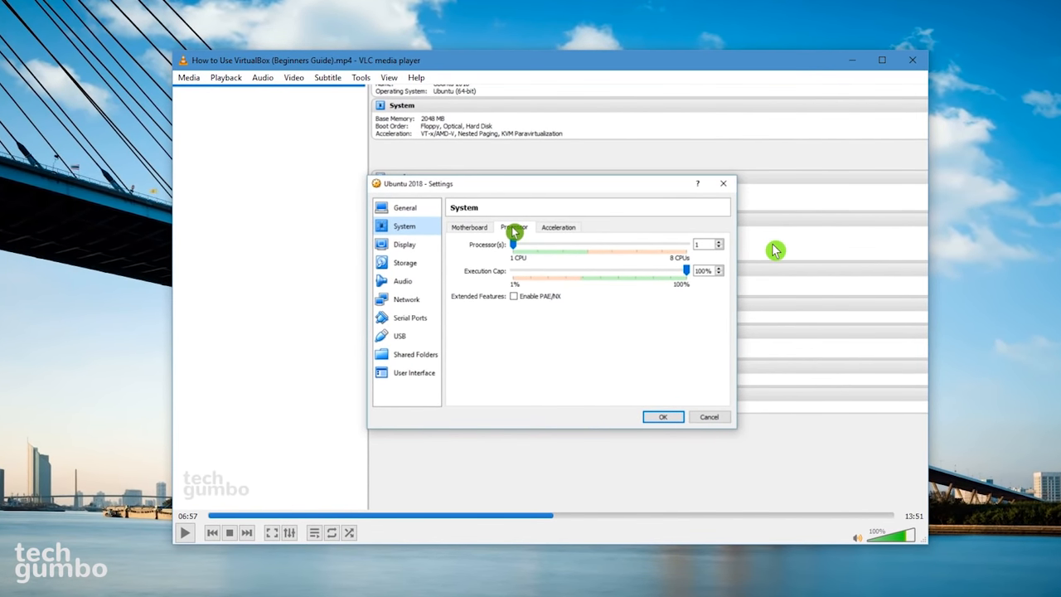
right_click(775, 250)
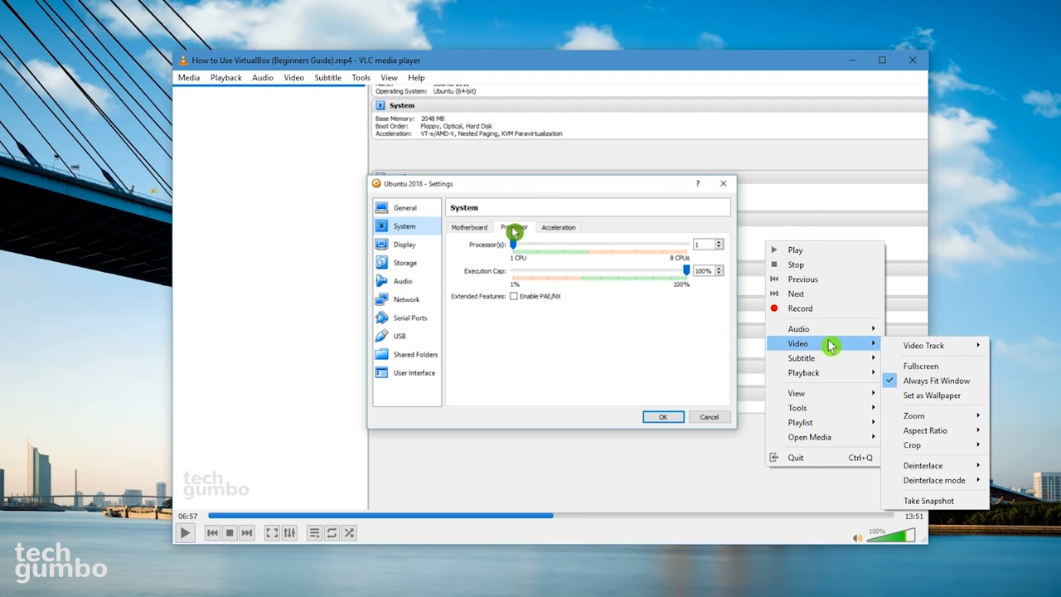
mouse_move(935, 501)
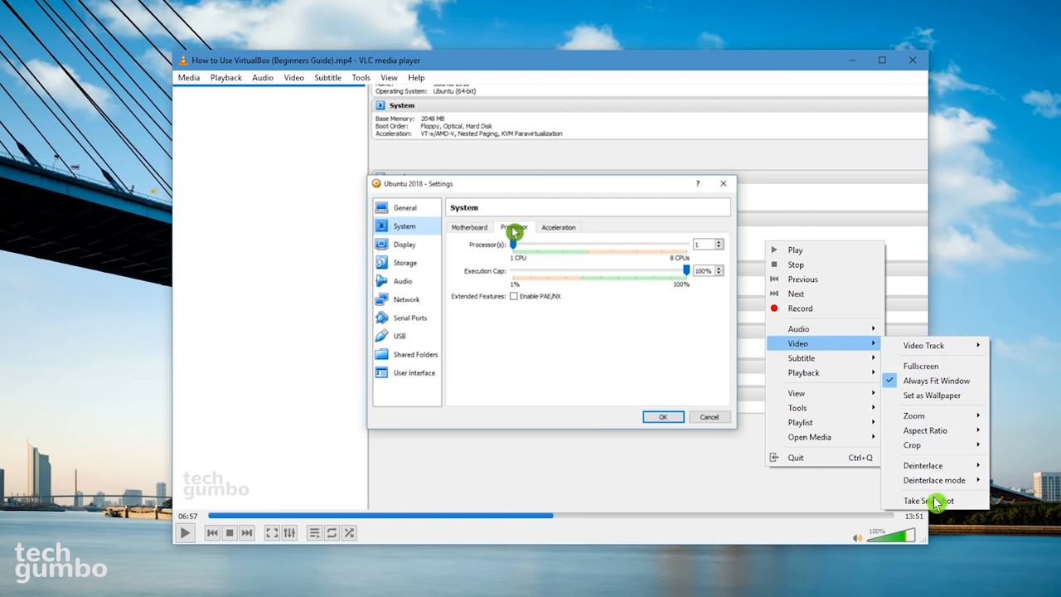
left_click(928, 500)
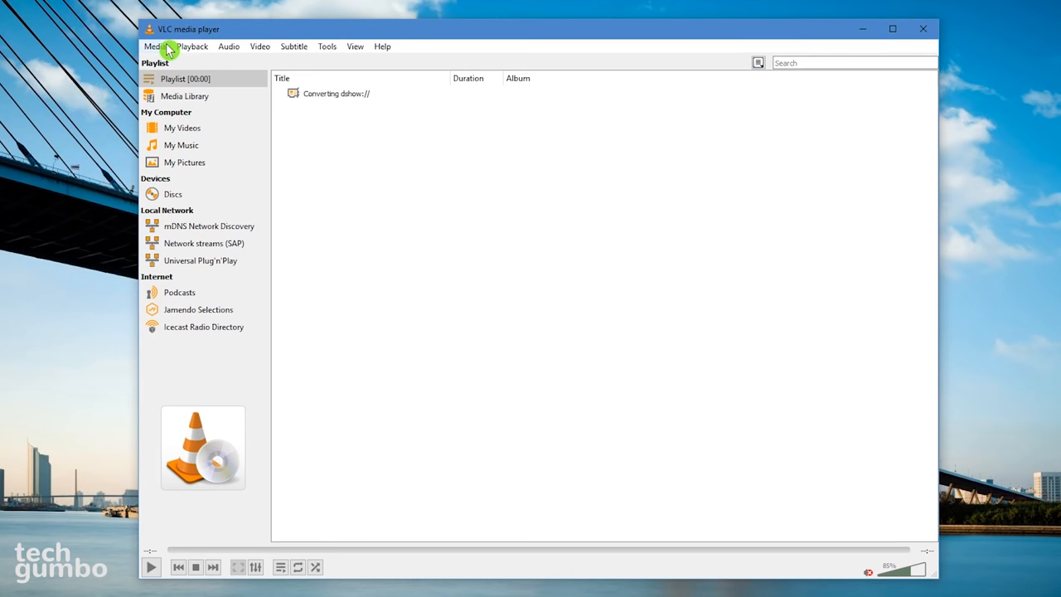
Step: Open Convert / Save and add the VirtualBox beginners guide MP4 as the source
left_click(155, 46)
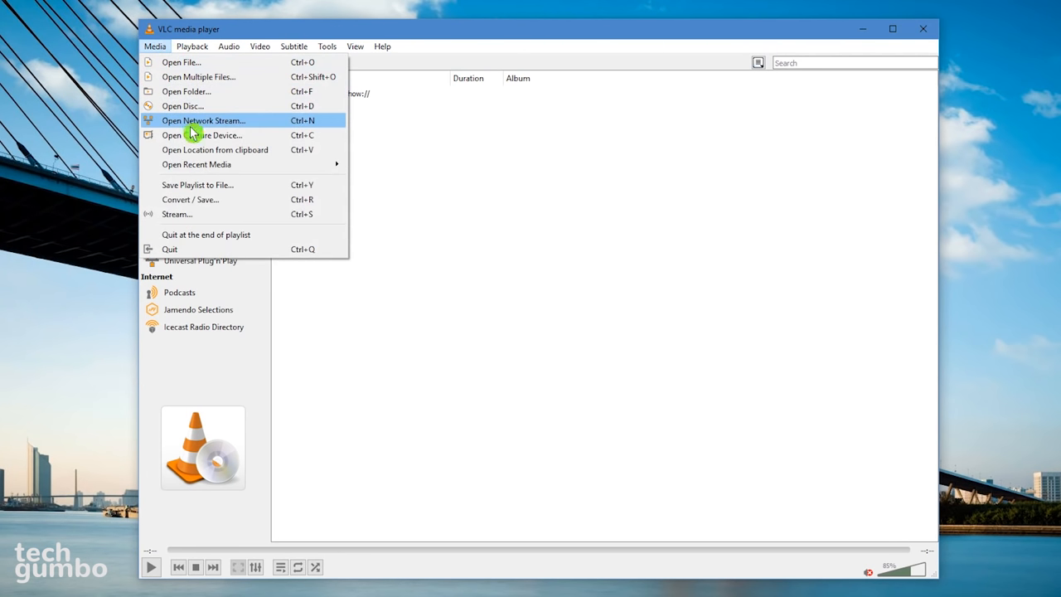
mouse_move(233, 203)
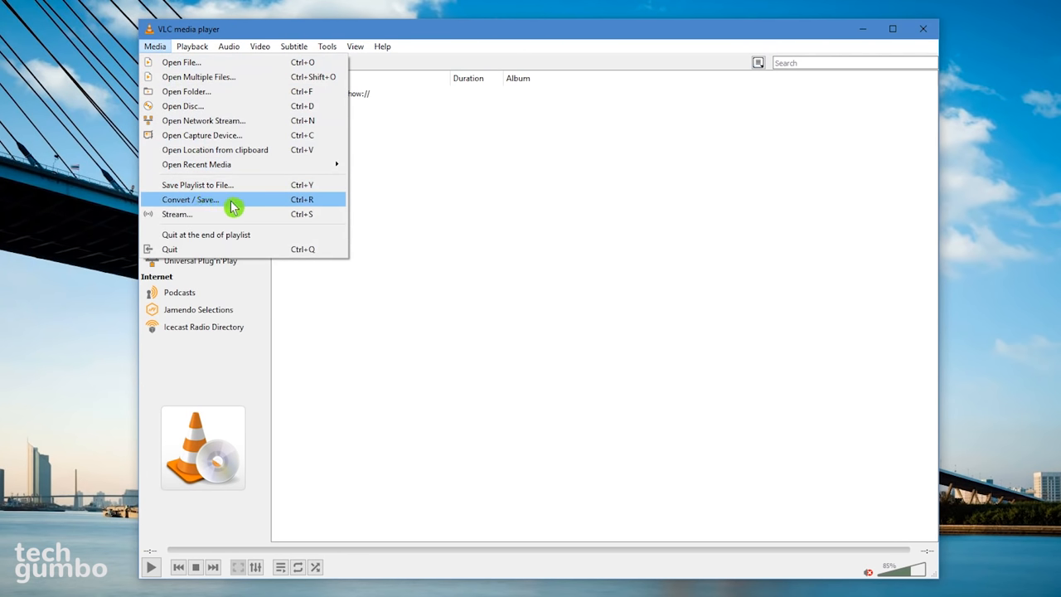
left_click(190, 199)
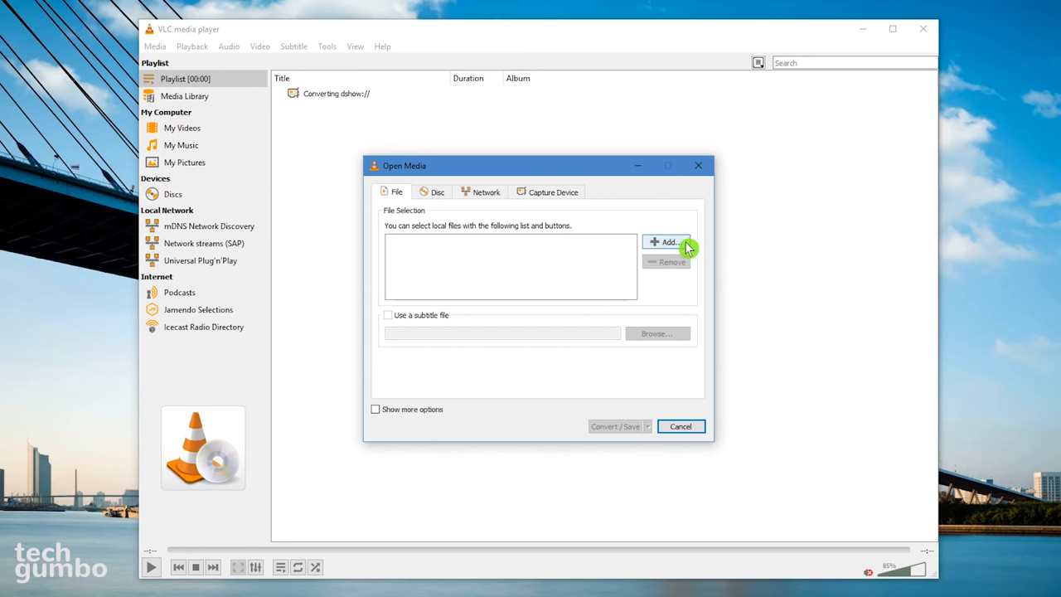
left_click(670, 241)
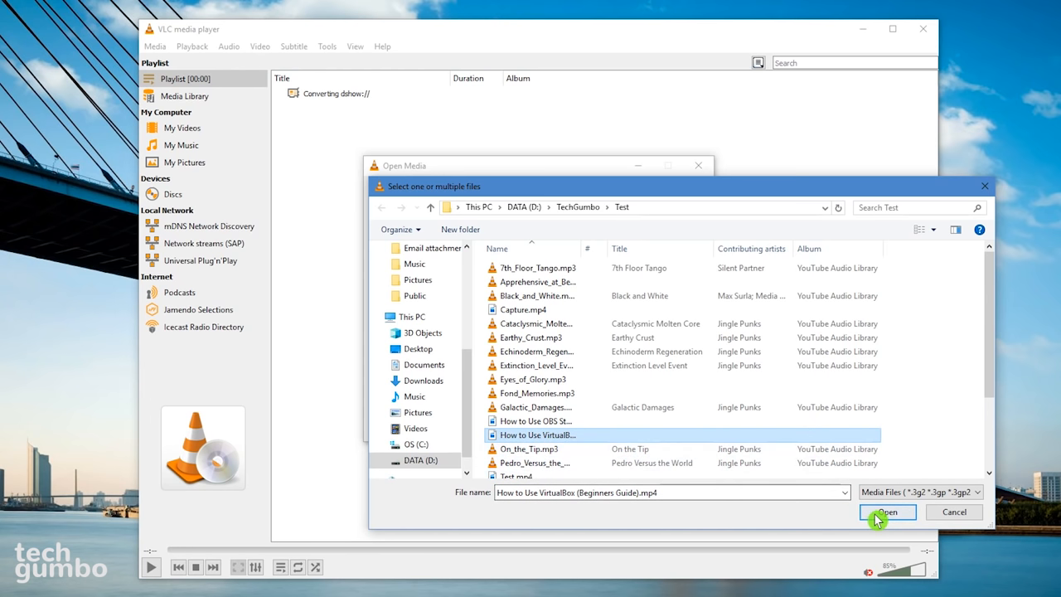
left_click(887, 512)
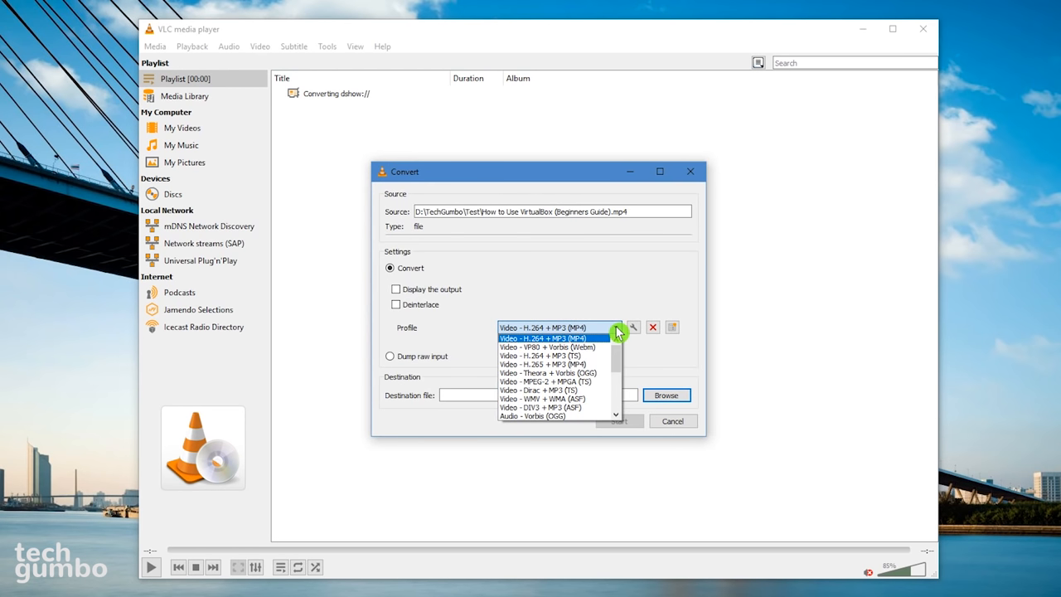
mouse_move(597, 402)
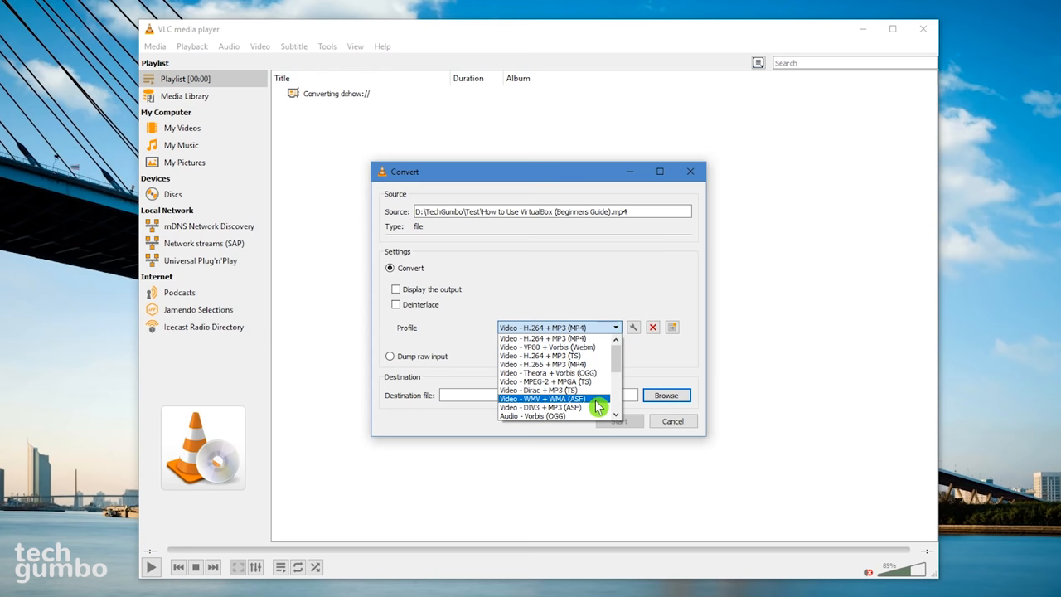
mouse_move(597, 405)
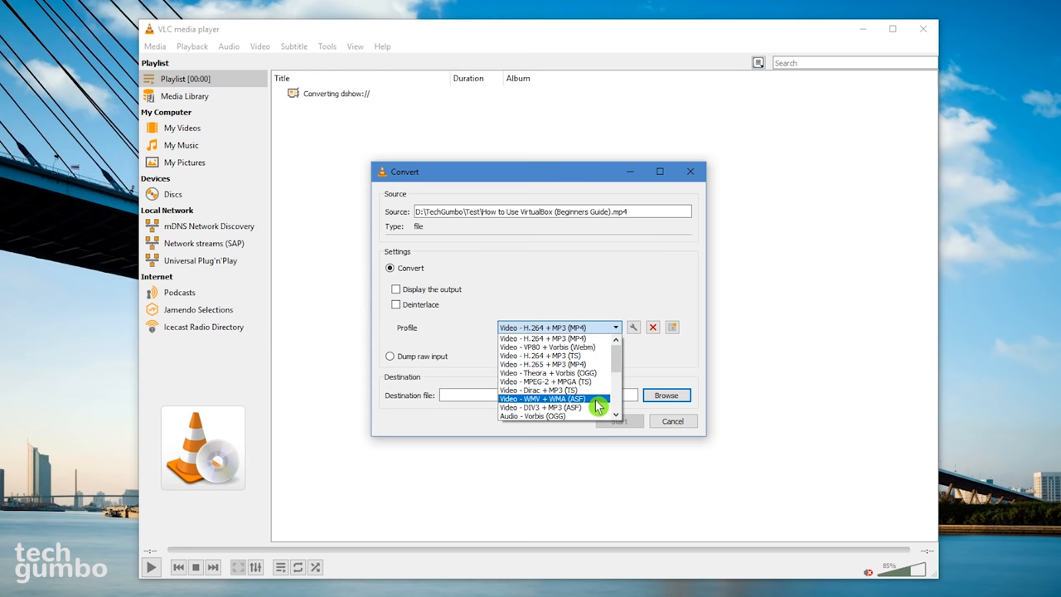
Step: Convert it to WMV + WMA (ASF) named 'VB Beginners Guide' and start
left_click(542, 398)
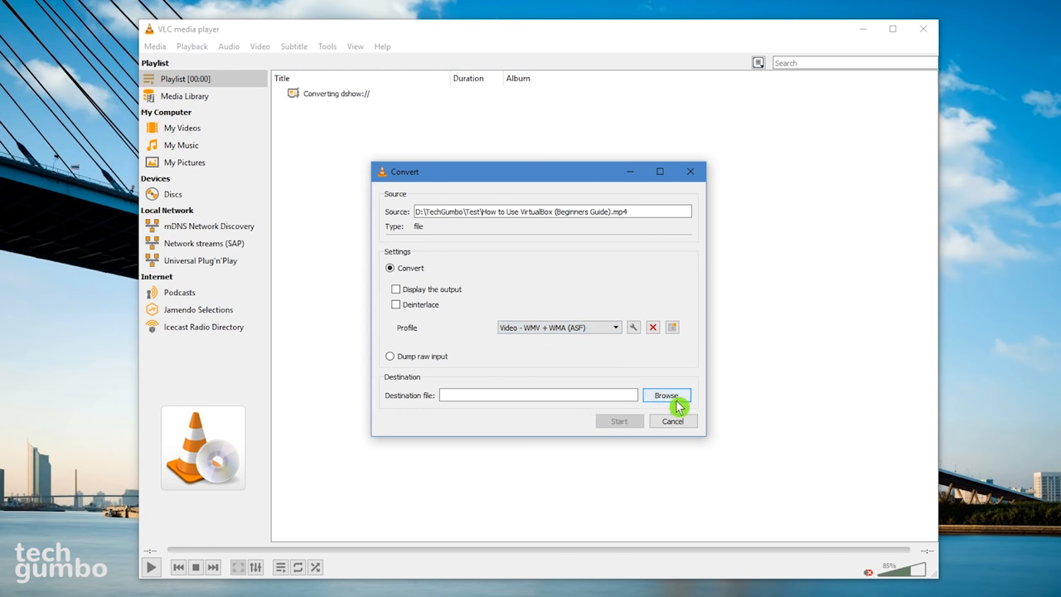
left_click(667, 395)
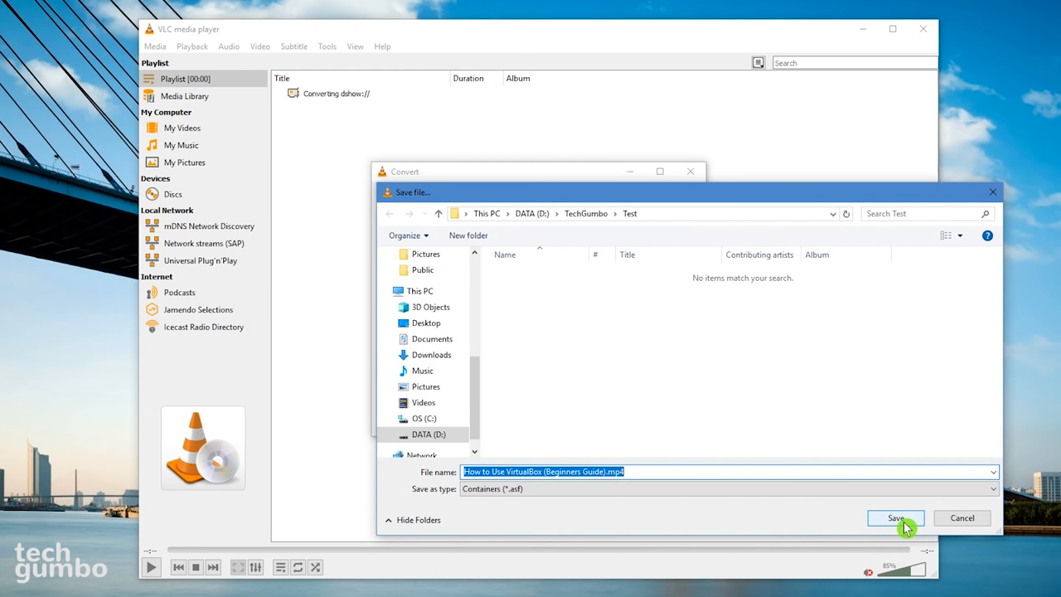
type("VB Beginners Guide")
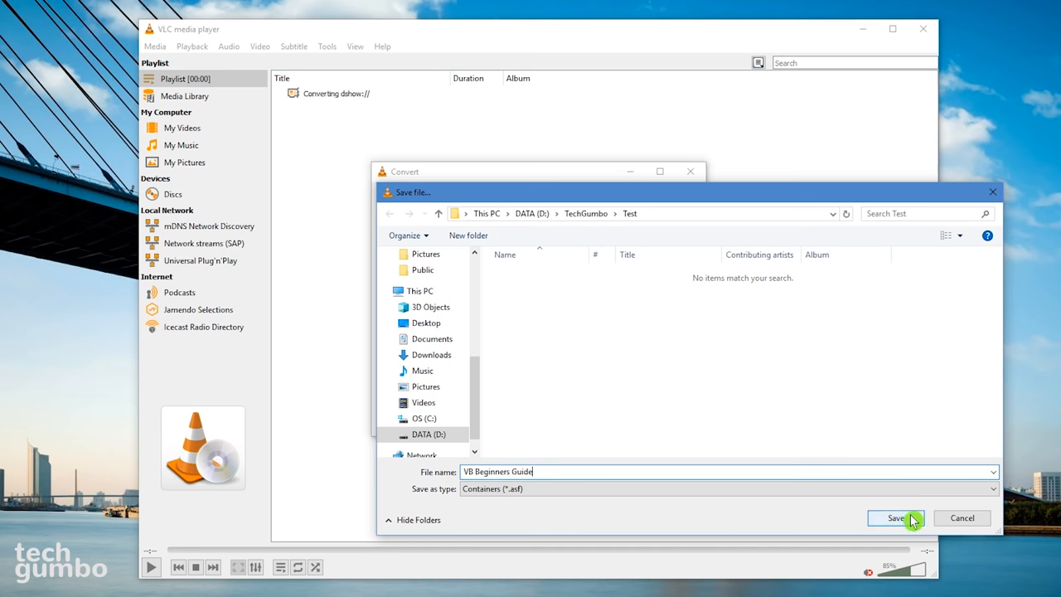
left_click(896, 518)
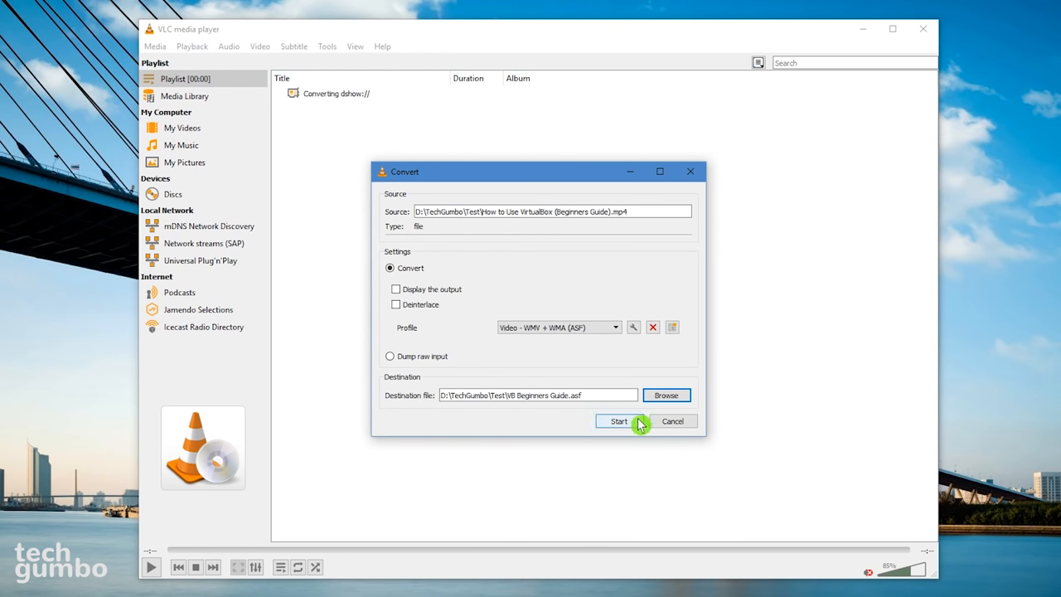
mouse_move(645, 439)
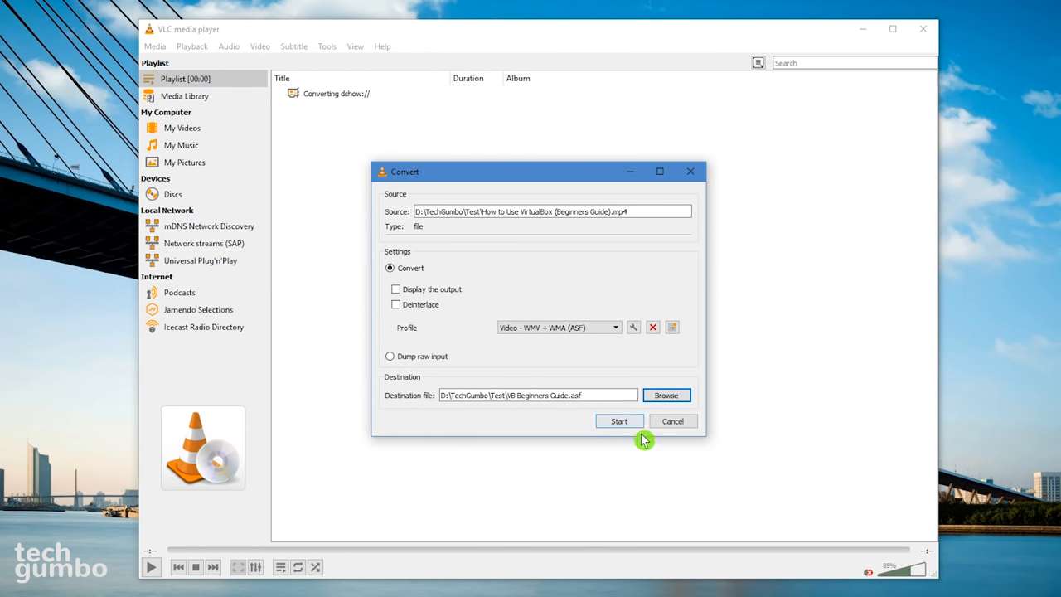
left_click(619, 421)
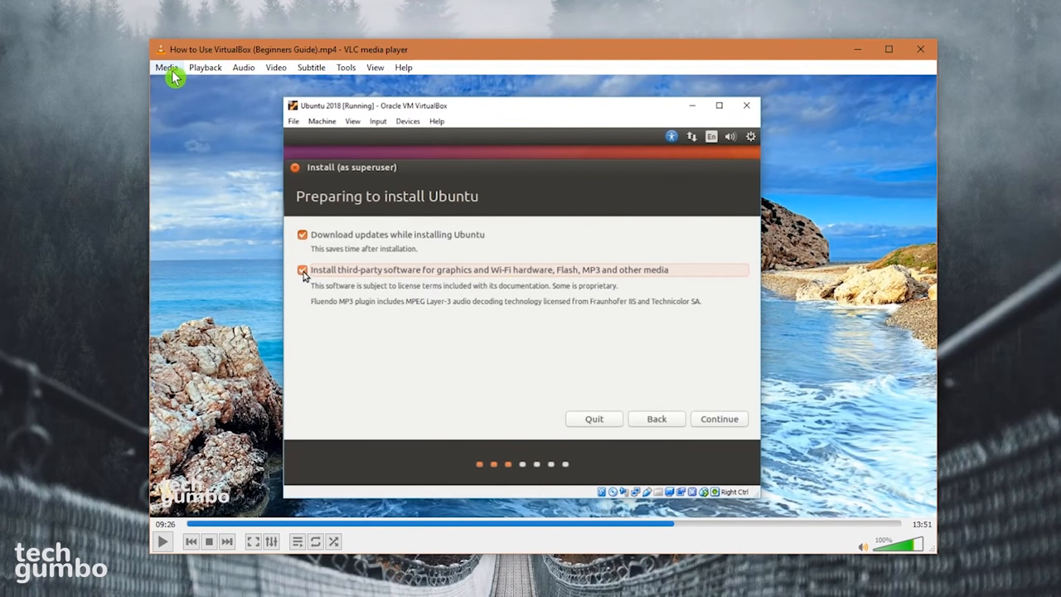
mouse_move(374, 67)
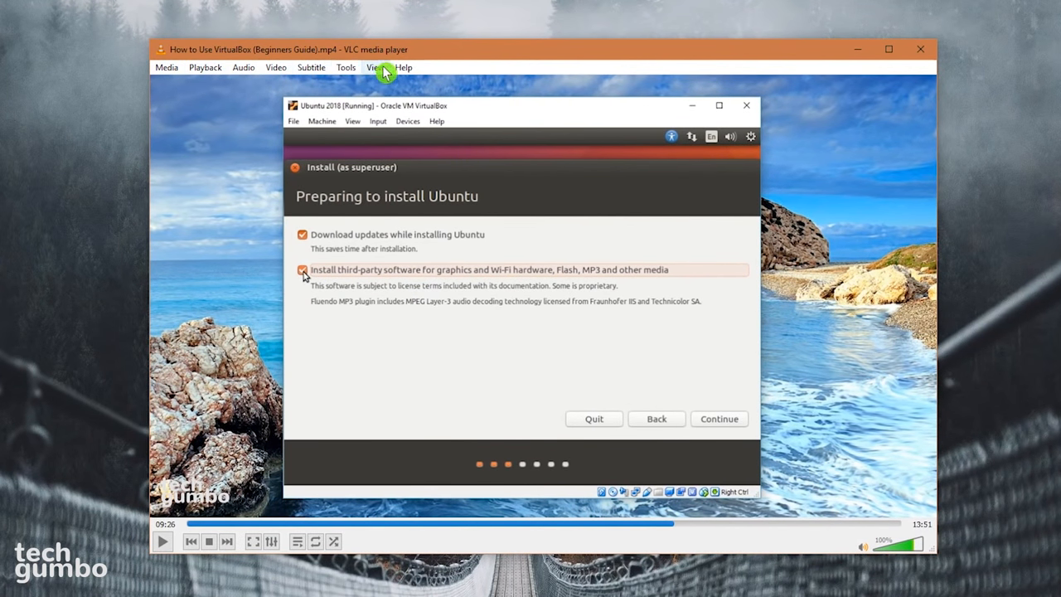
Step: Enable View > Advanced Controls and start recording the playing VirtualBox guide video
left_click(374, 67)
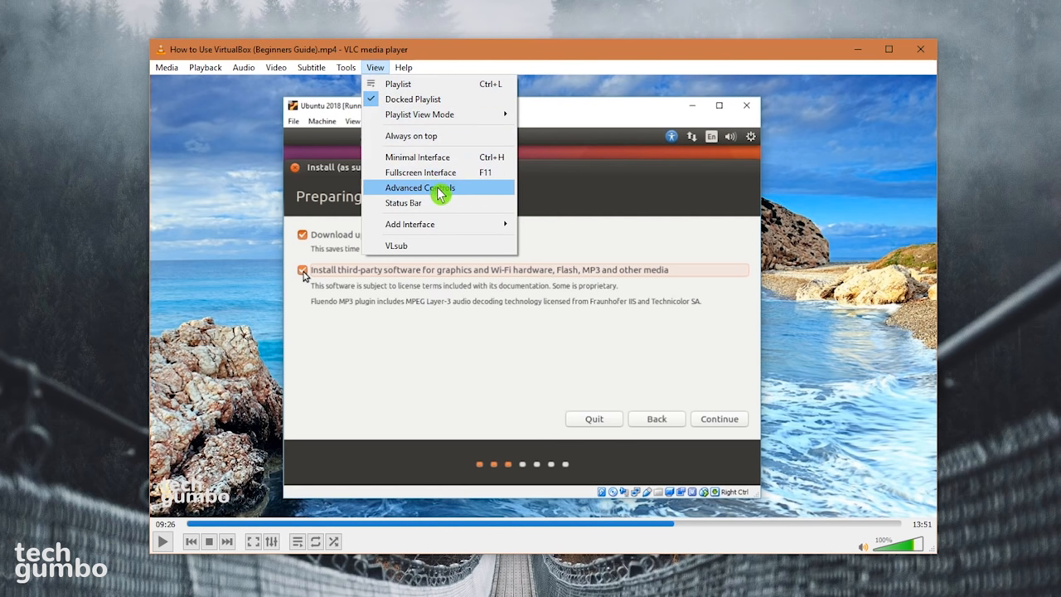
left_click(420, 187)
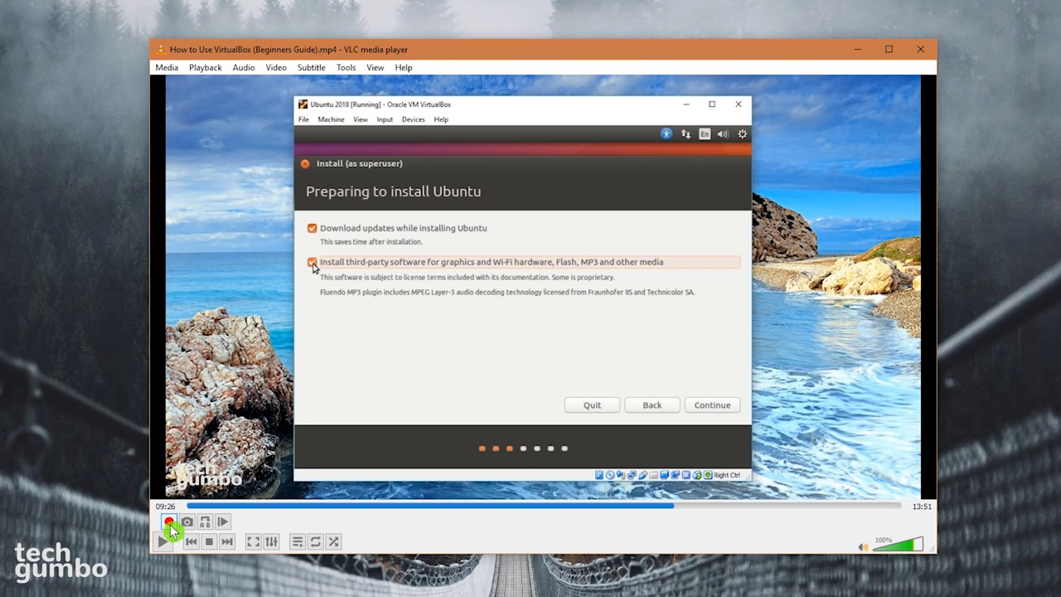
mouse_move(169, 523)
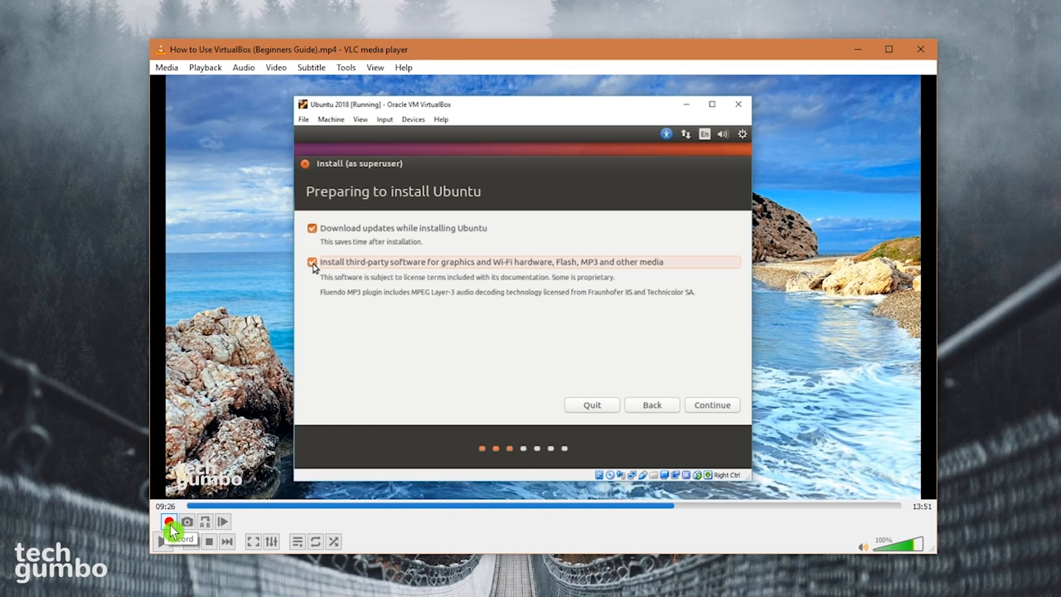
left_click(169, 521)
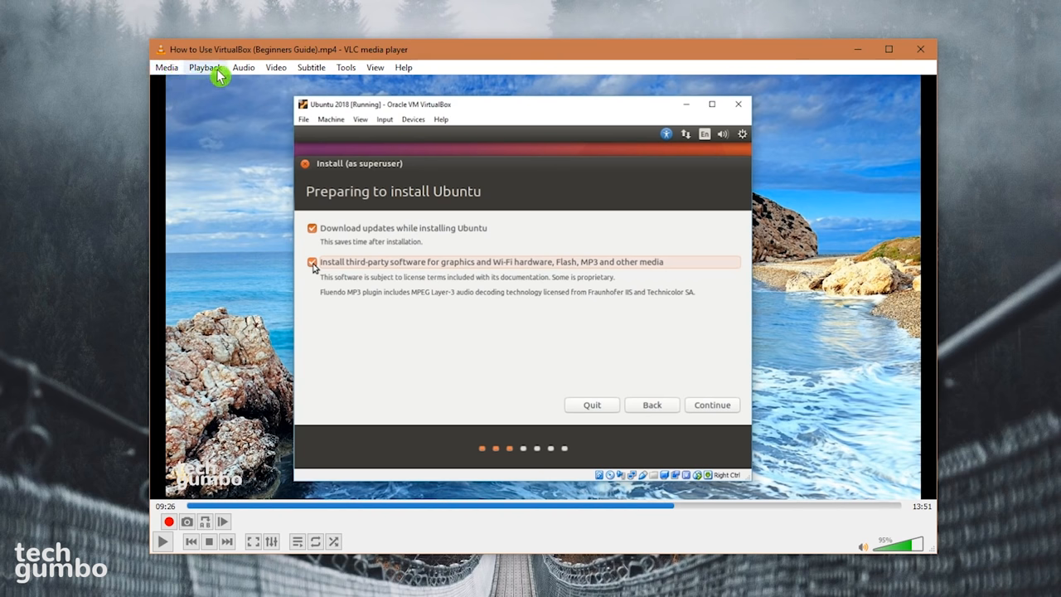
Step: Create a bookmark at the current playback time in the Edit Bookmarks dialog
left_click(205, 67)
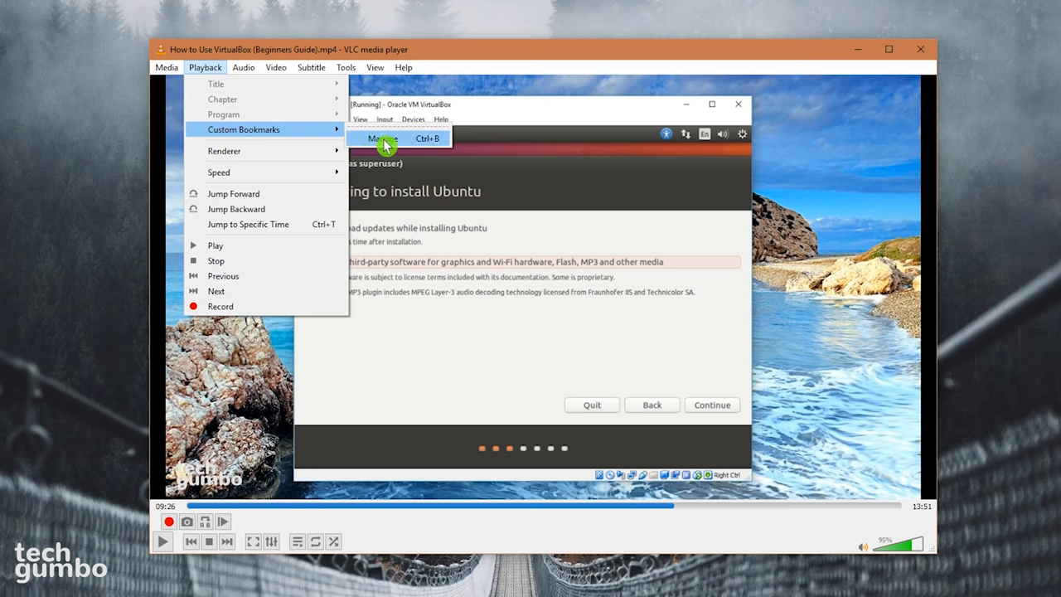
left_click(382, 139)
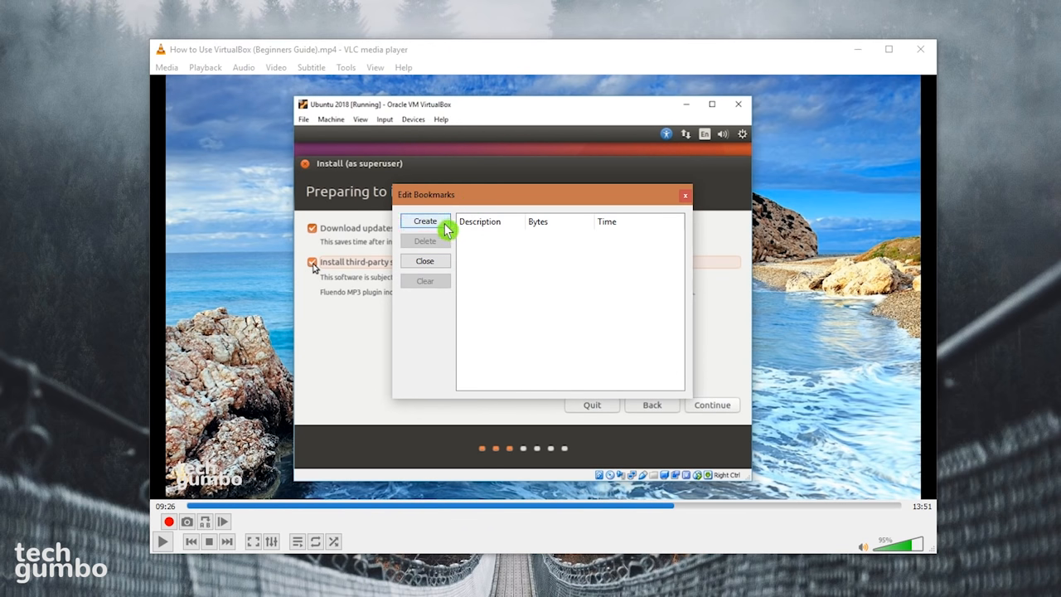
mouse_move(424, 221)
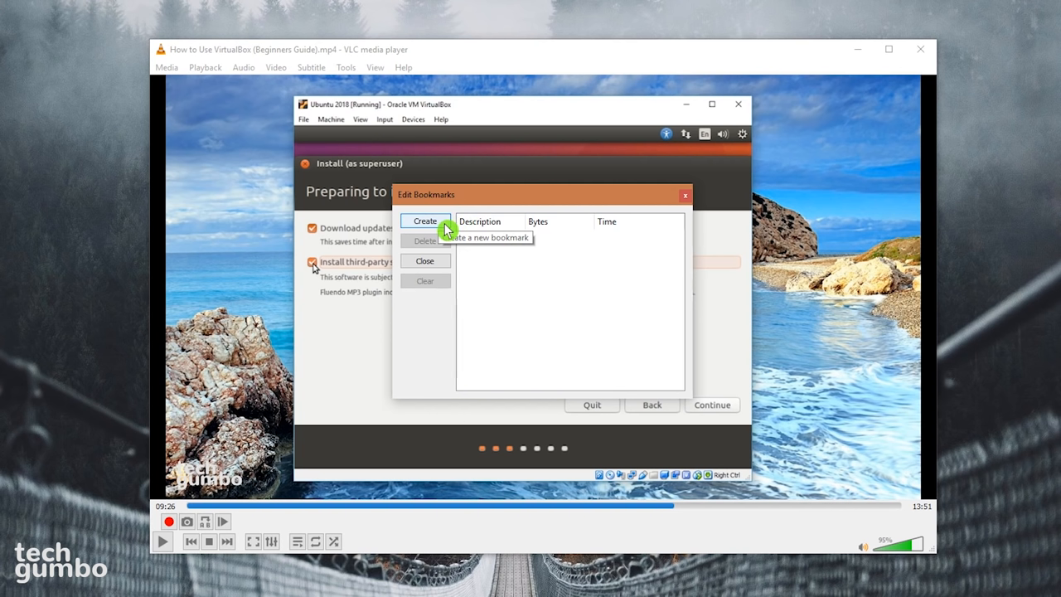
left_click(424, 221)
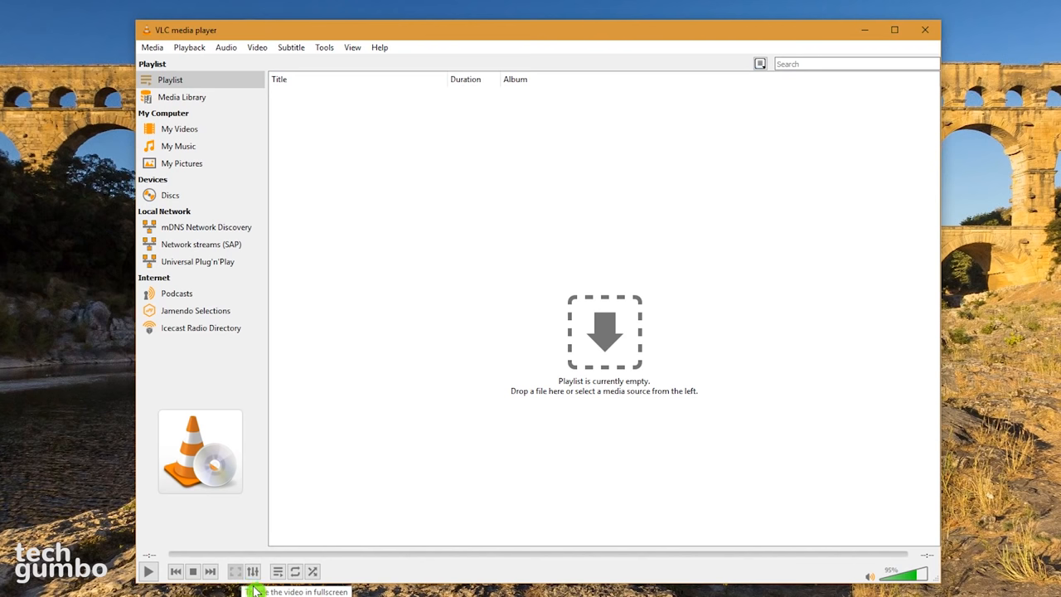
Step: Open Tools > Effects and Filters and choose an audio equalizer preset
left_click(253, 571)
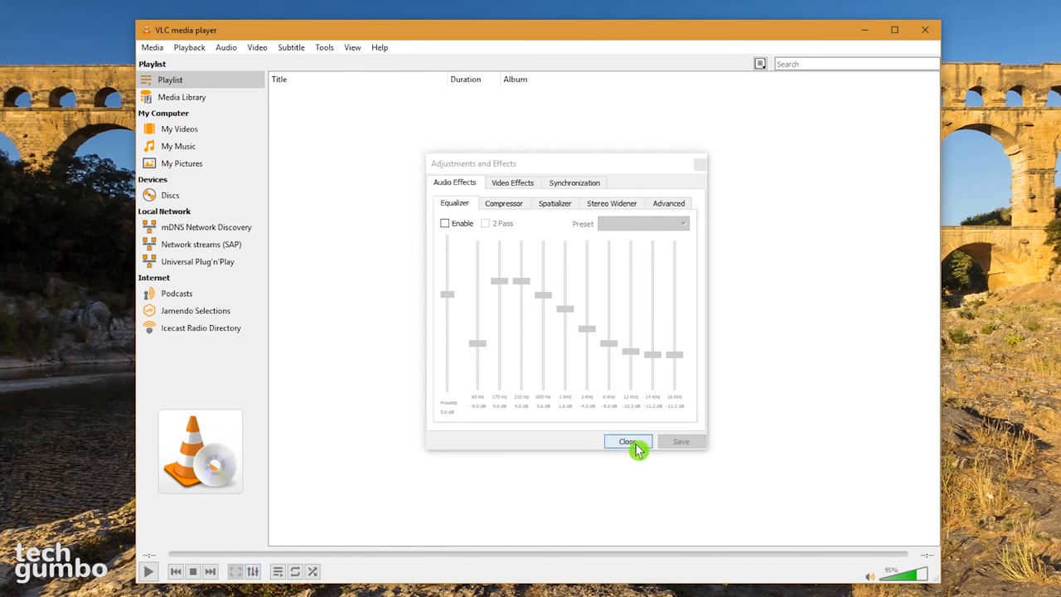
left_click(628, 441)
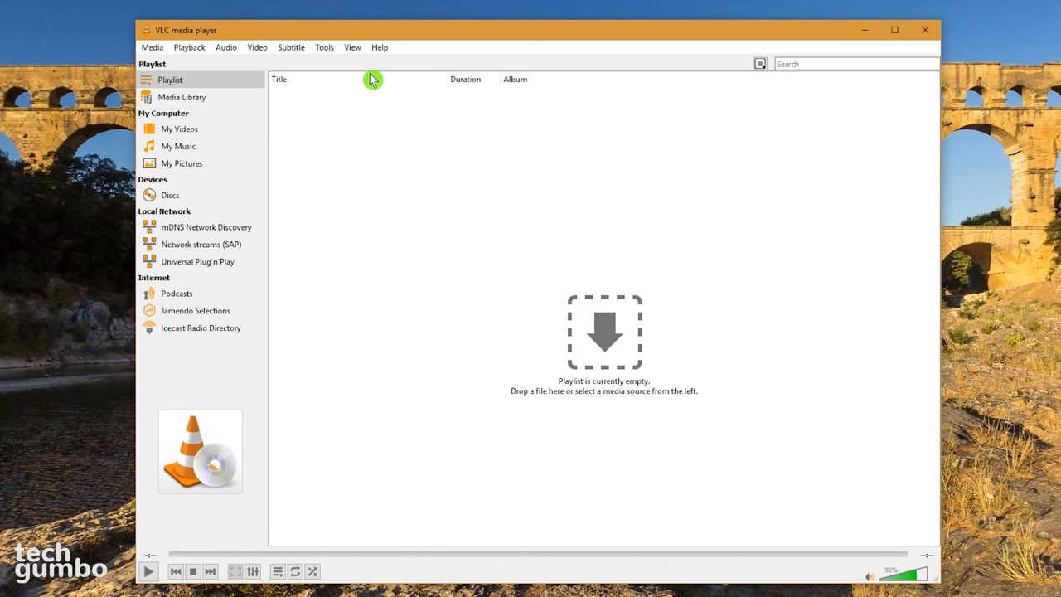
left_click(323, 47)
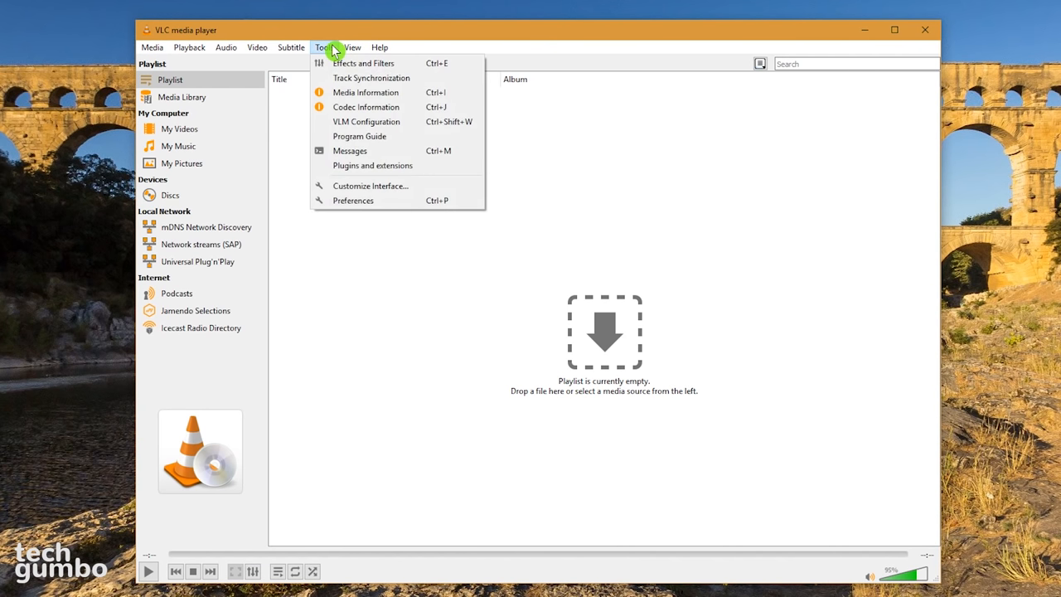
mouse_move(363, 63)
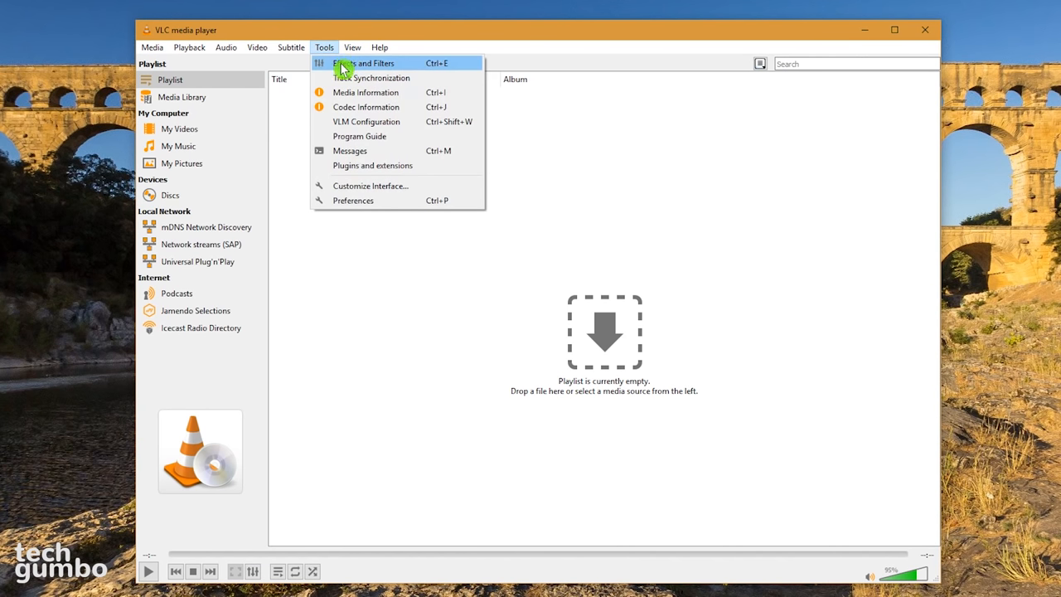
left_click(364, 63)
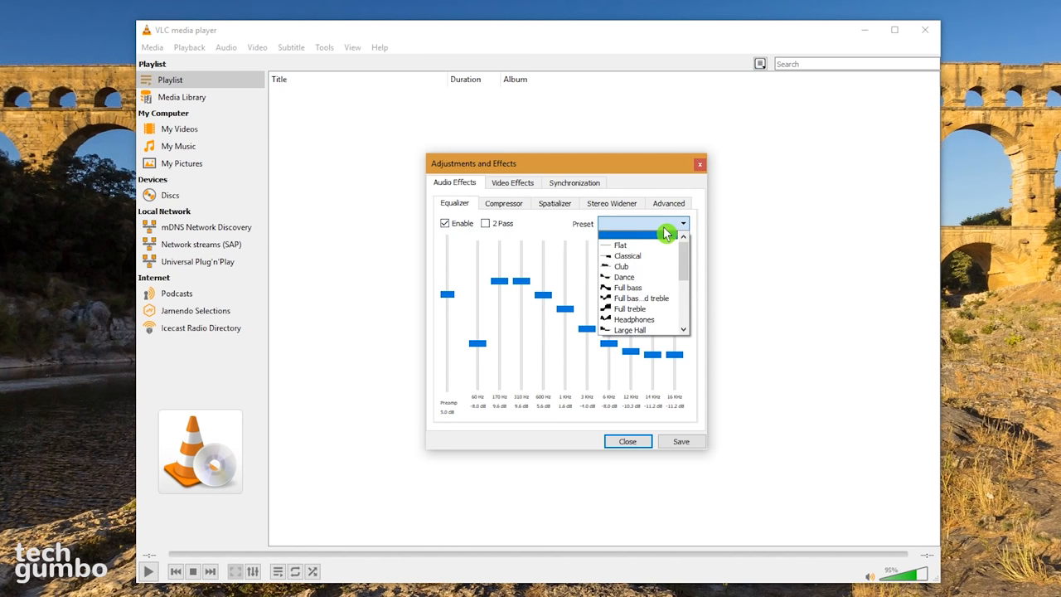
left_click(682, 223)
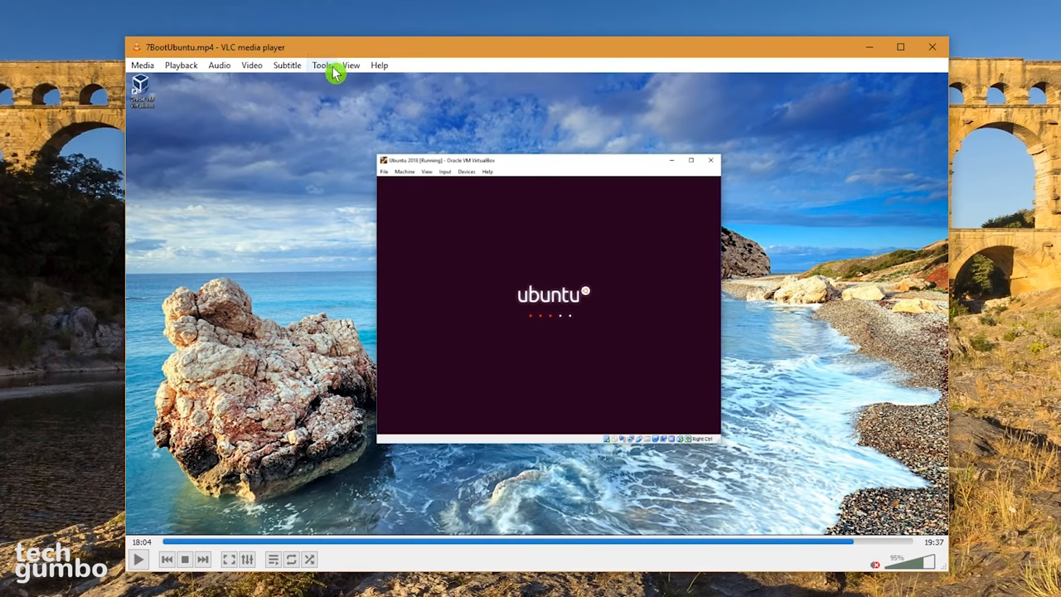
Step: Enable the Video Effects logo overlay using logo.jpg as the image
left_click(322, 64)
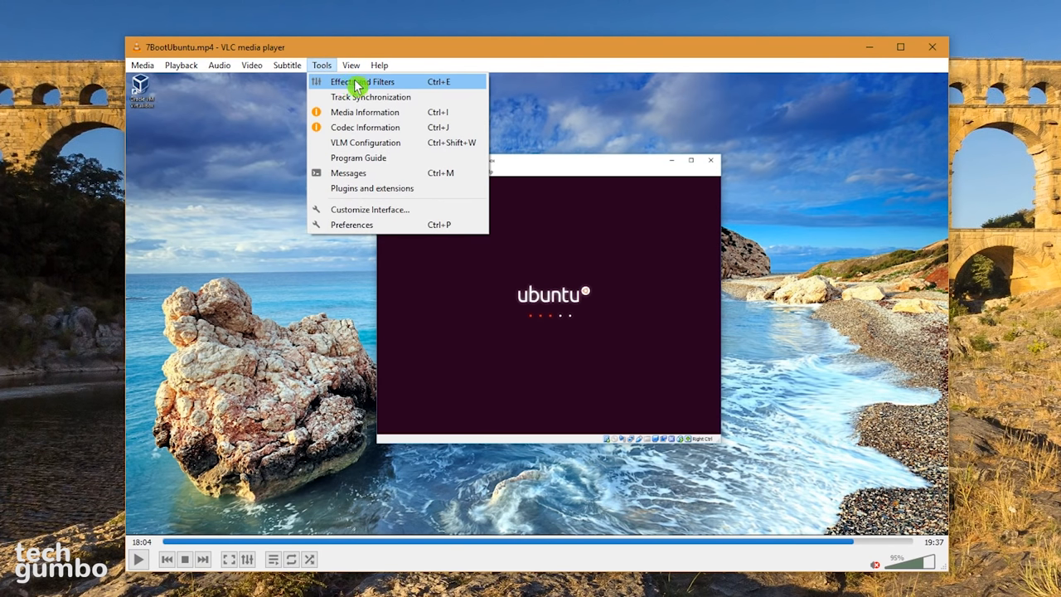
left_click(361, 81)
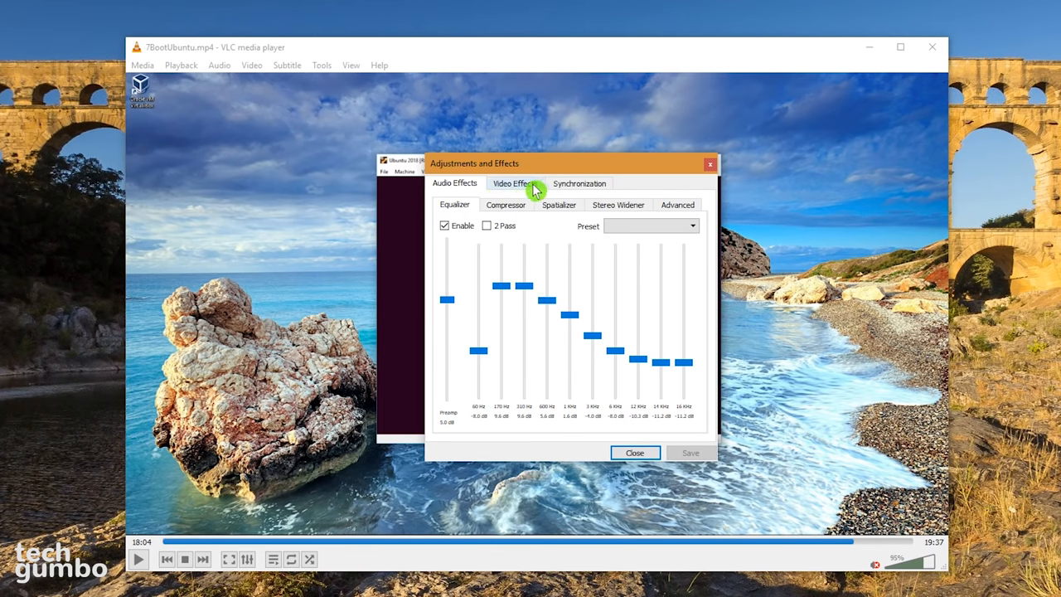
left_click(514, 183)
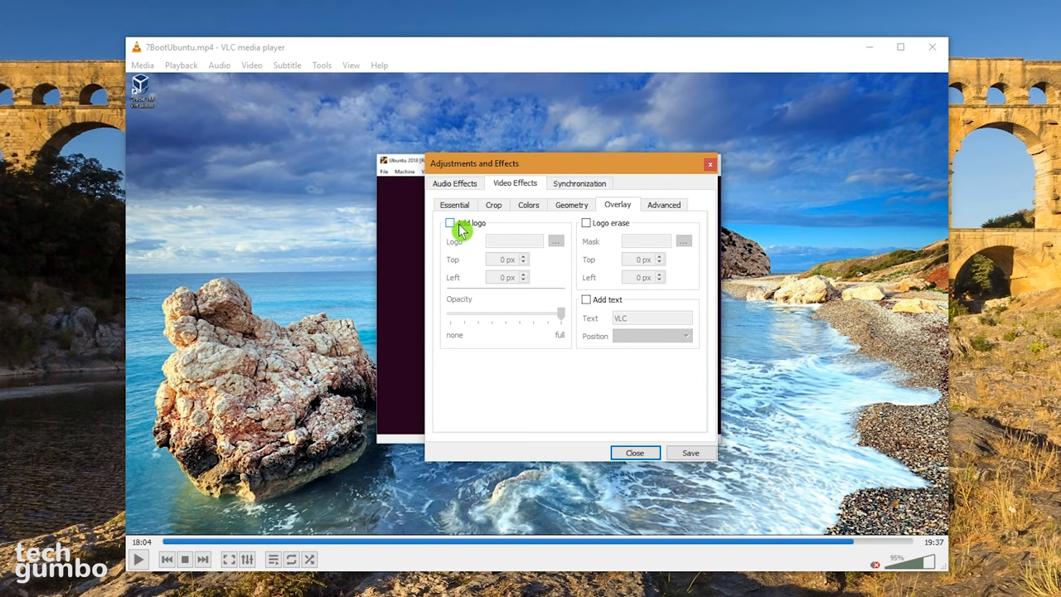
left_click(450, 222)
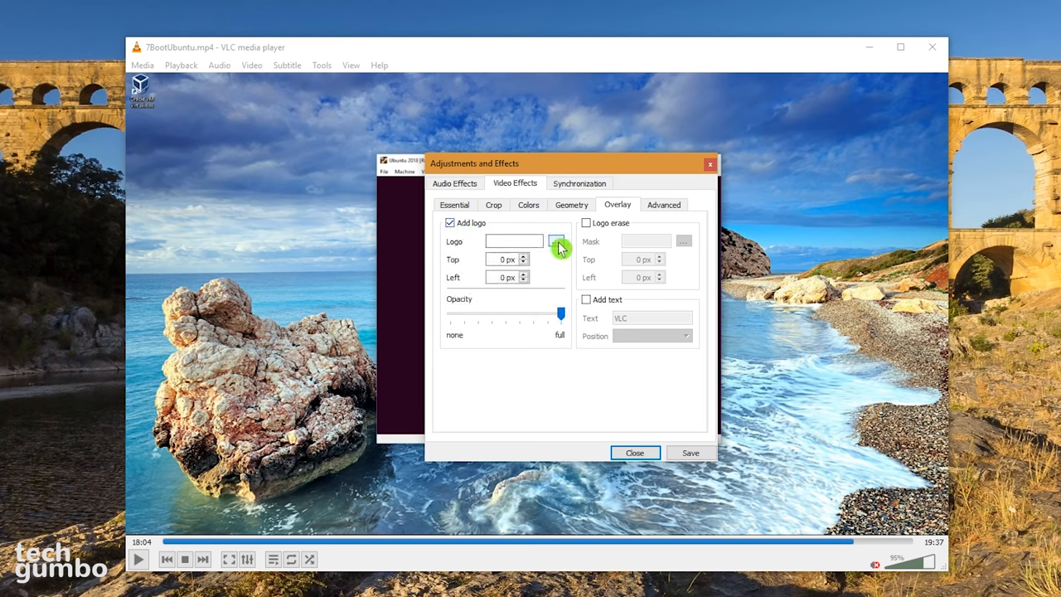
left_click(558, 241)
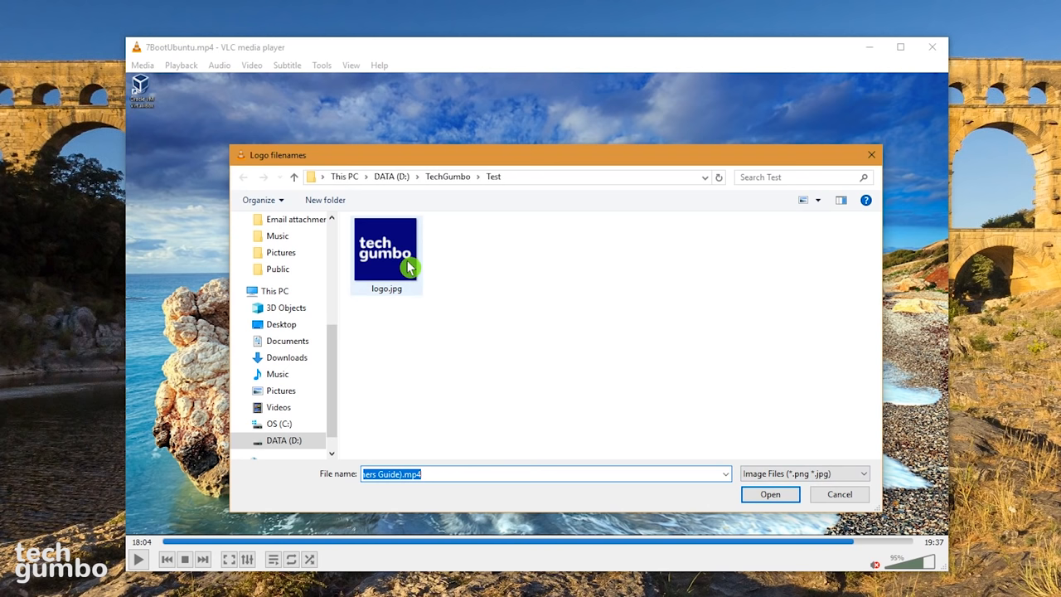
left_click(769, 495)
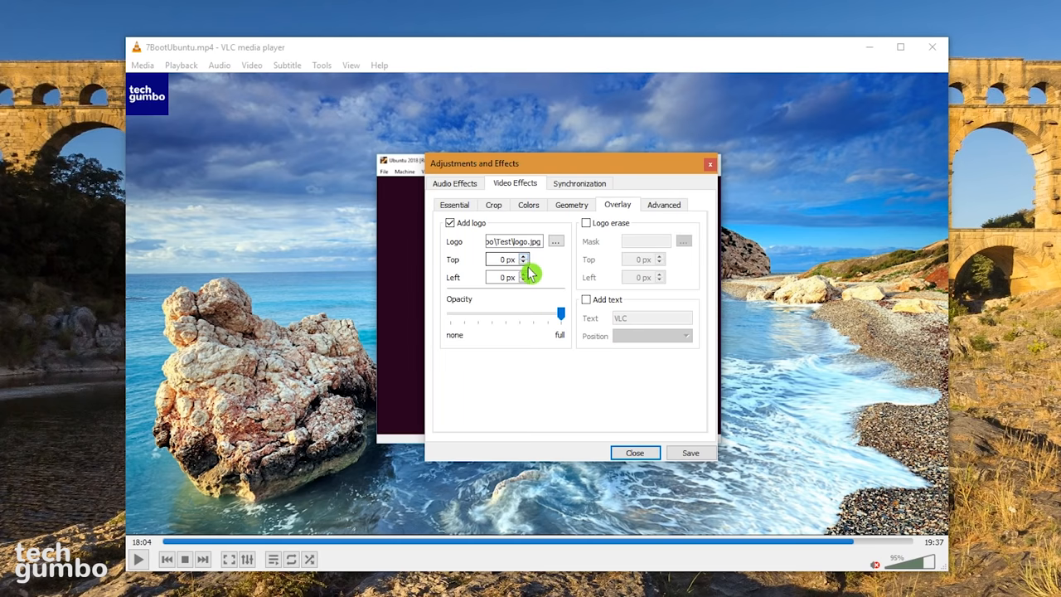
Step: Place the logo at Top 20 px, Left 1800 px and close Effects and Filters
left_click(506, 258)
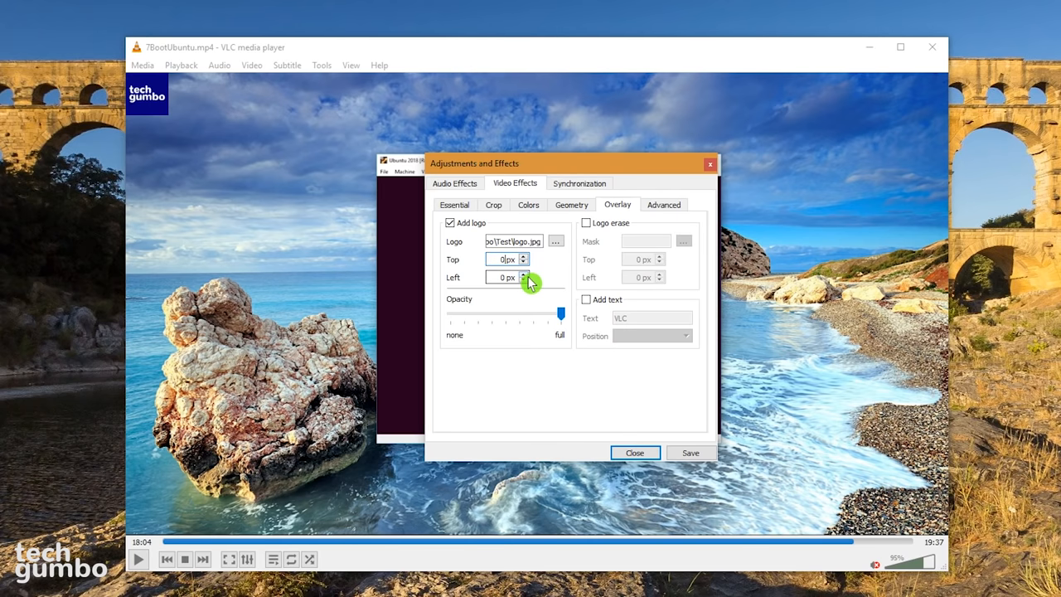
left_click(523, 256)
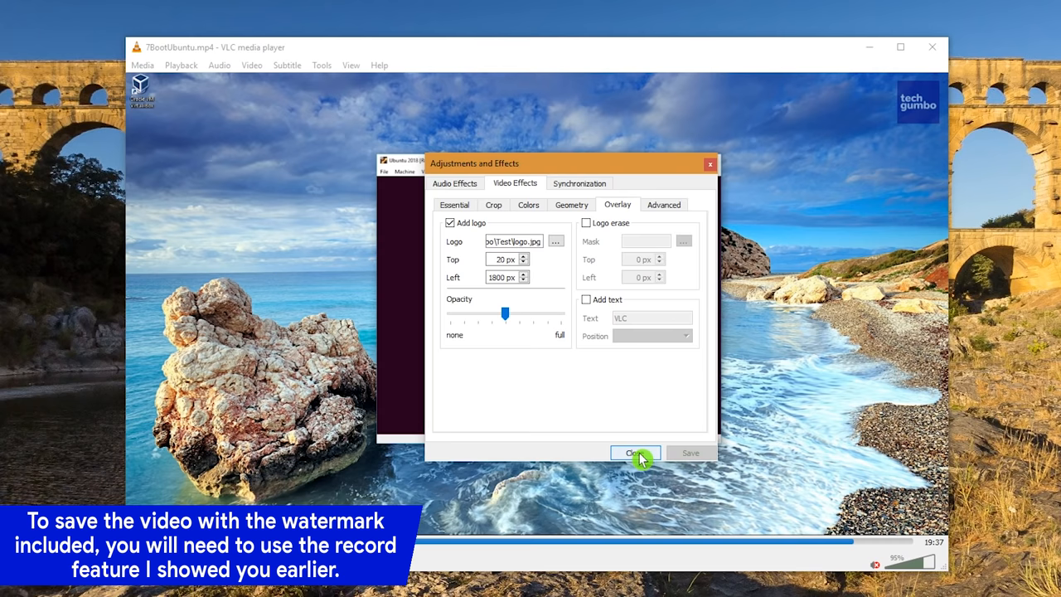
left_click(636, 453)
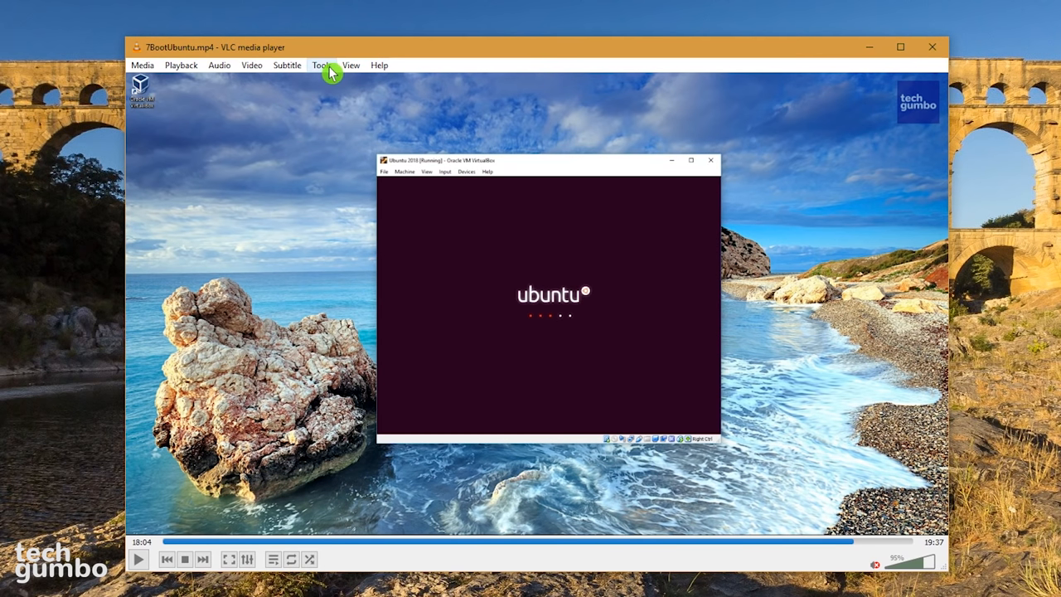
Step: In Audio Effects > Advanced, enable pitch adjustment and lower it to -2.0 semitones
left_click(322, 64)
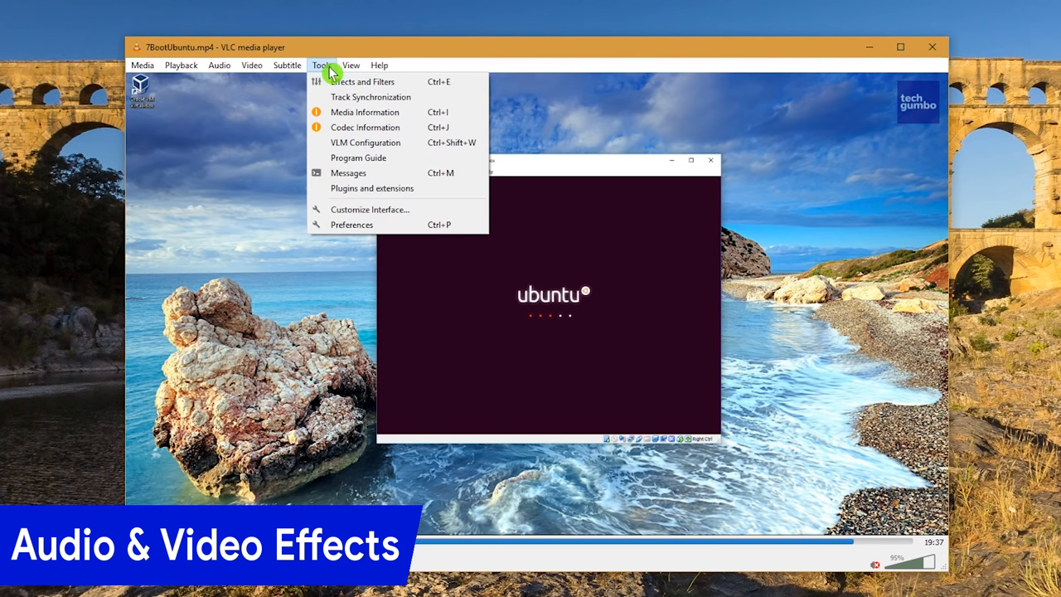
left_click(362, 81)
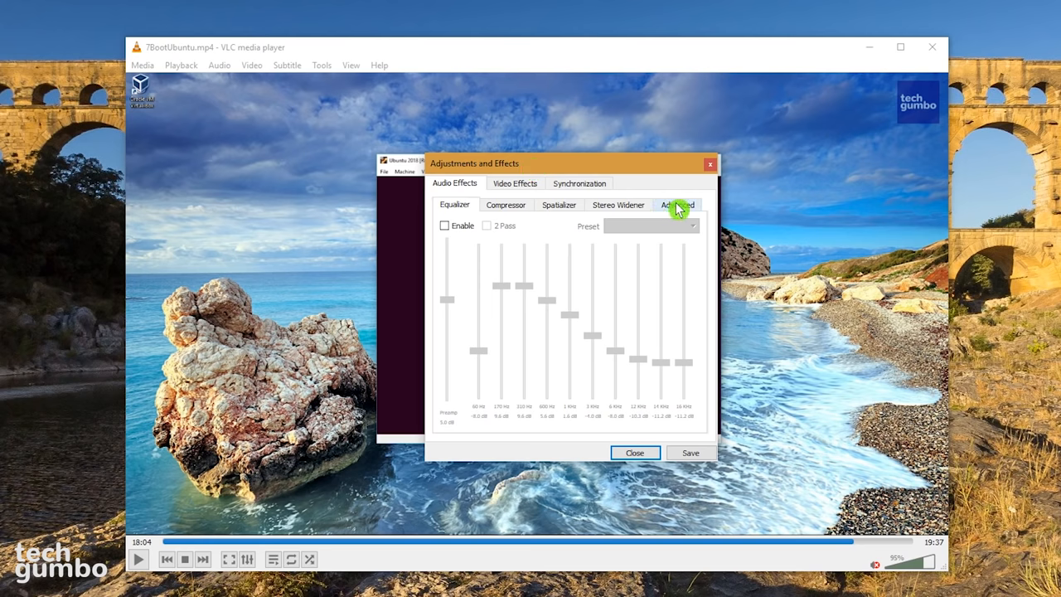
left_click(677, 204)
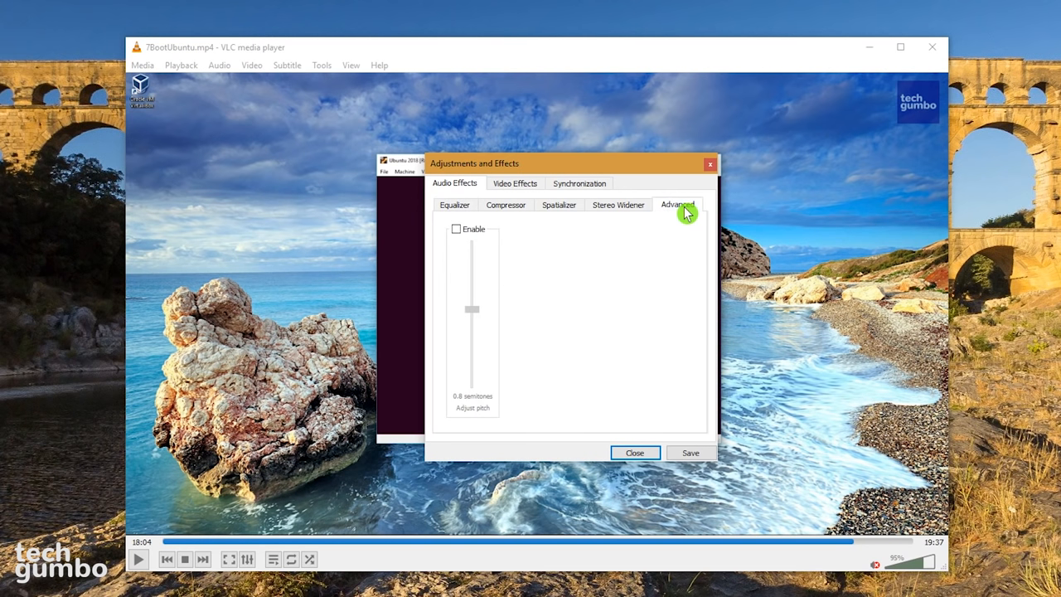
left_click(456, 228)
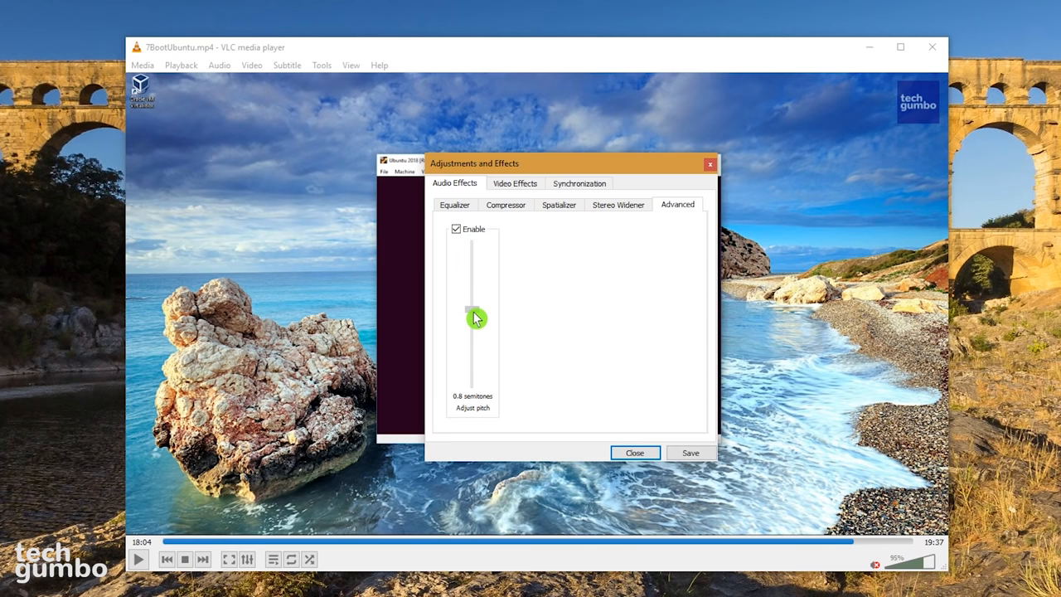
left_click_drag(474, 319, 471, 333)
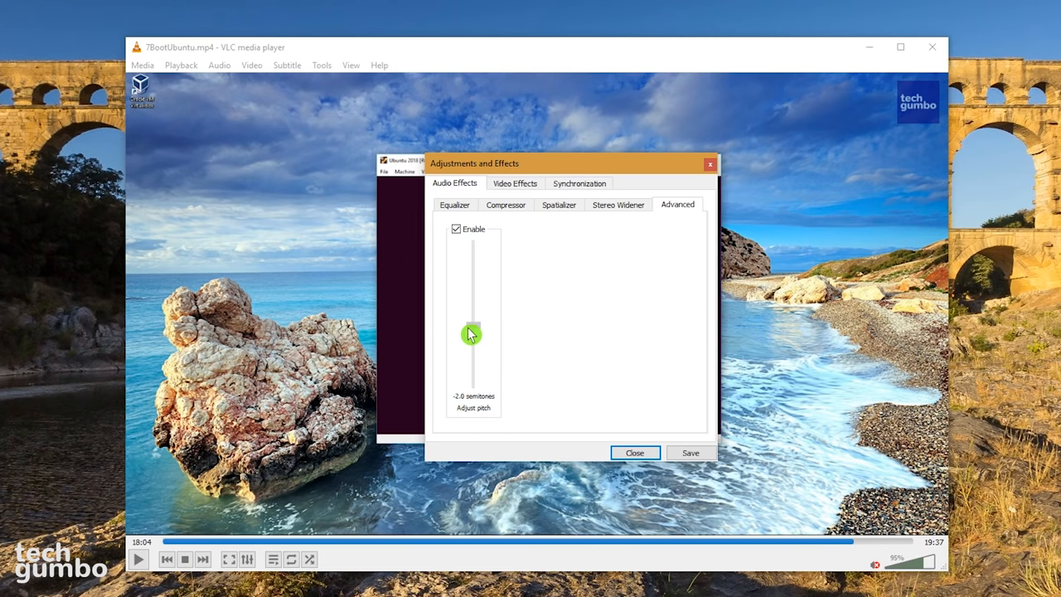
Step: Browse the Video Effects cropping and advanced tabs, then the Synchronization tab
left_click(515, 183)
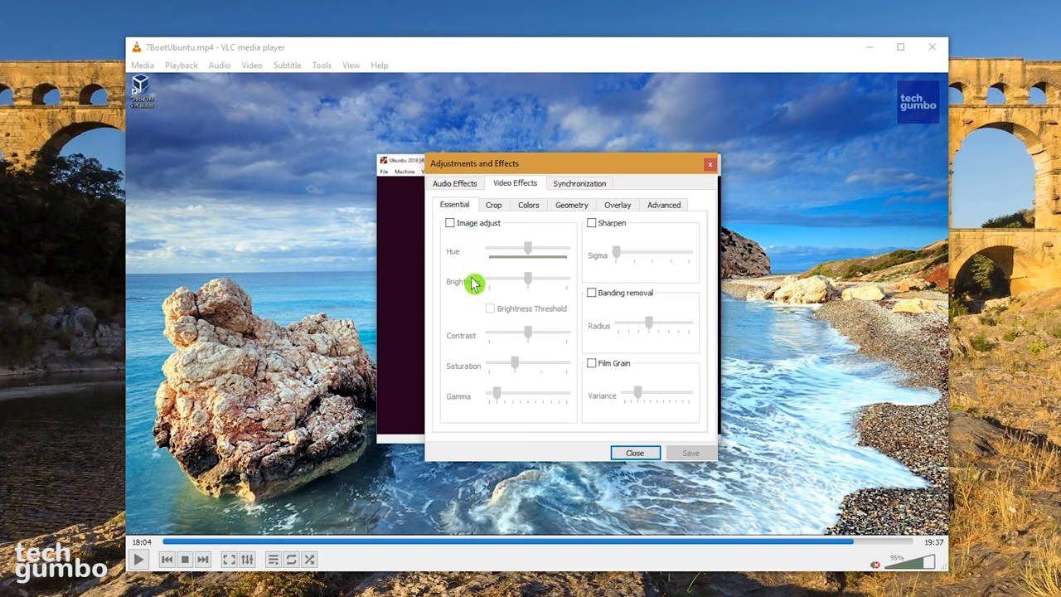
left_click(493, 205)
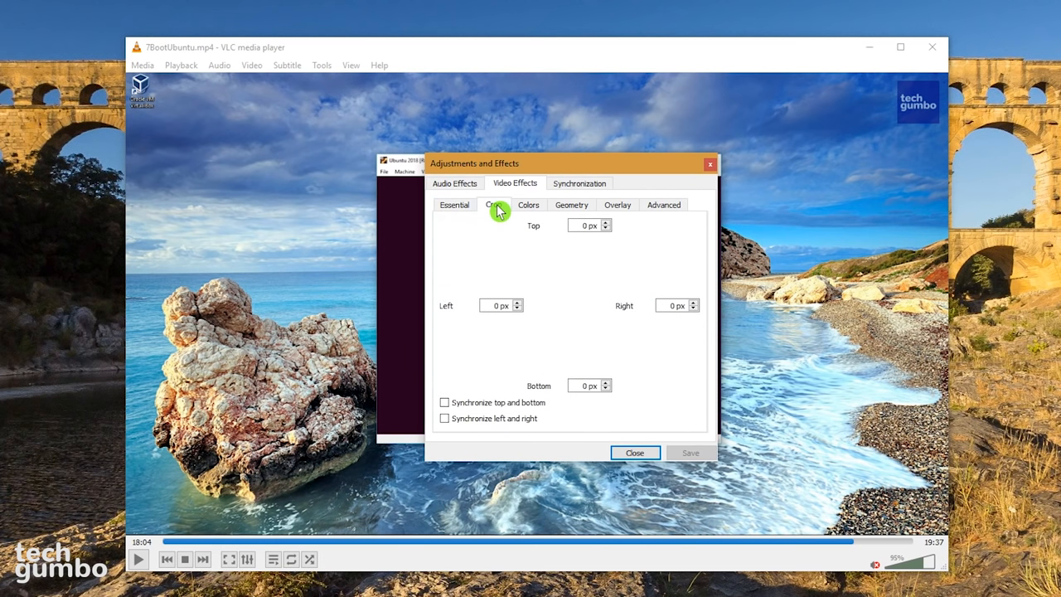
left_click(663, 205)
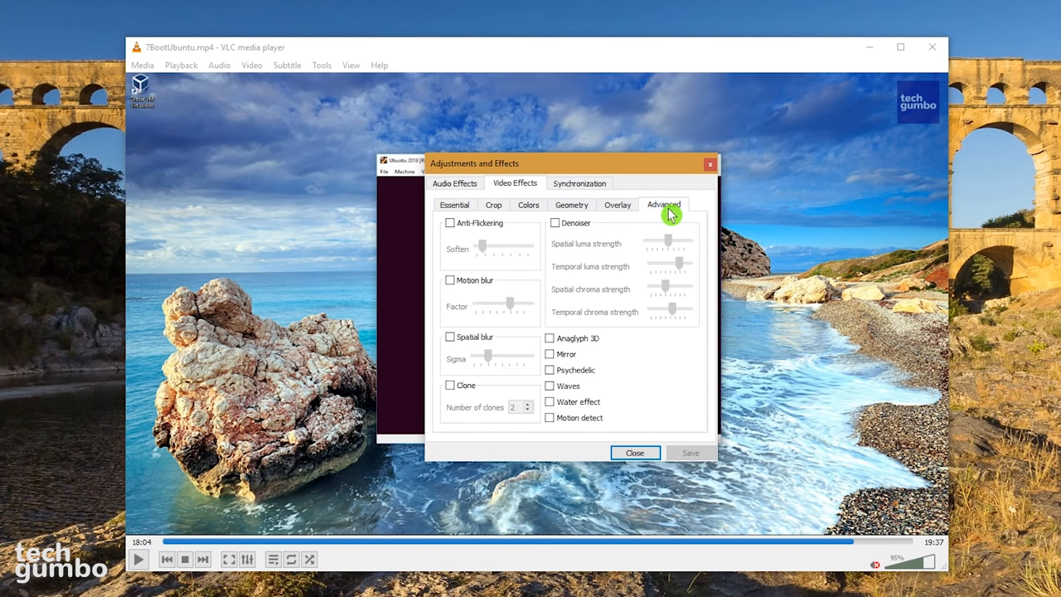
mouse_move(579, 184)
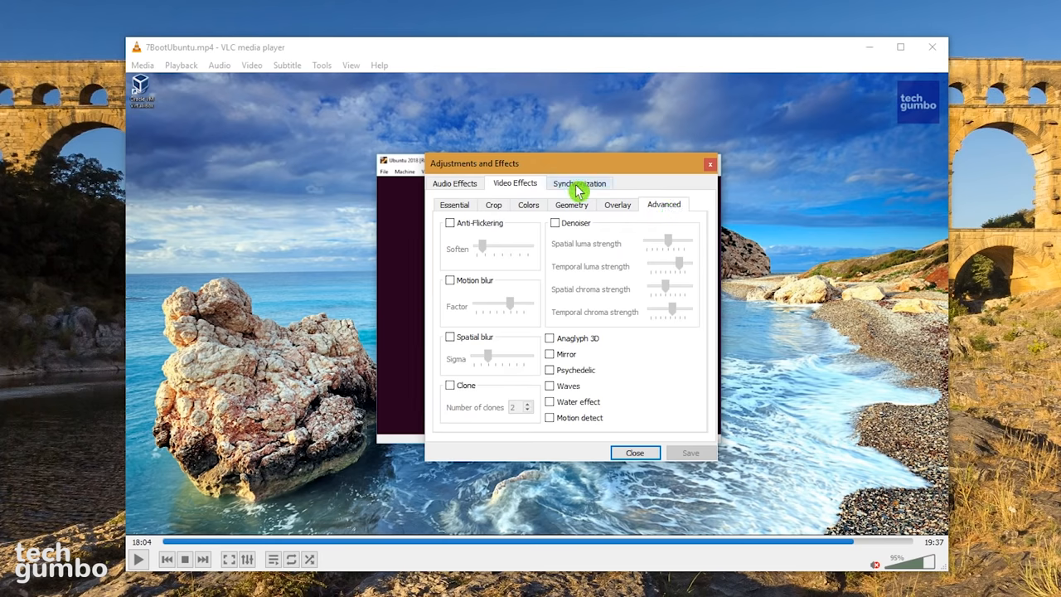
left_click(578, 183)
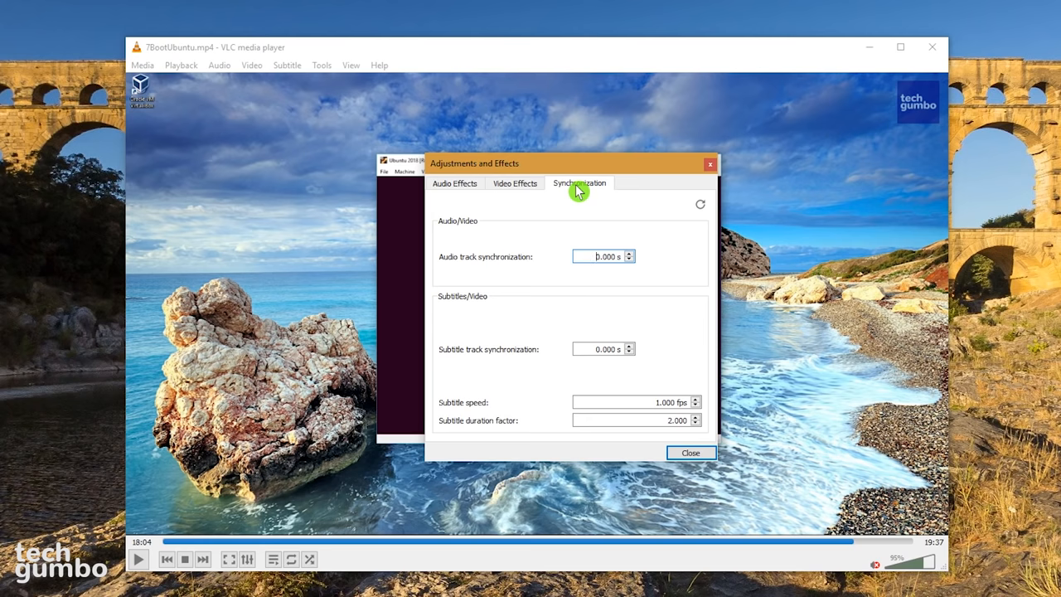
left_click(691, 452)
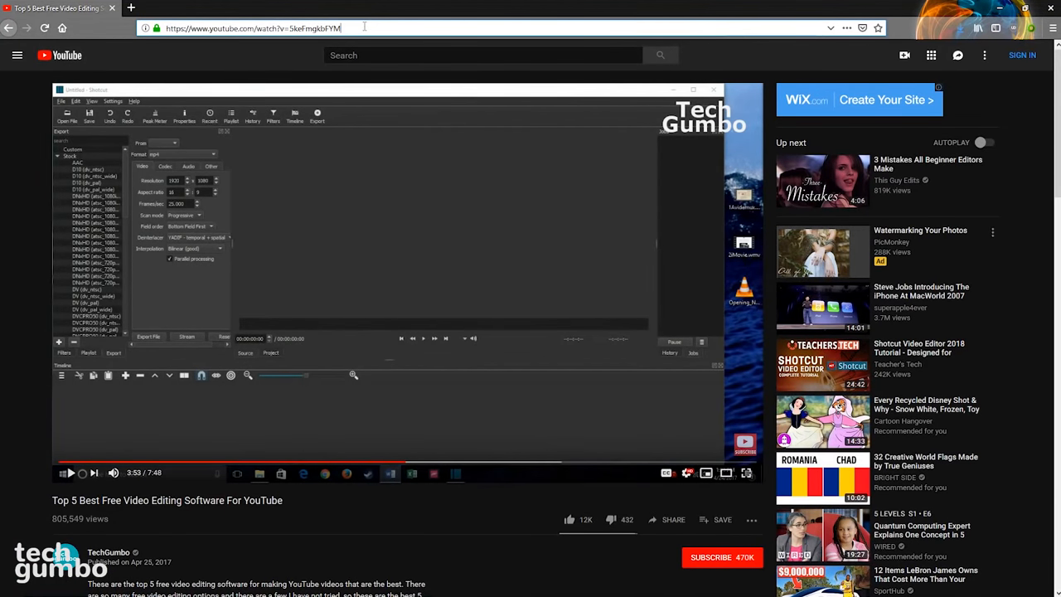
Step: Select the YouTube video's URL in the Firefox address bar to copy it
double_click(302, 28)
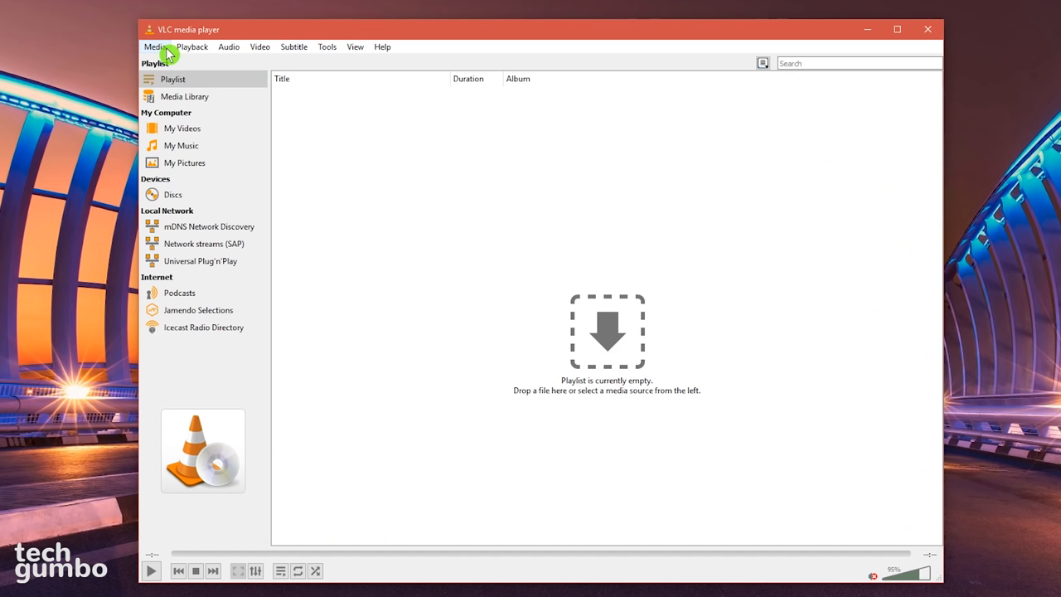
left_click(155, 46)
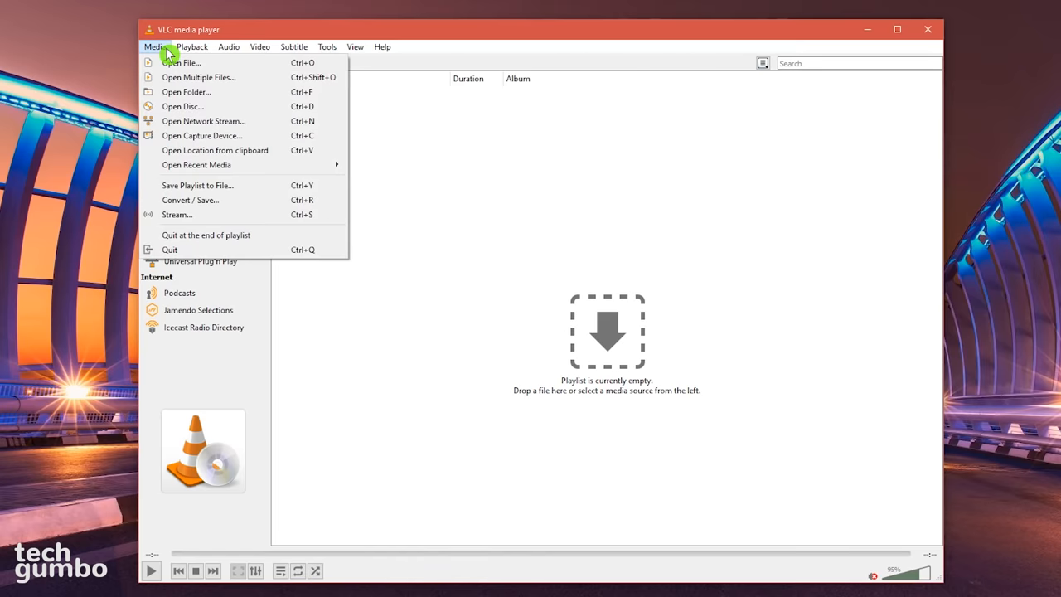
mouse_move(202, 121)
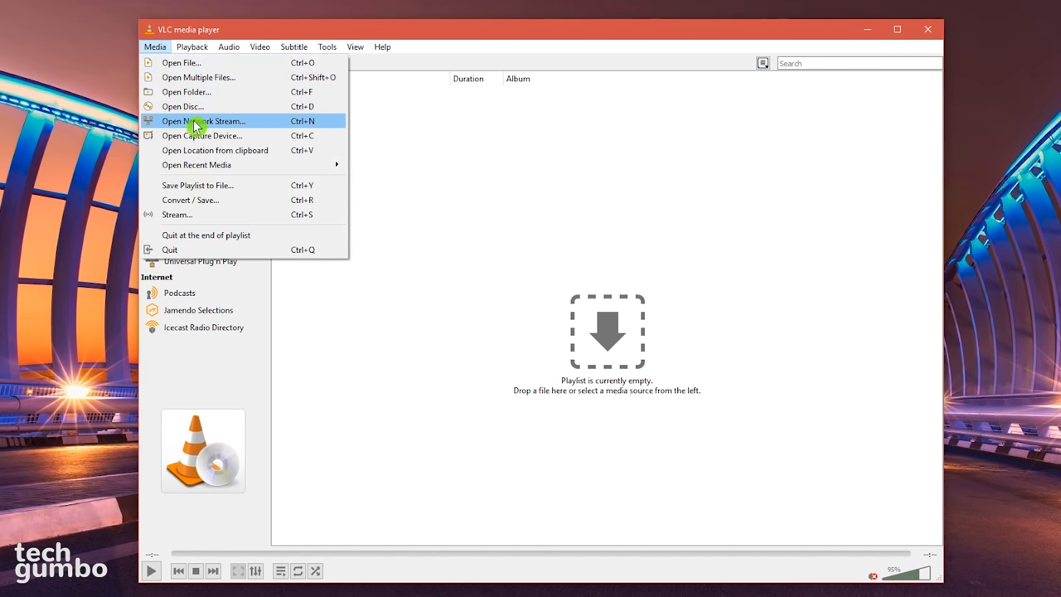
left_click(203, 121)
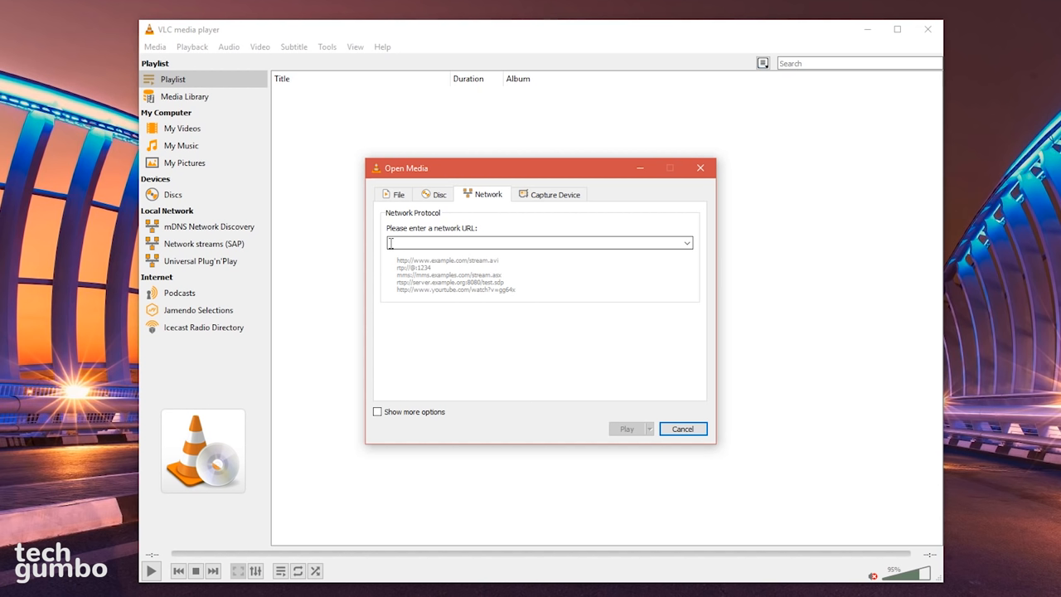
type("https://www.youtube.com/watch?v=SkeFmgkbFYM")
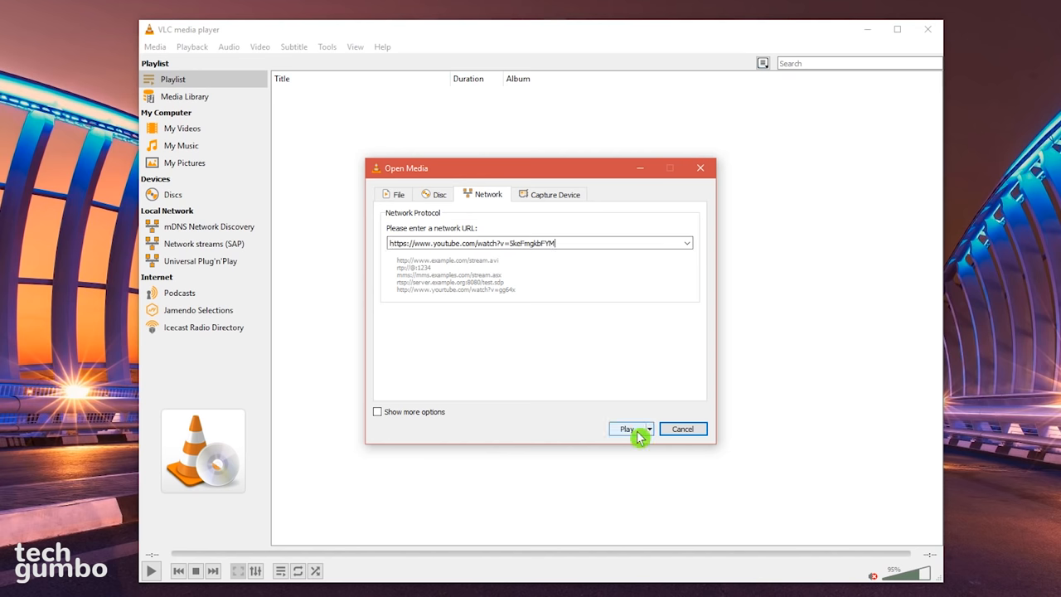
left_click(626, 428)
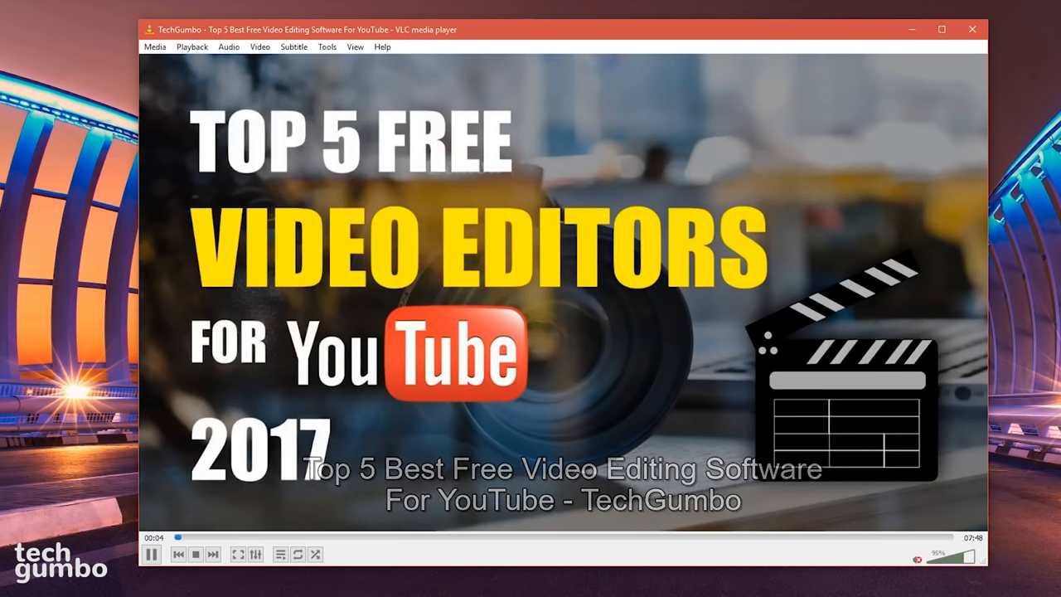
Step: Pause the streamed YouTube video and show its Codec Information
left_click(151, 554)
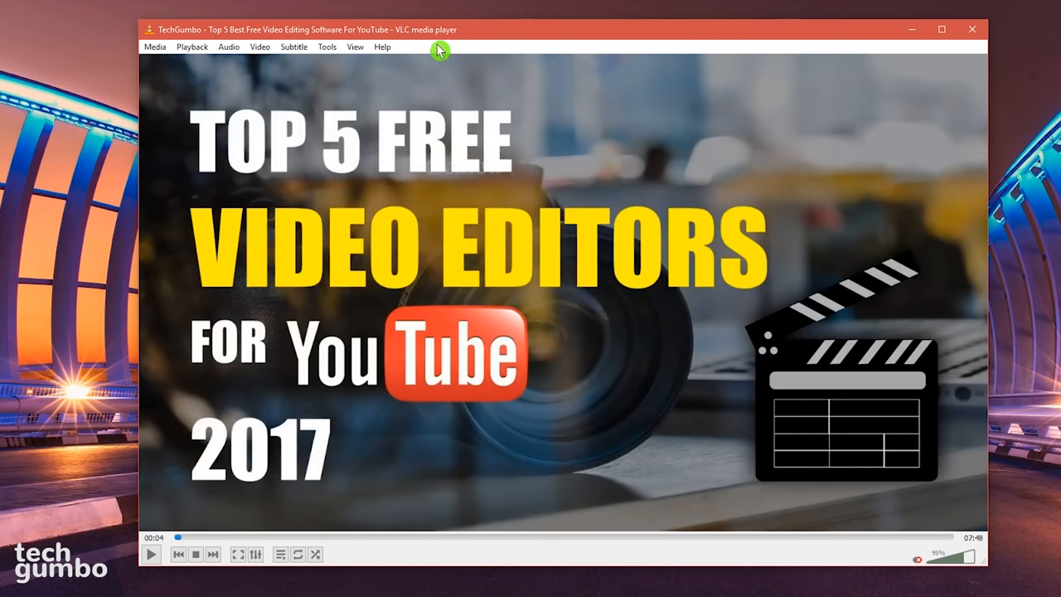
mouse_move(328, 46)
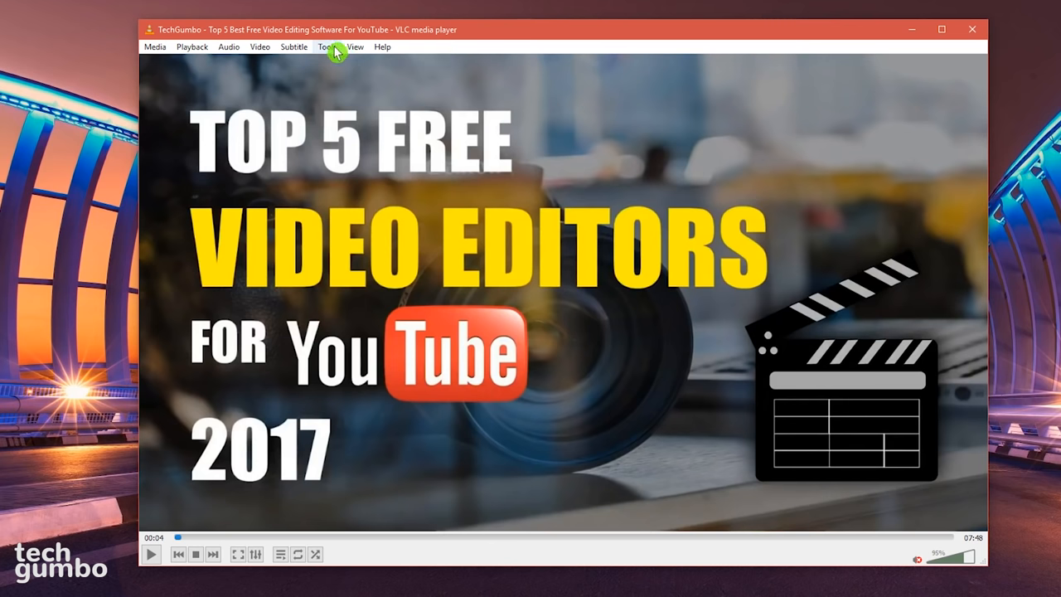
left_click(327, 46)
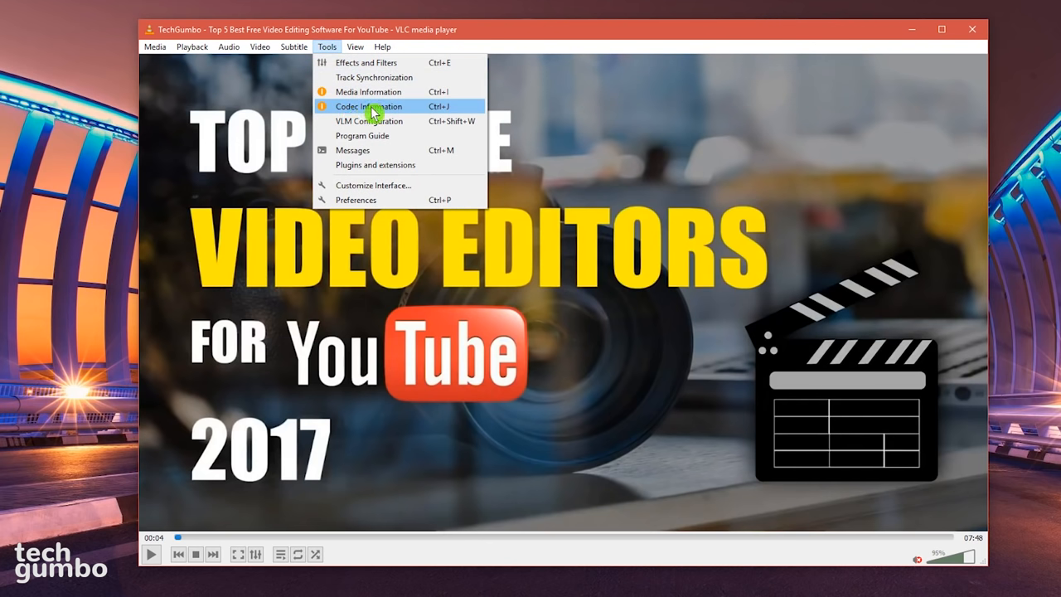
left_click(369, 106)
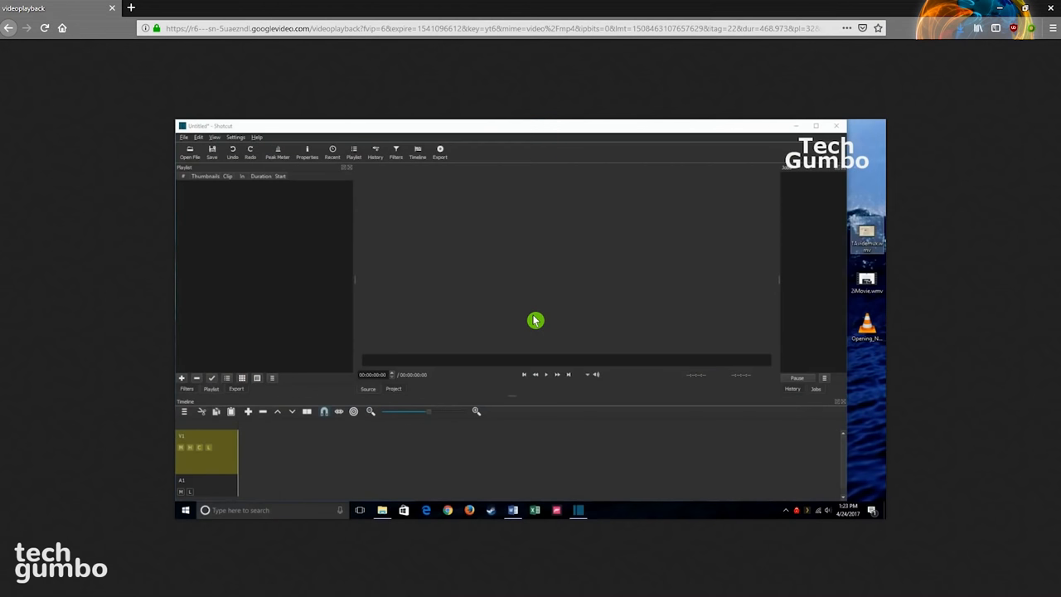
Step: Open the context menu on the video playing from its direct source address
right_click(534, 320)
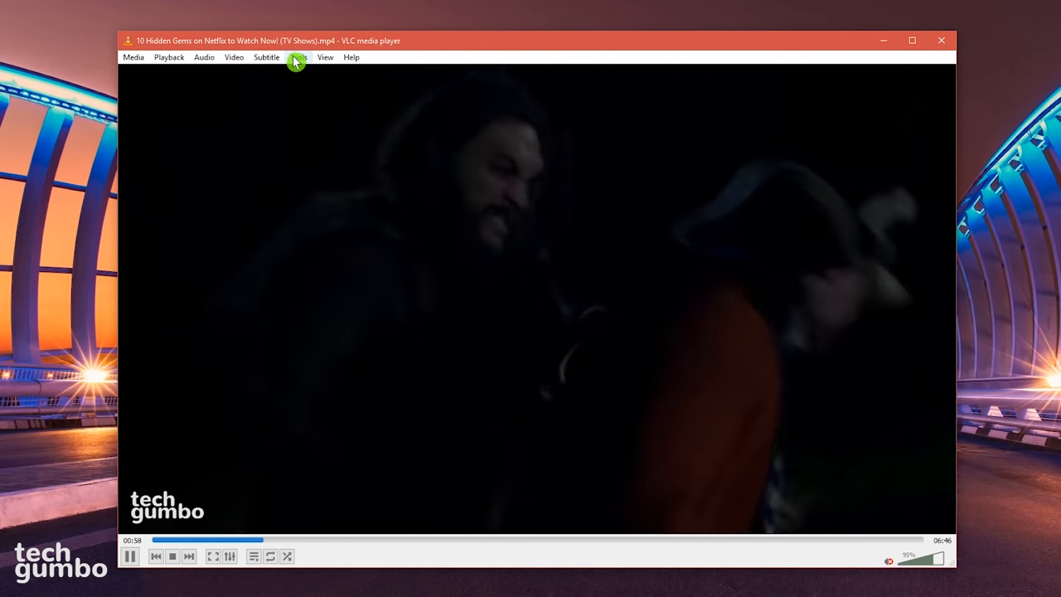
Step: Open the Video menu, which holds Set as Wallpaper, while the video plays
left_click(234, 57)
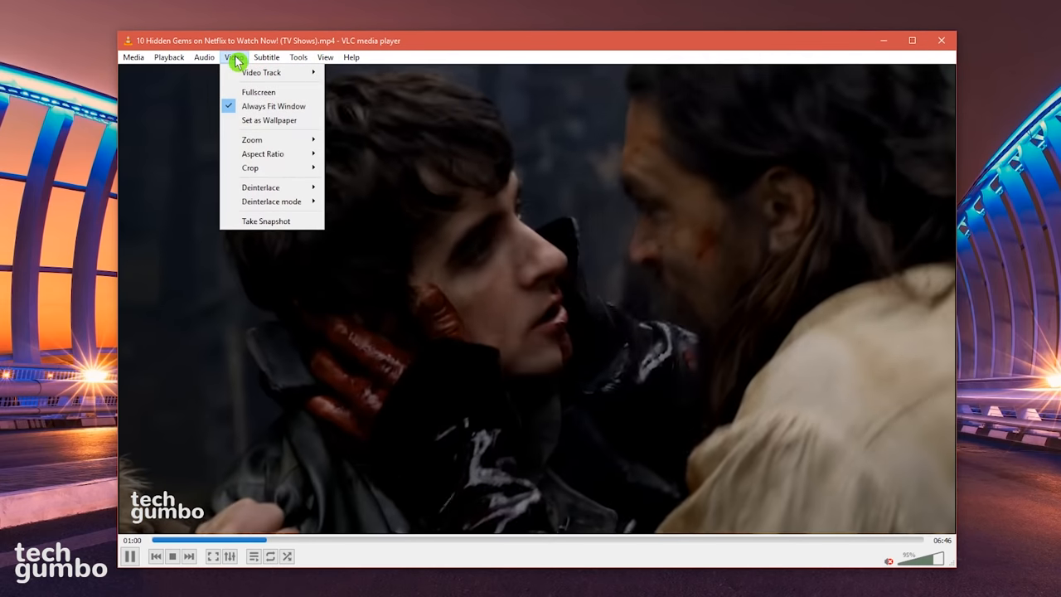
mouse_move(261, 124)
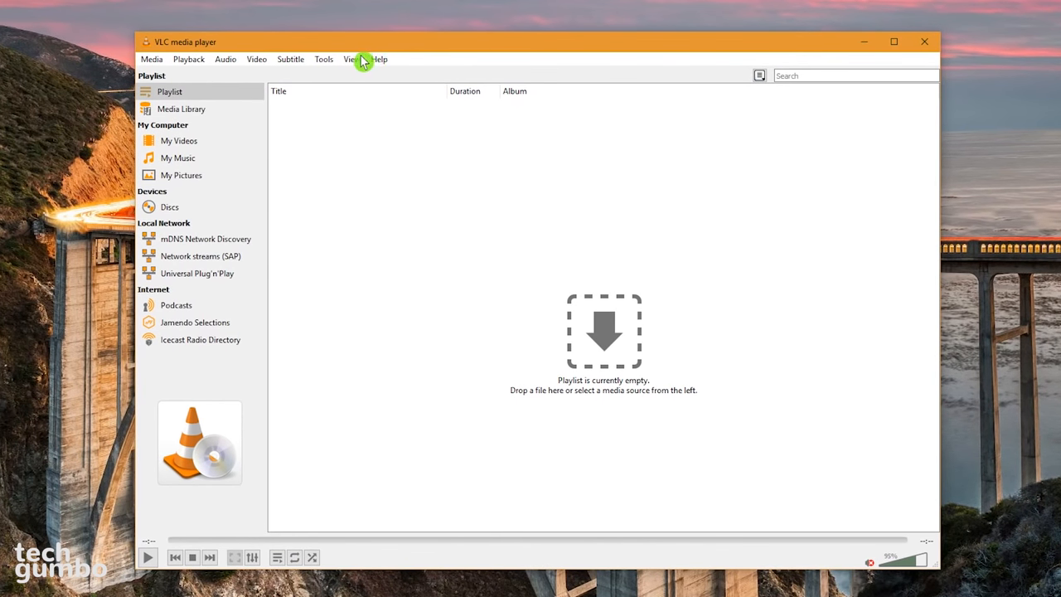
Step: In Interface preferences, untick 'Use only one instance when started from file manager'
left_click(323, 59)
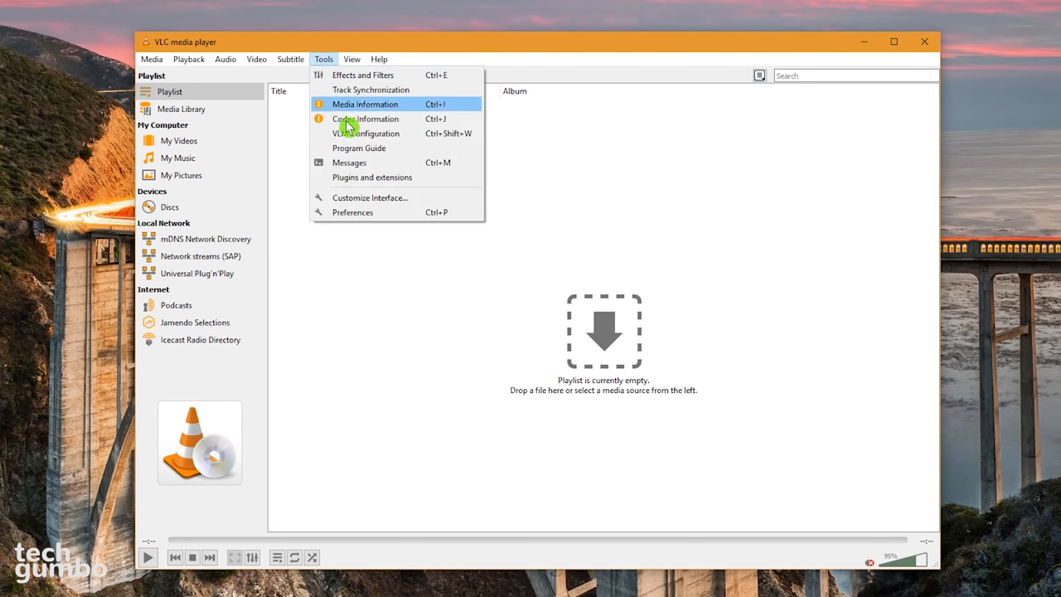
left_click(352, 212)
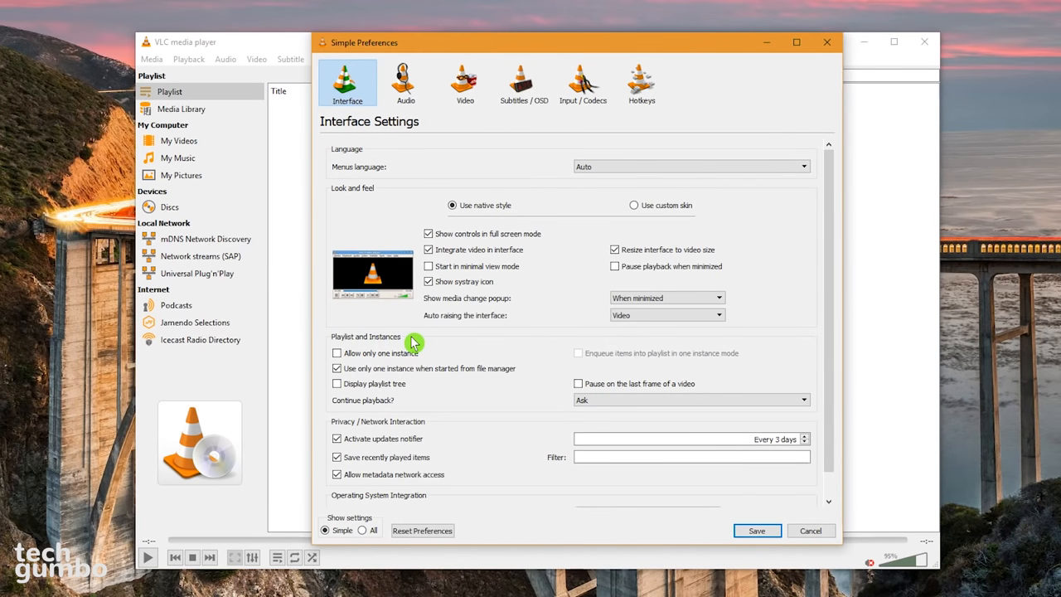
mouse_move(413, 343)
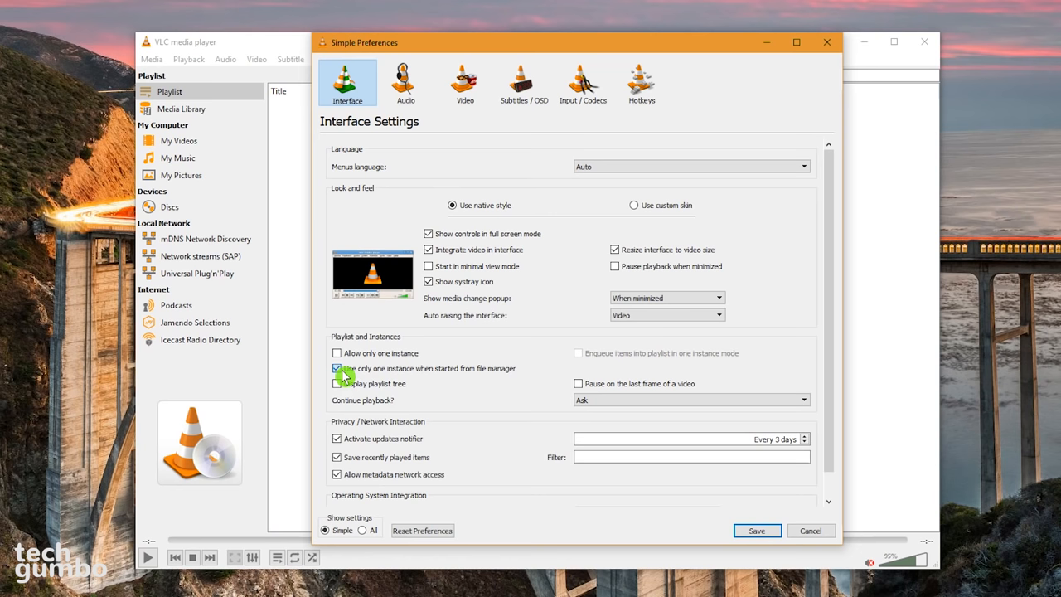
left_click(337, 368)
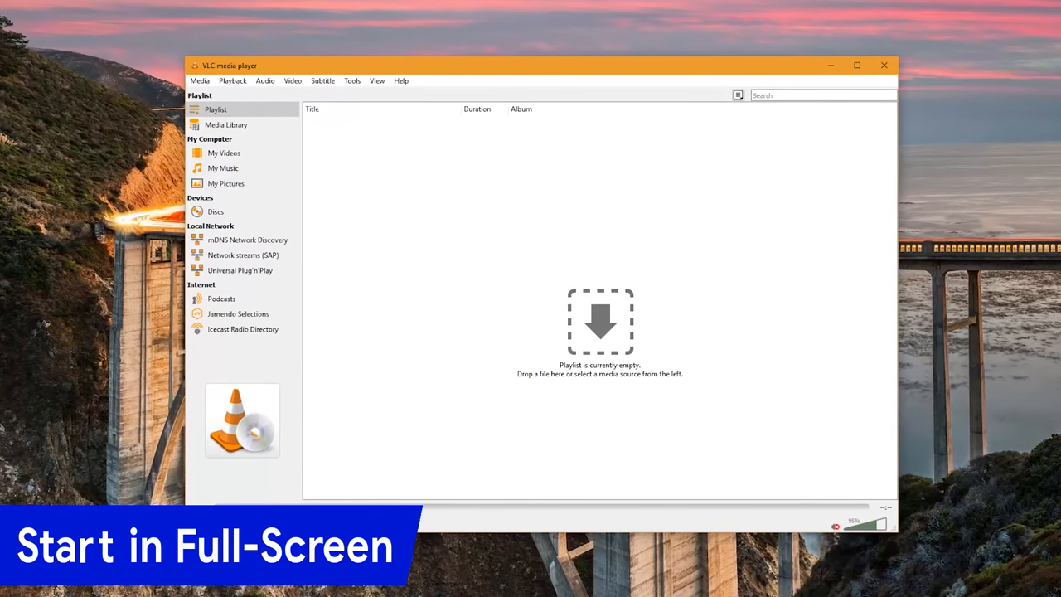
Step: Tick Fullscreen under Display in the Video preferences
left_click_drag(539, 66, 535, 60)
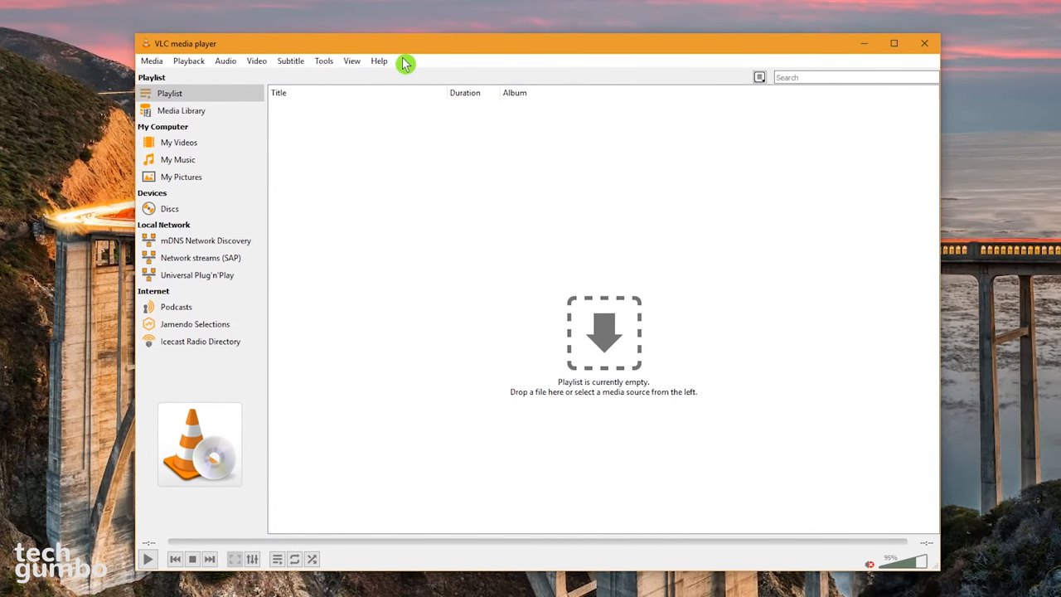
left_click(323, 61)
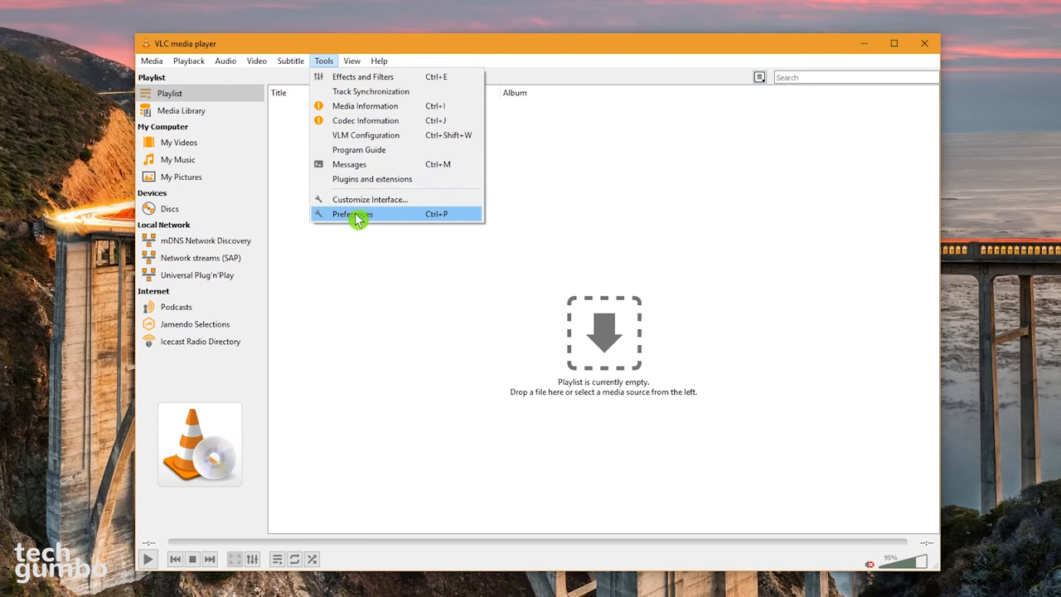
left_click(351, 214)
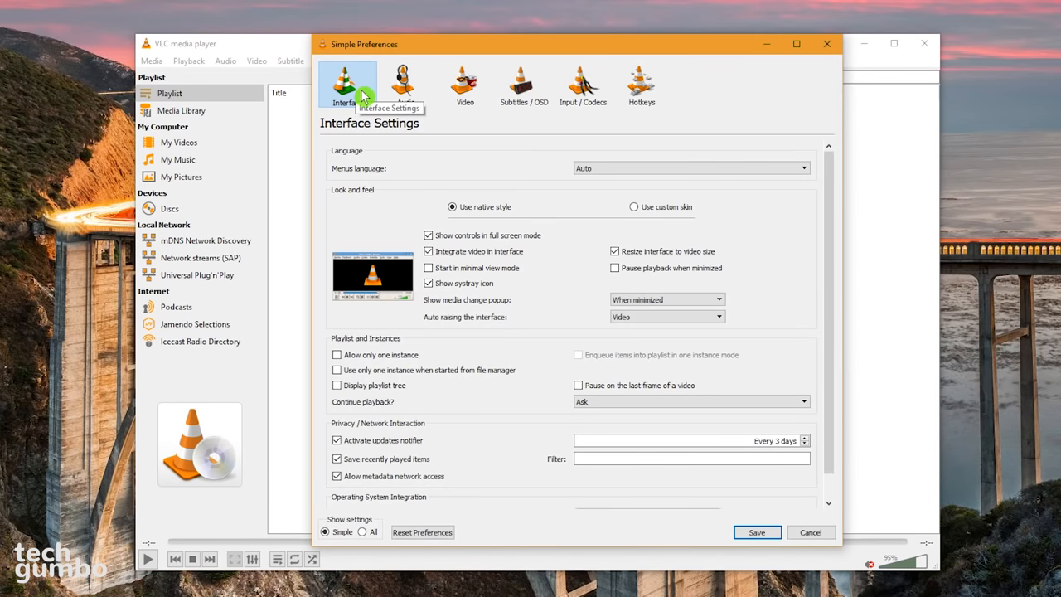
left_click(465, 83)
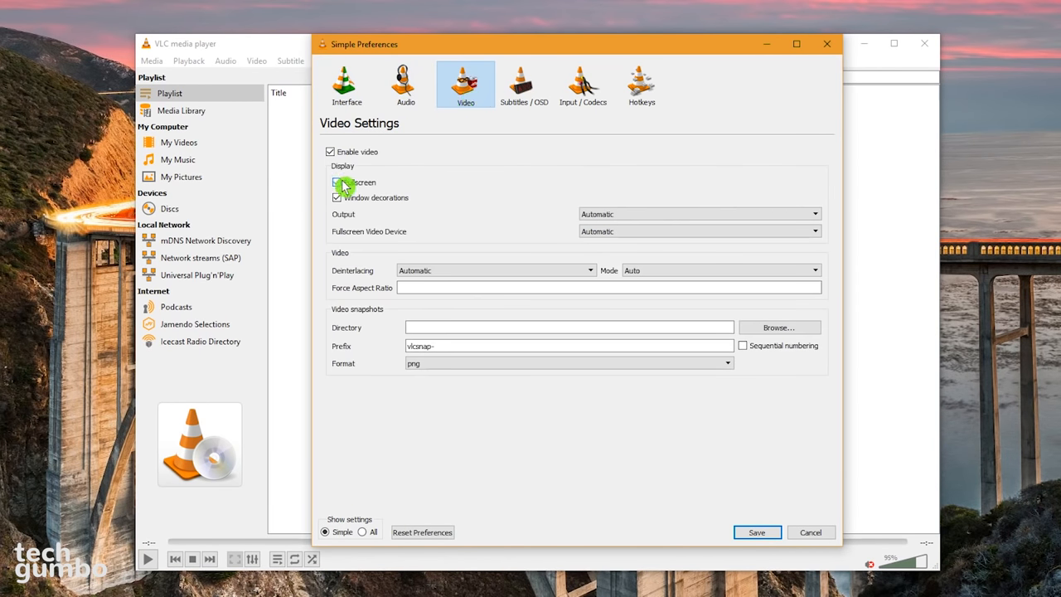
left_click(756, 532)
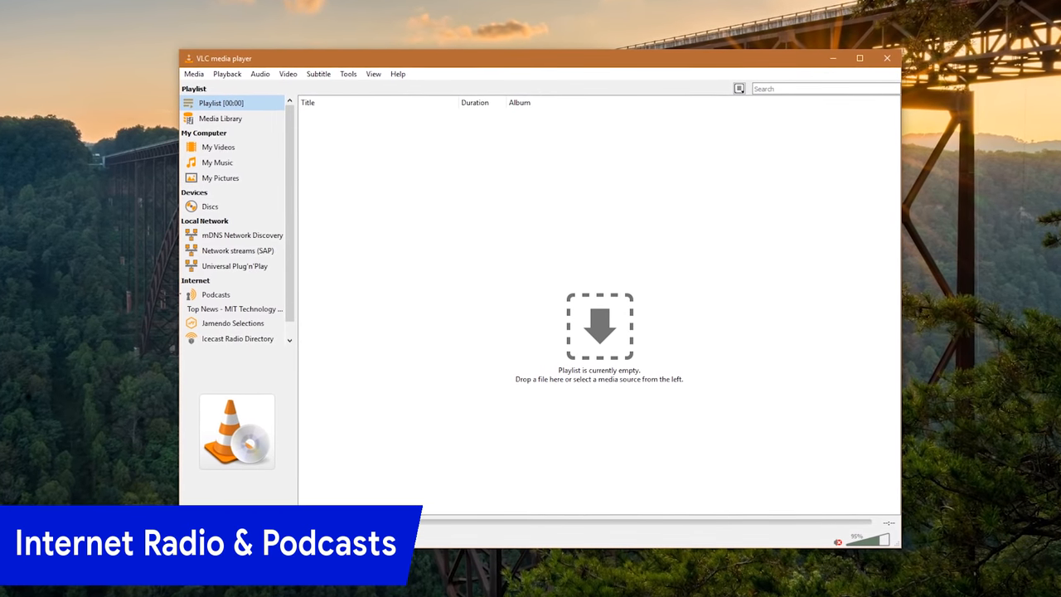
Step: Confirm the Joe Rogan Experience podcast subscription and show its episode list
left_click_drag(219, 58, 212, 50)
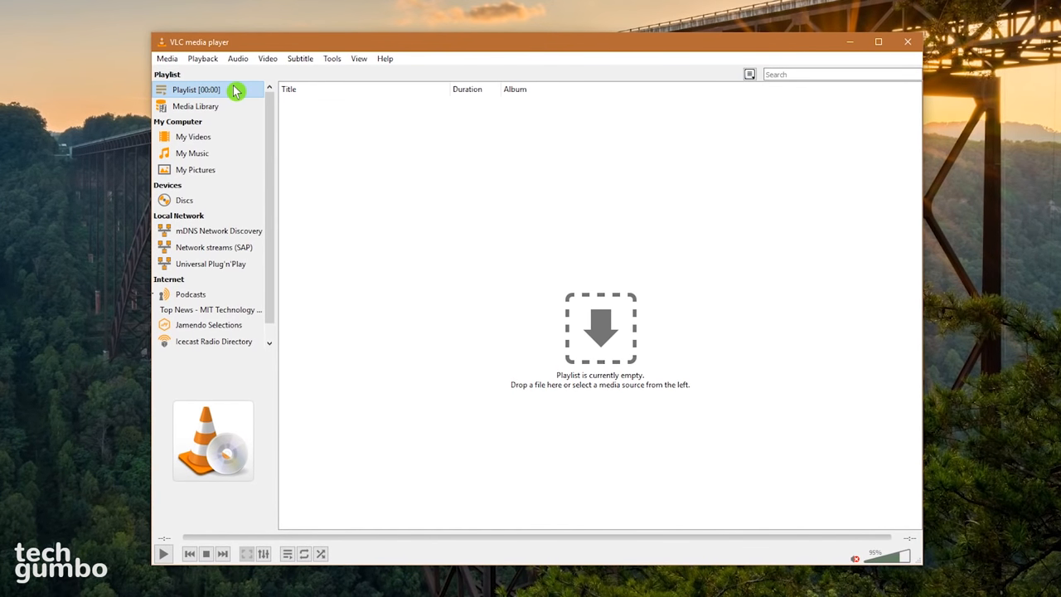
mouse_move(223, 286)
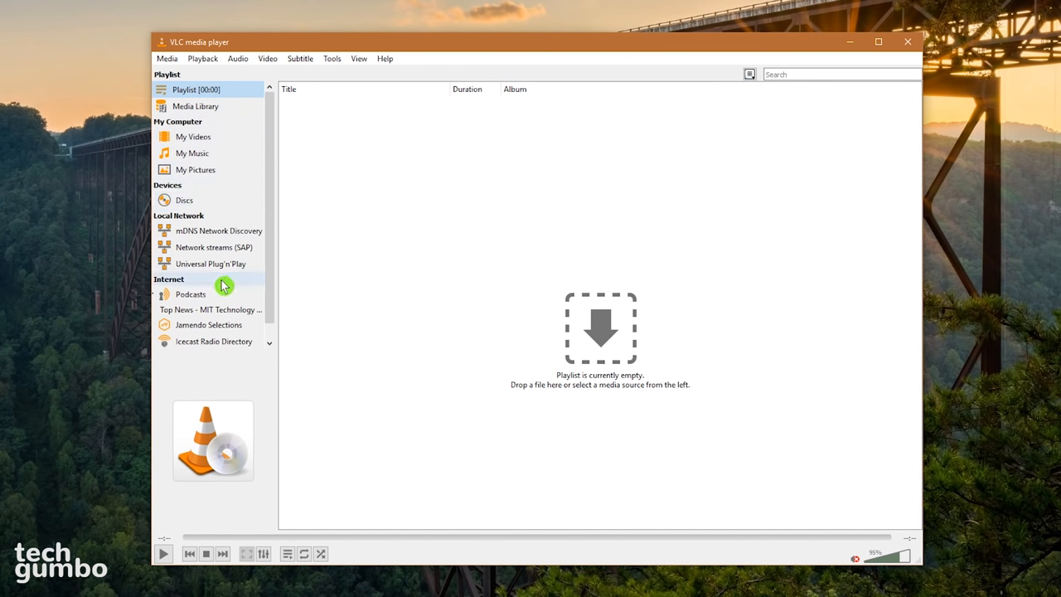
mouse_move(254, 296)
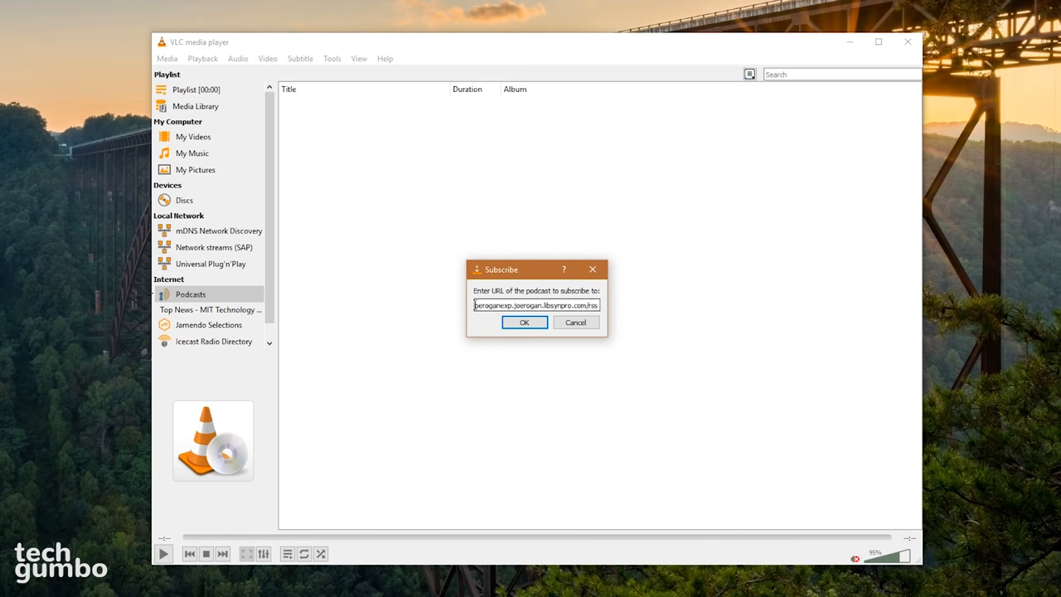
left_click(524, 322)
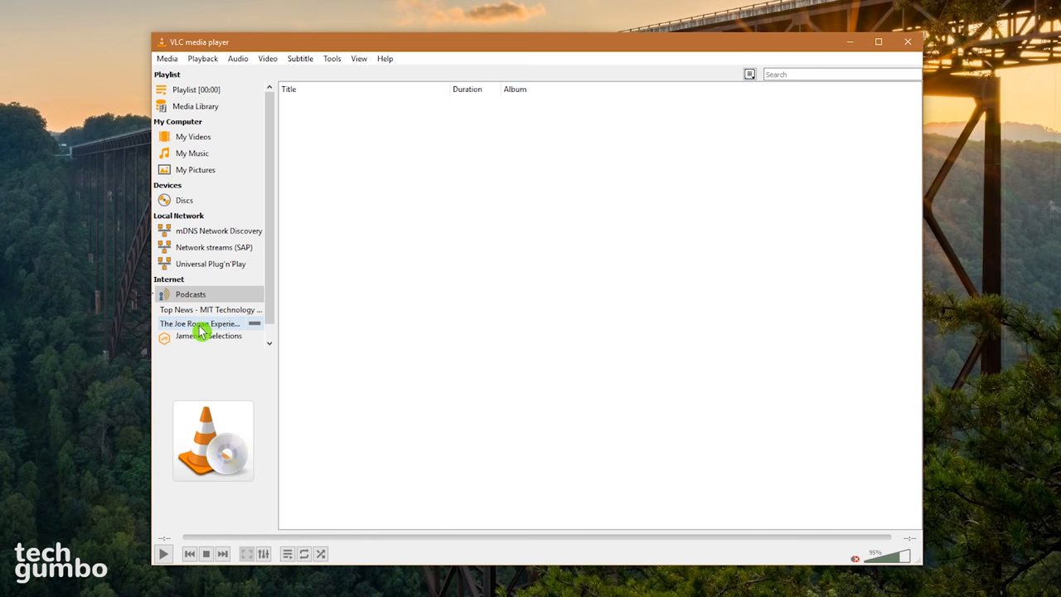
left_click(200, 324)
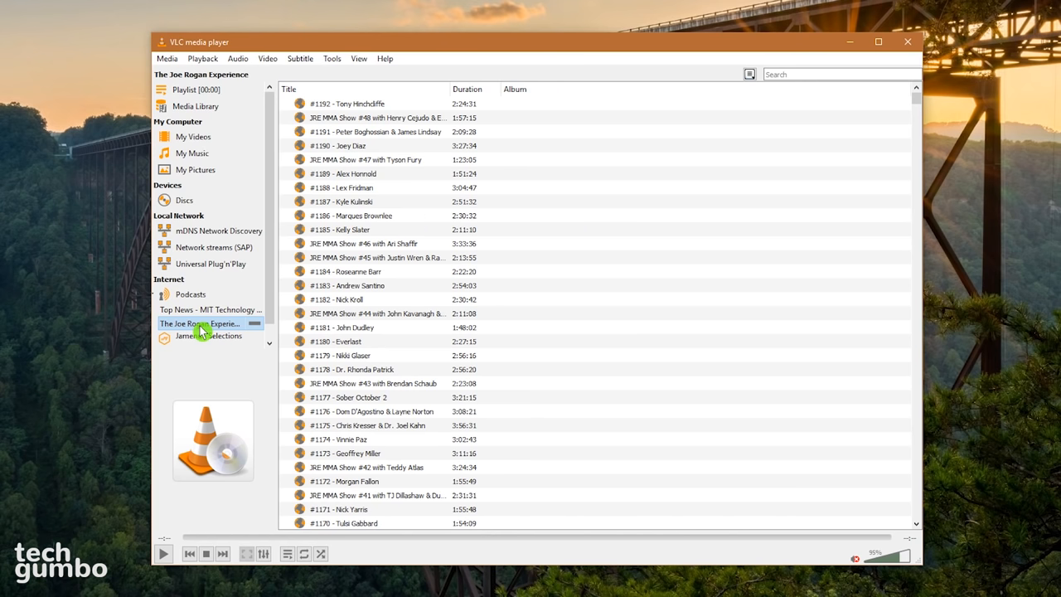
Step: Browse Jamendo Selections, then play a station from the Icecast Radio Directory
left_click(208, 319)
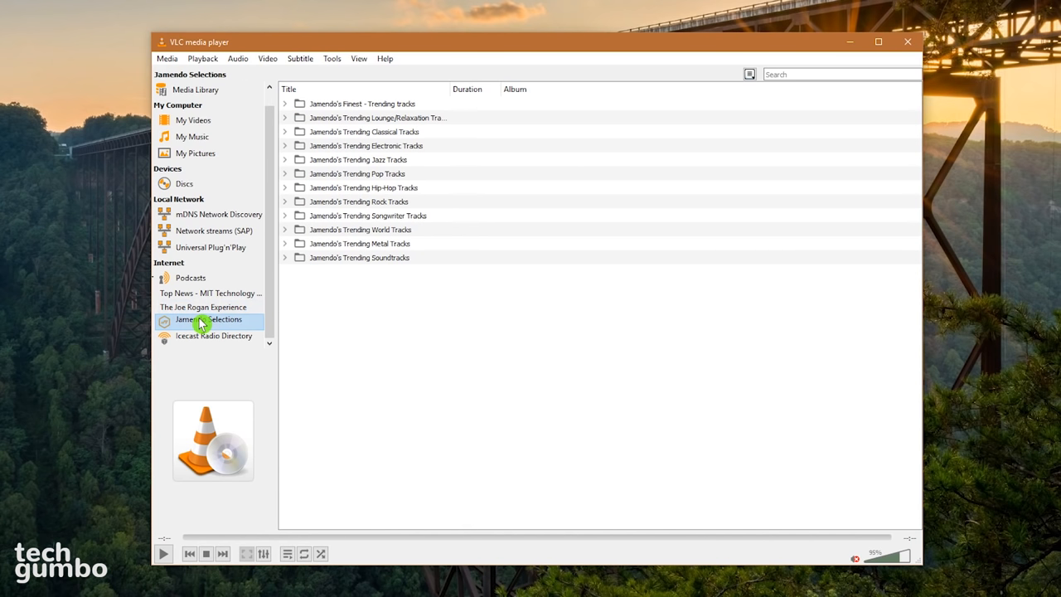
left_click(214, 335)
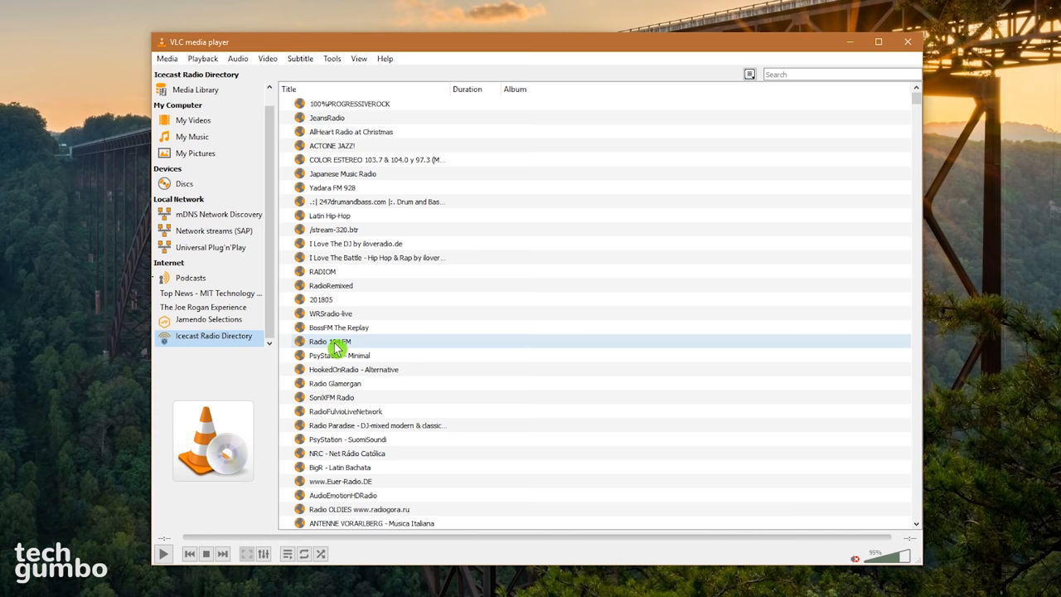
double_click(329, 340)
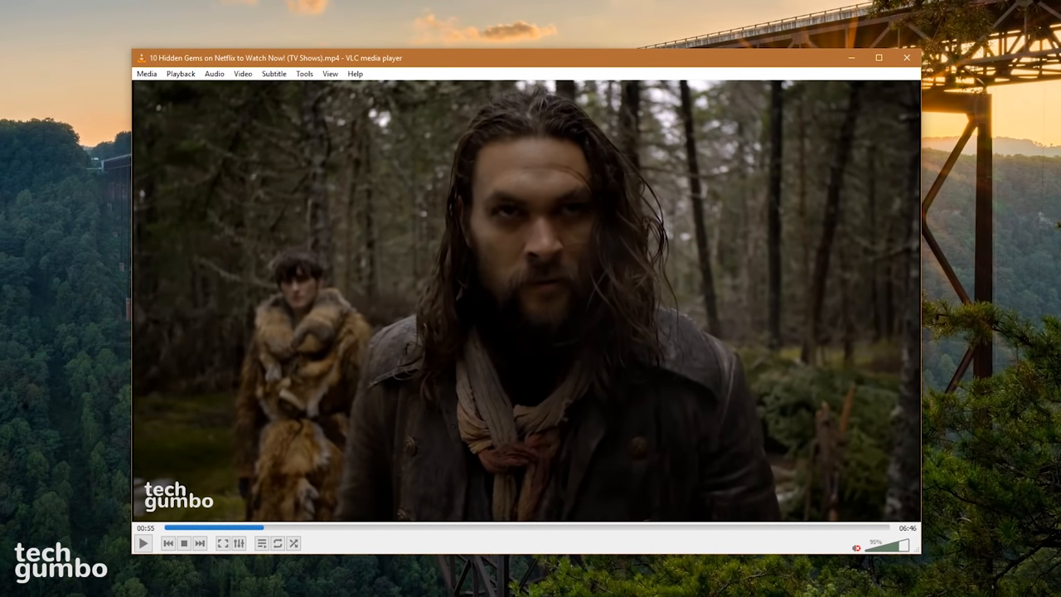
Step: Enable the 4x4 Puzzle game geometry effect and save it in Effects and Filters
left_click(305, 74)
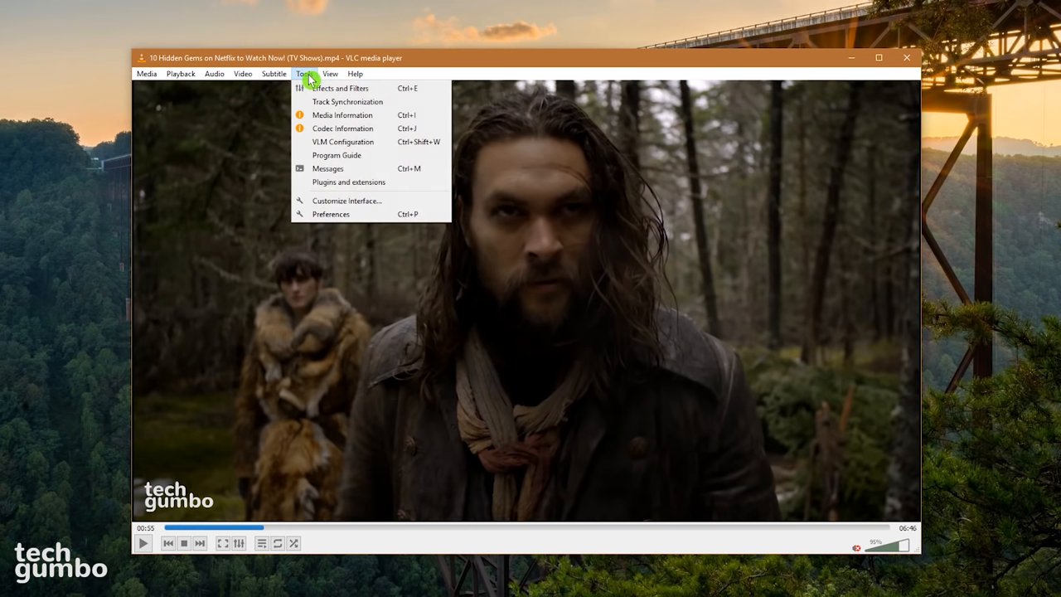
mouse_move(330, 89)
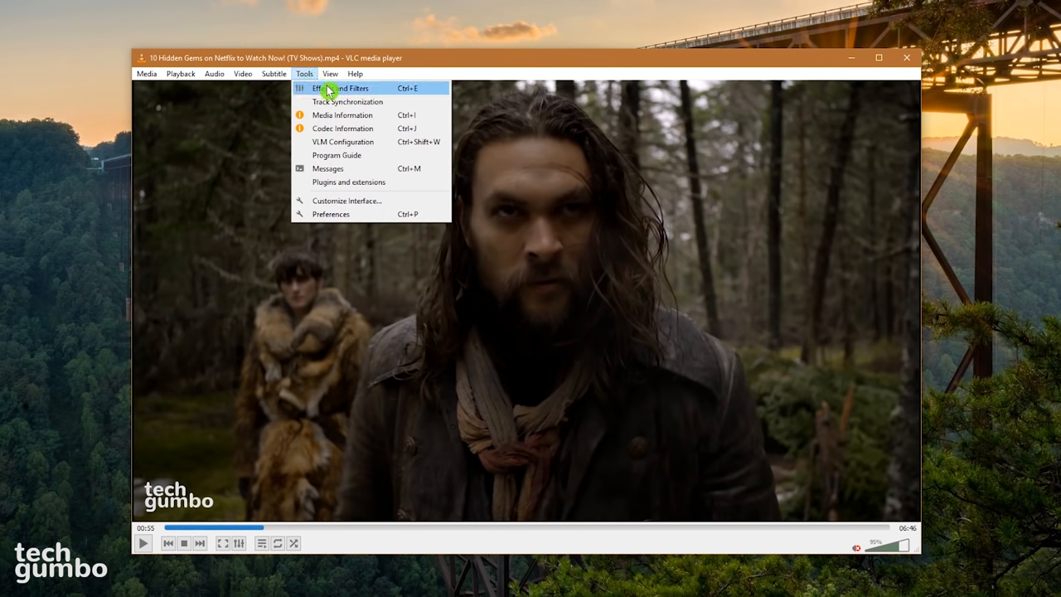
left_click(336, 88)
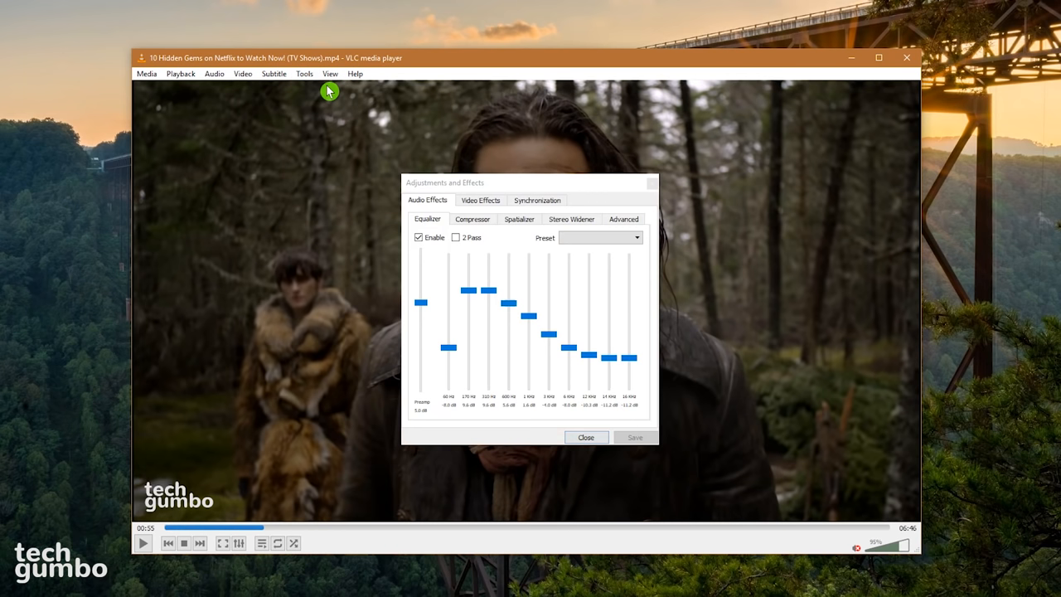
left_click(480, 200)
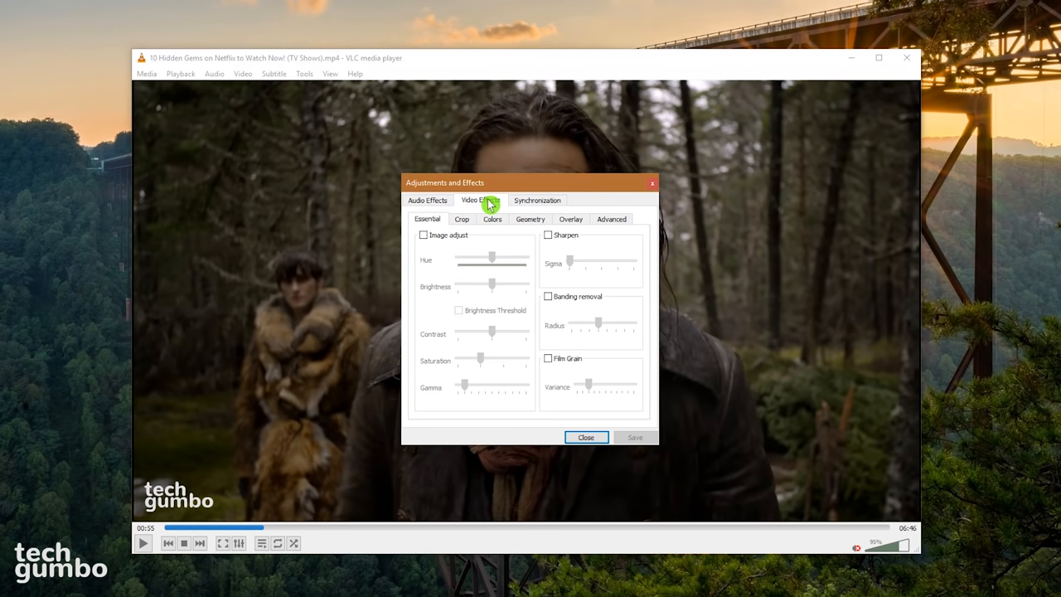
left_click(530, 219)
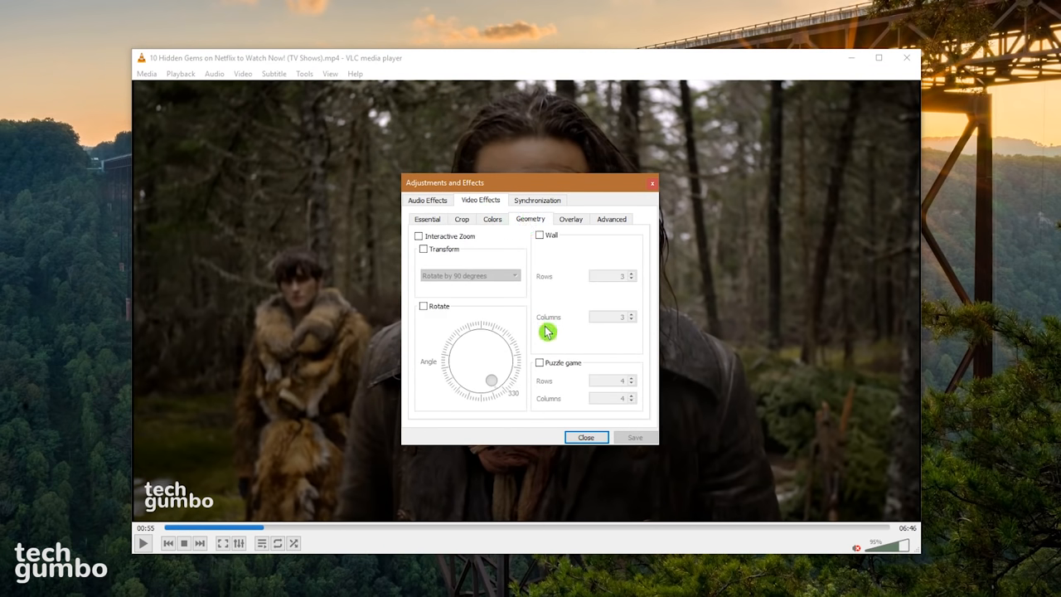
left_click(539, 362)
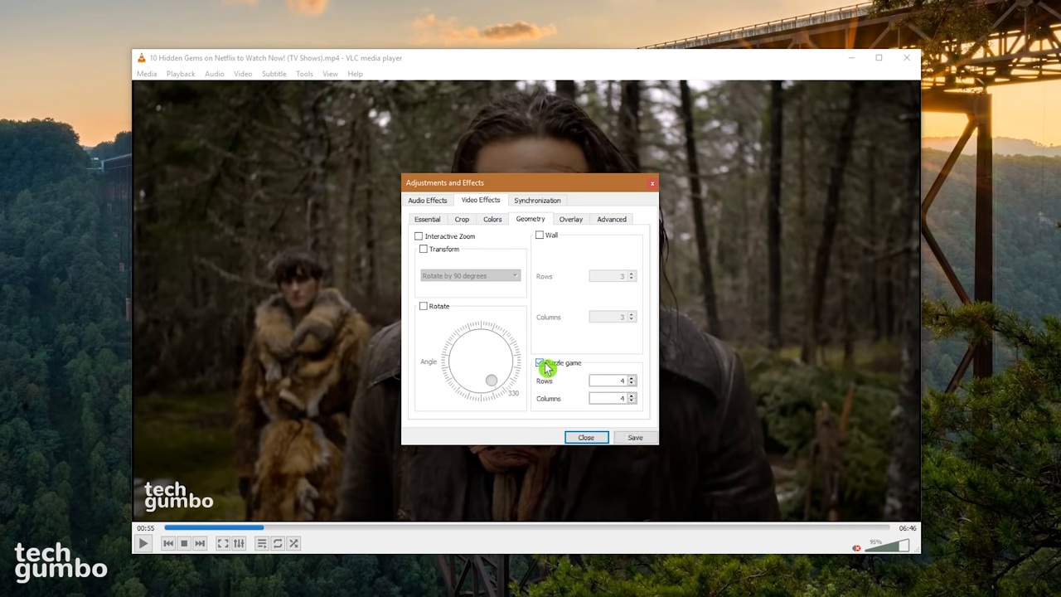
left_click(540, 363)
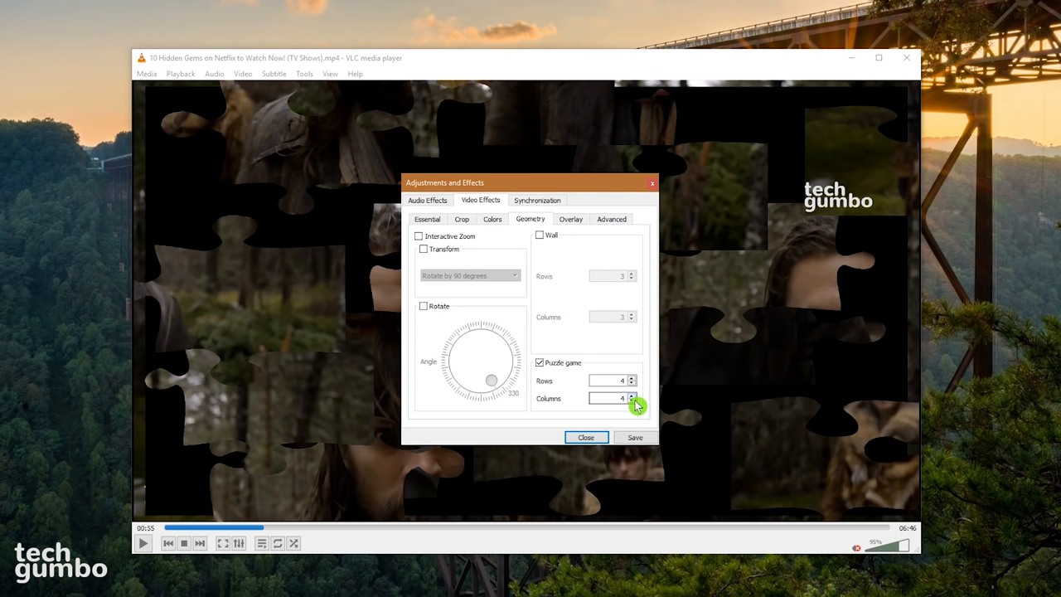
mouse_move(635, 432)
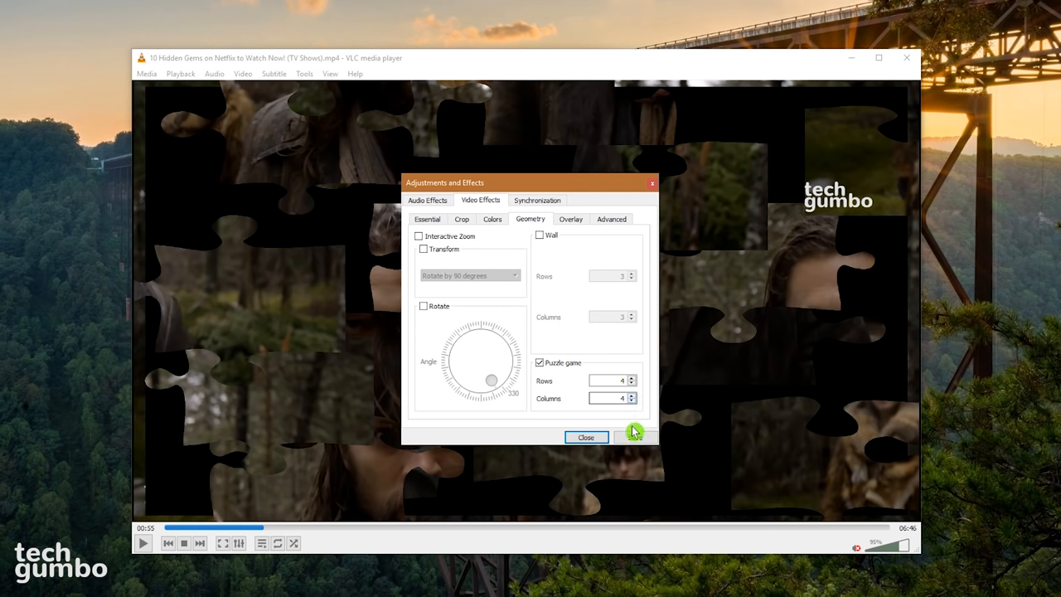
mouse_move(631, 441)
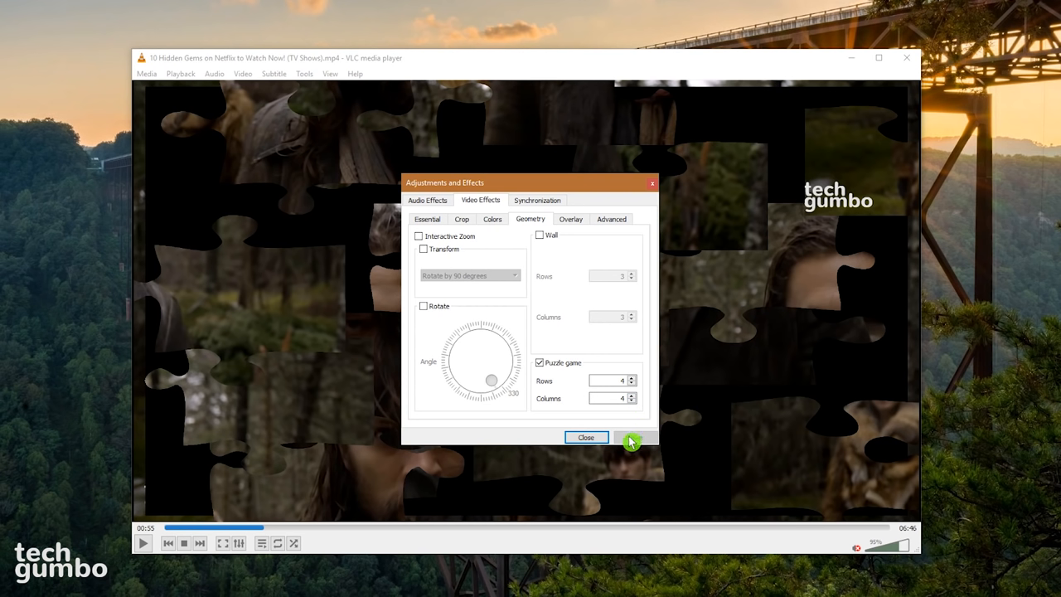
left_click(587, 437)
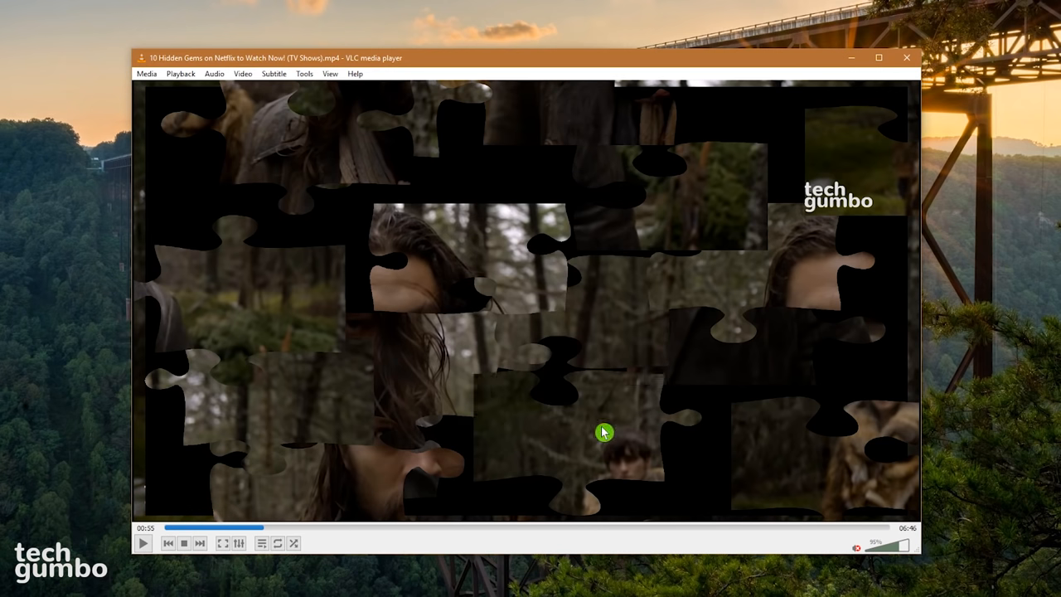